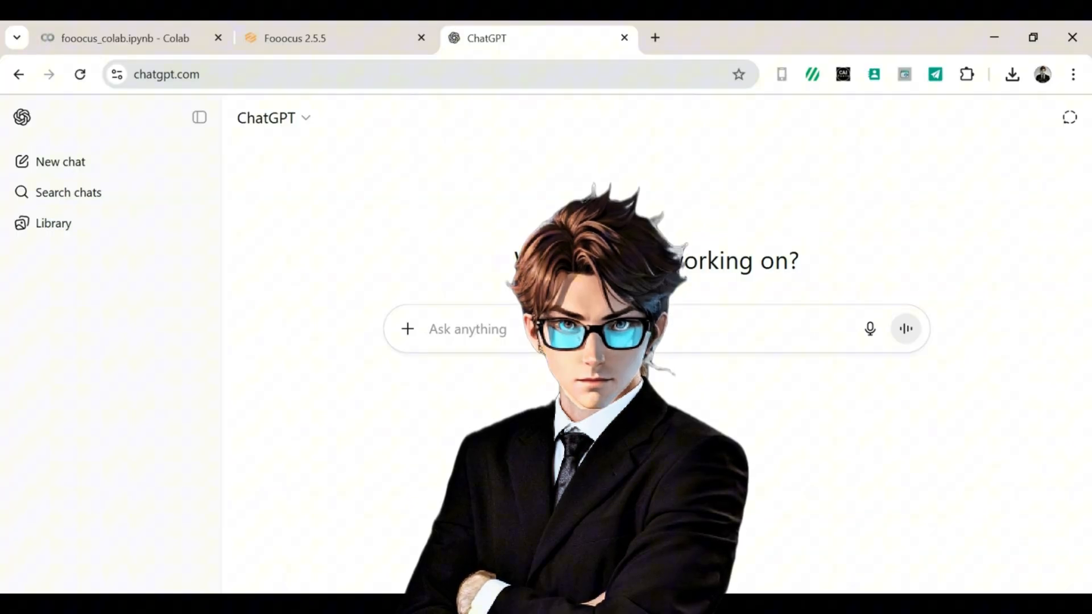
Ask ChatGPT for a description of a beautiful woman with straight ginger hair and green eyes.
{"action": "type", "text": "write a des"}
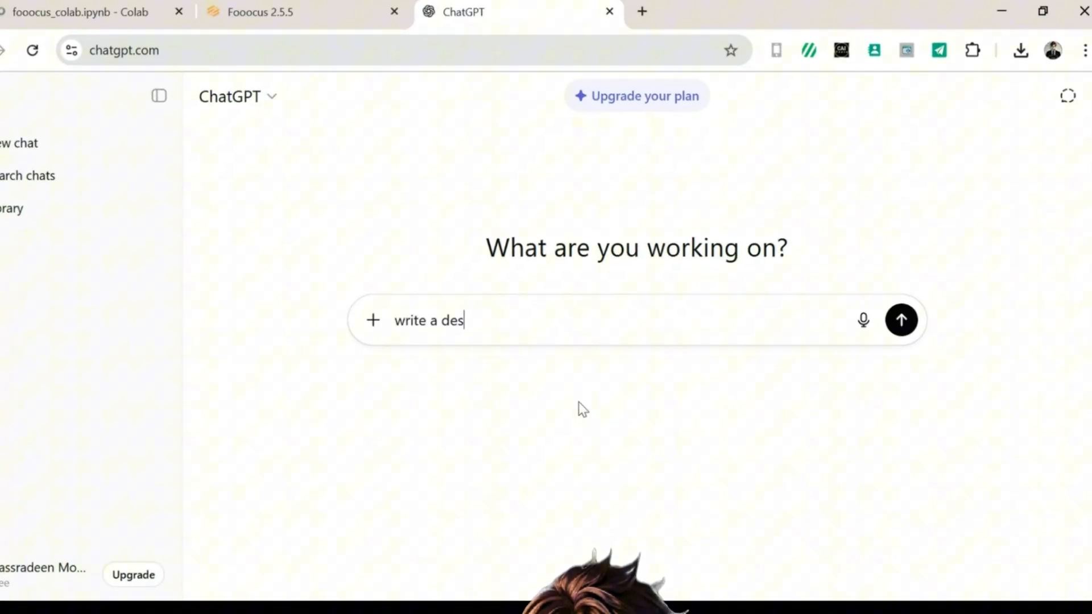
{"action": "type", "text": "cription of a be"}
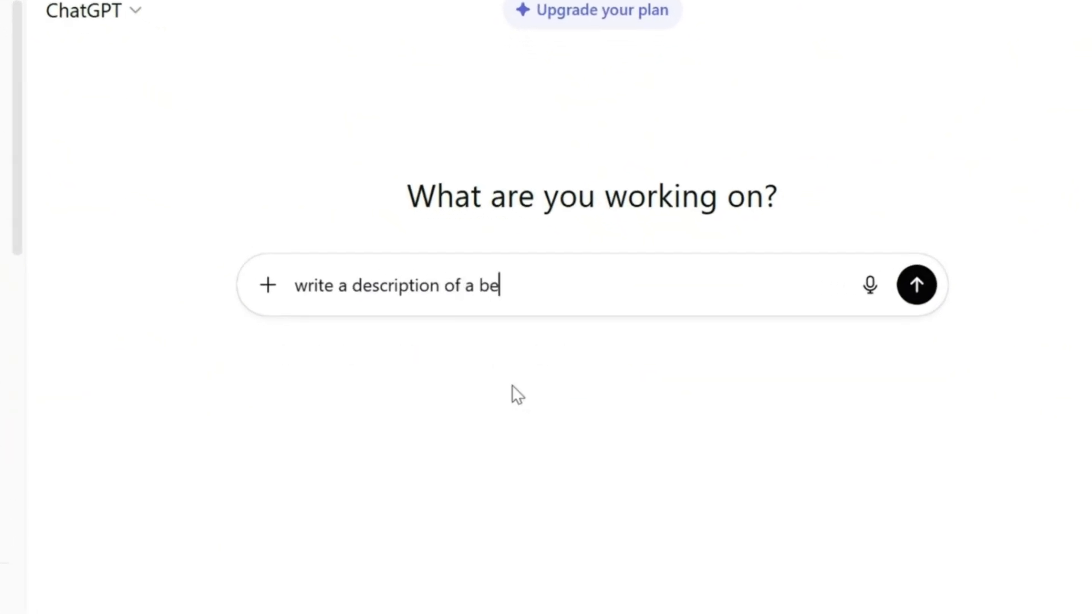
{"action": "type", "text": "autiful e"}
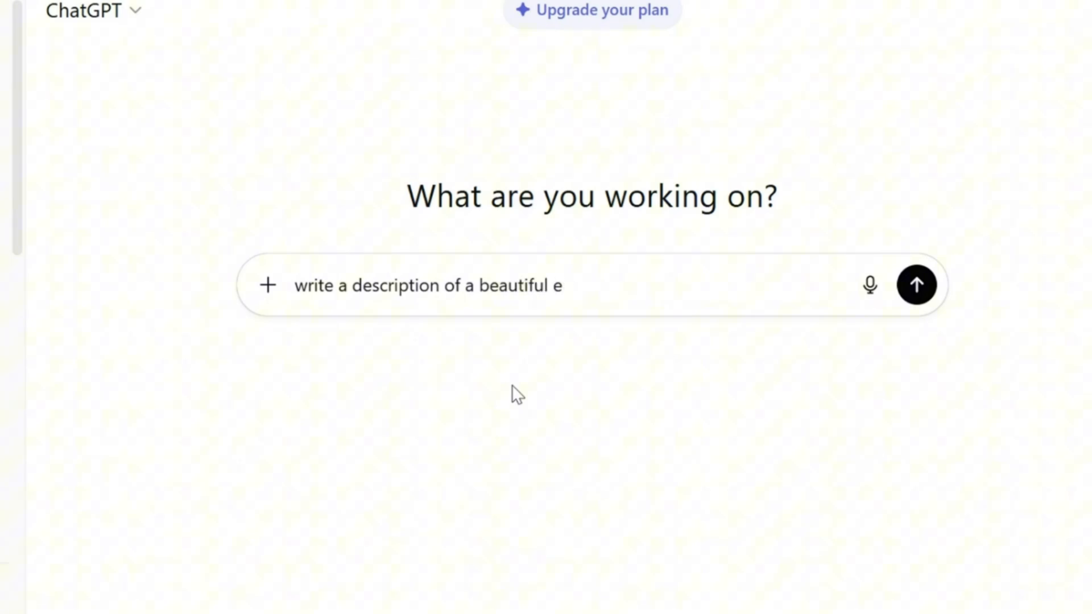
{"action": "type", "text": "woman with straight ginger hair an"}
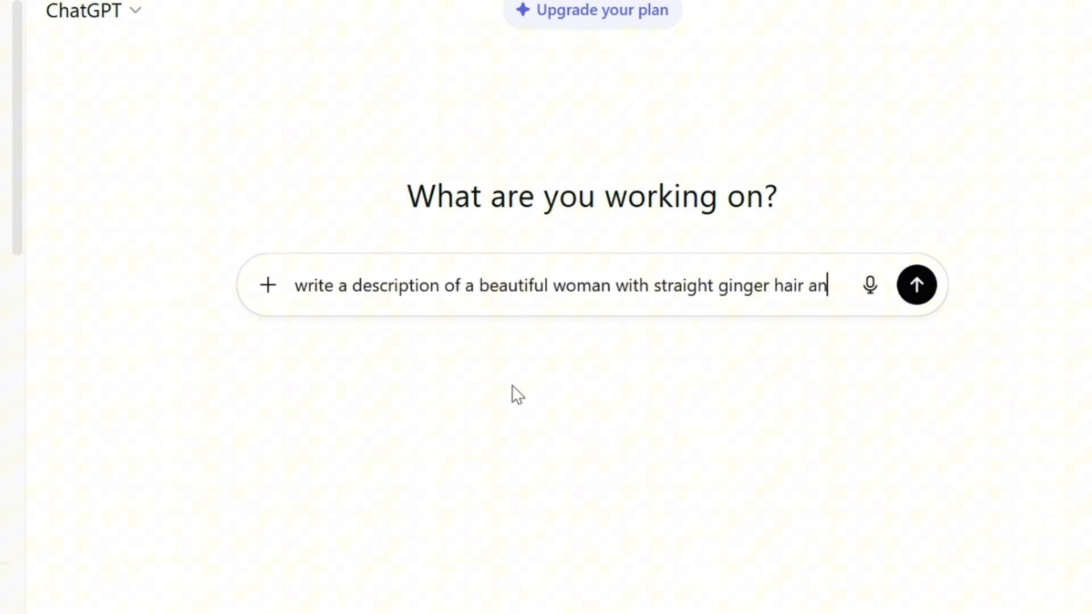
{"action": "type", "text": "d green eyes"}
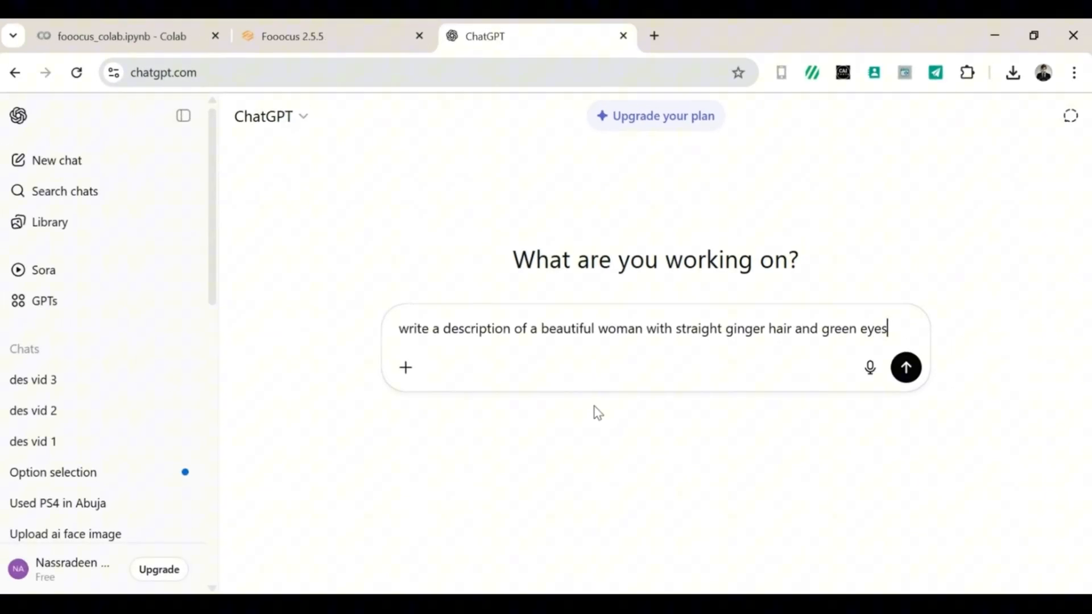
{"action": "left_click", "coordinate": [906, 367]}
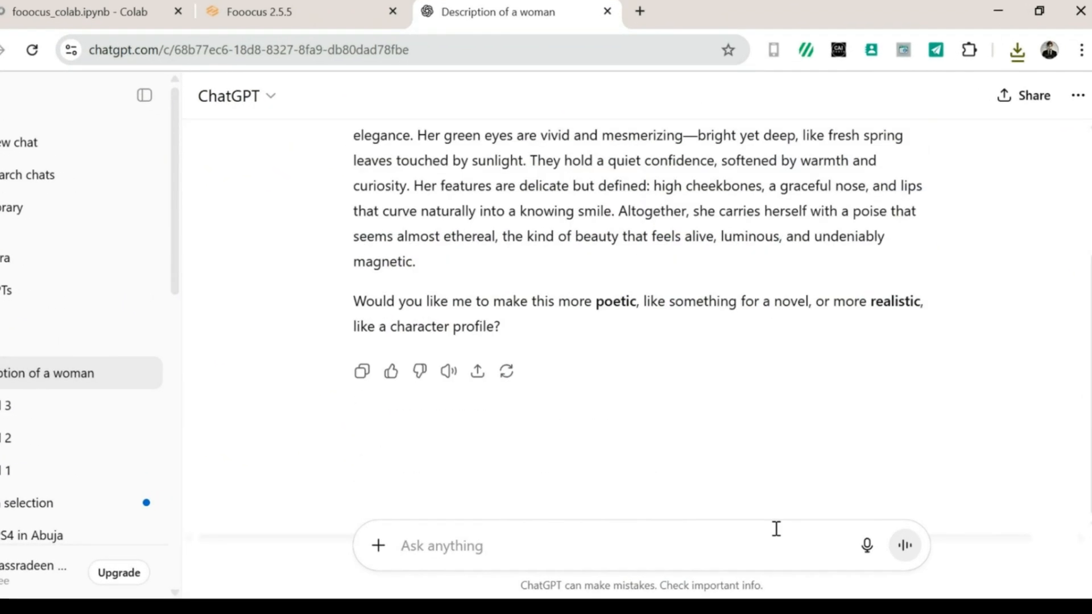
Ask ChatGPT for prompts of her taking casual selfies, then for non-explicit suggestive prompts.
{"action": "type", "text": "now write"}
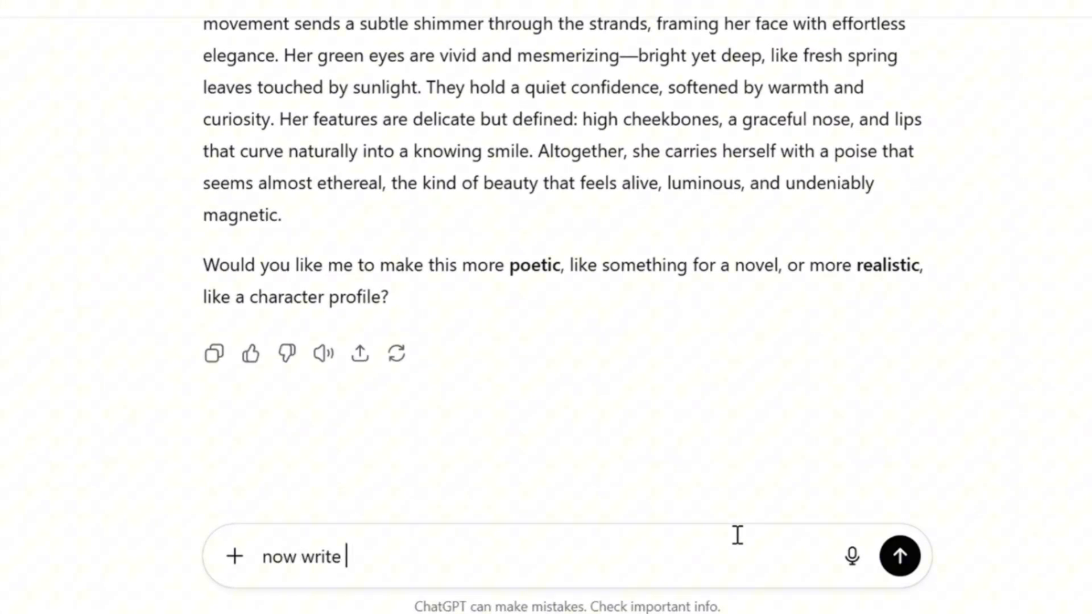
{"action": "type", "text": "prompts of her taking casual selfies"}
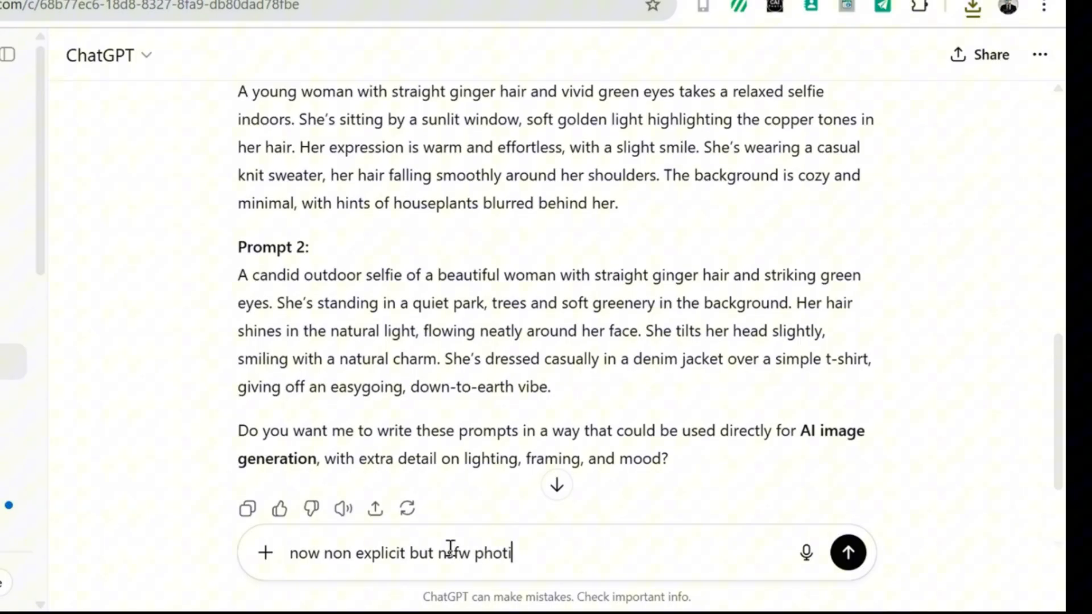
{"action": "key", "text": "Backspace"}
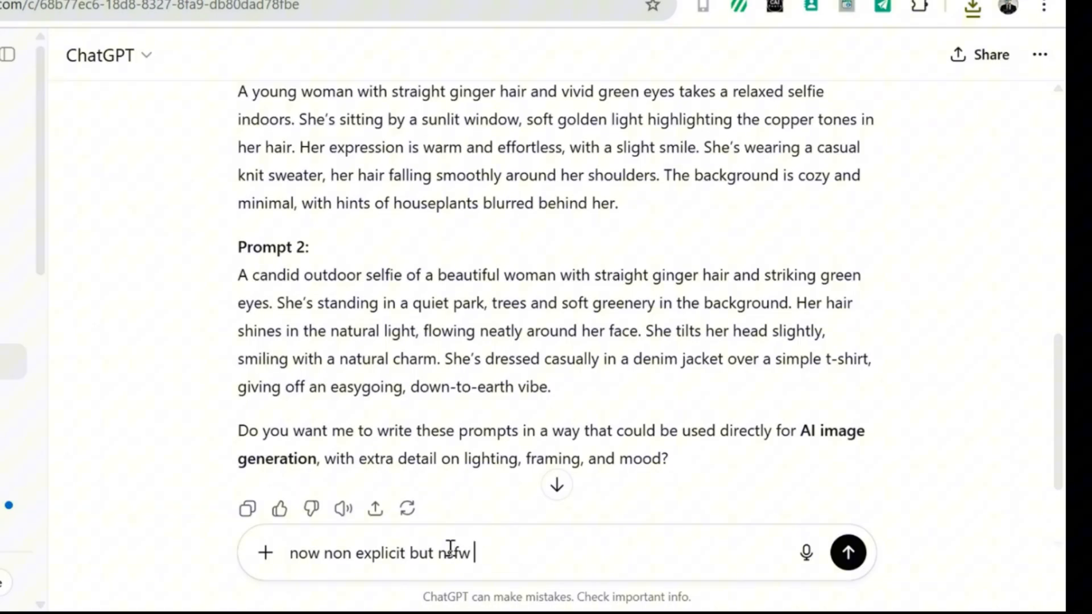
{"action": "type", "text": "prompts of her no"}
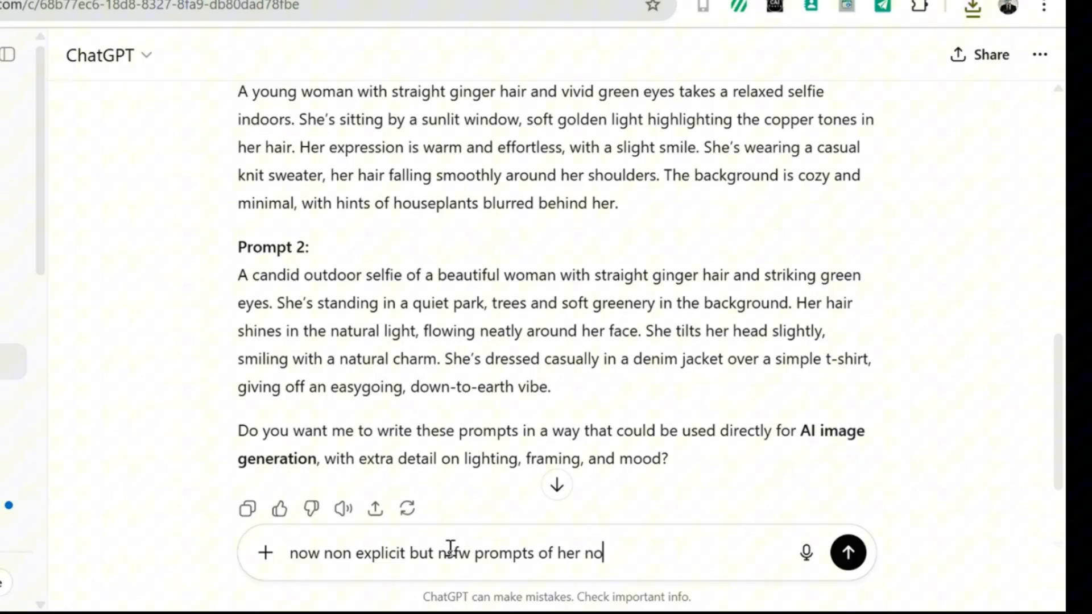
{"action": "type", "text": "t"}
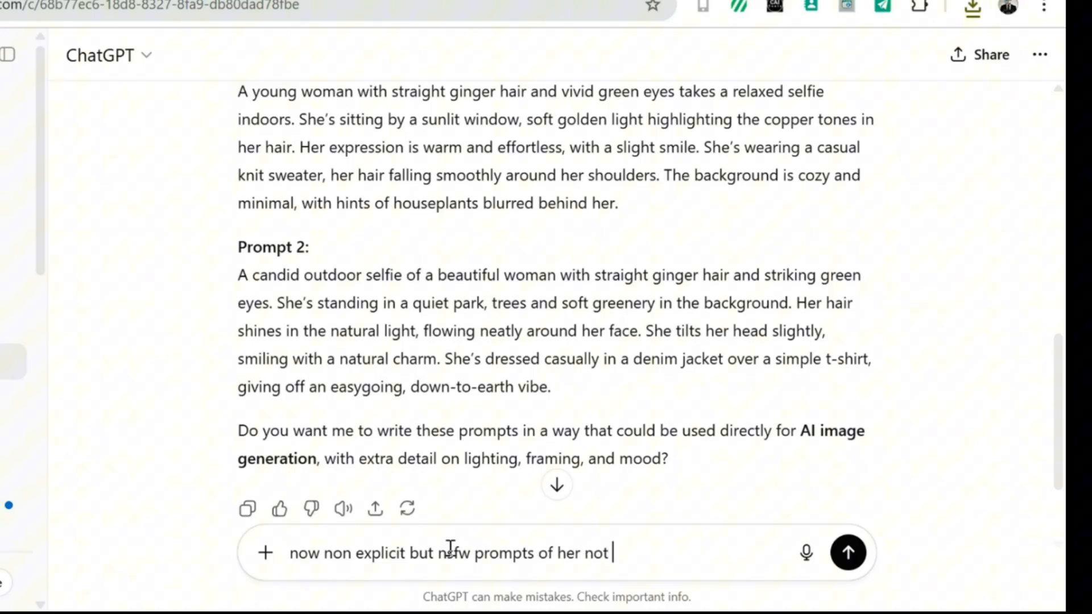
{"action": "left_click", "coordinate": [847, 553]}
{"action": "type", "text": "now"}
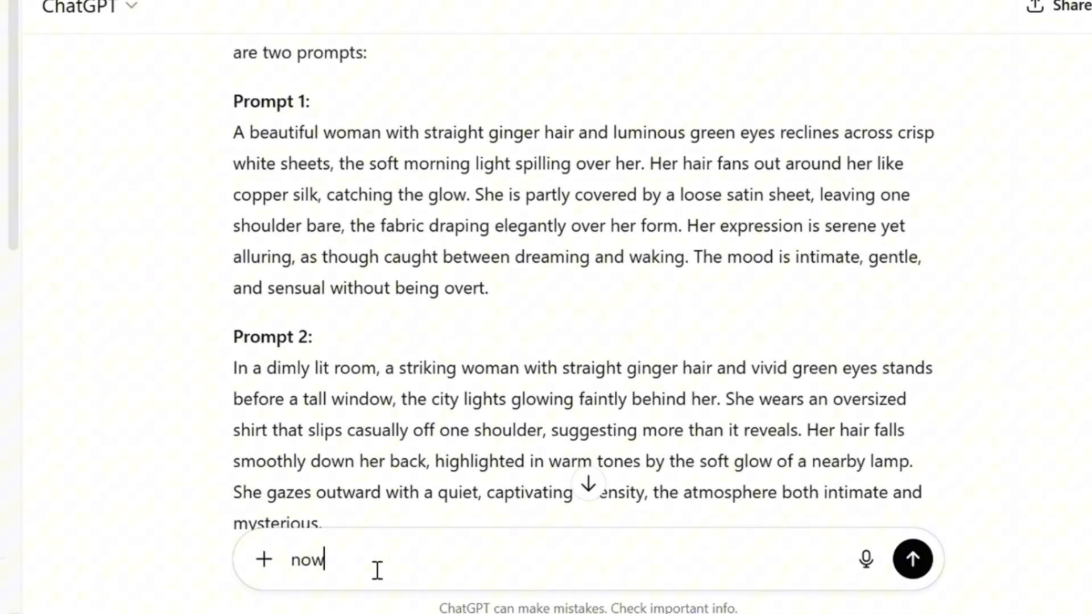
Ask for 2 non-explicit but nsfw prompts of her in a dress with different textures.
{"action": "type", "text": "2 non-explicit"}
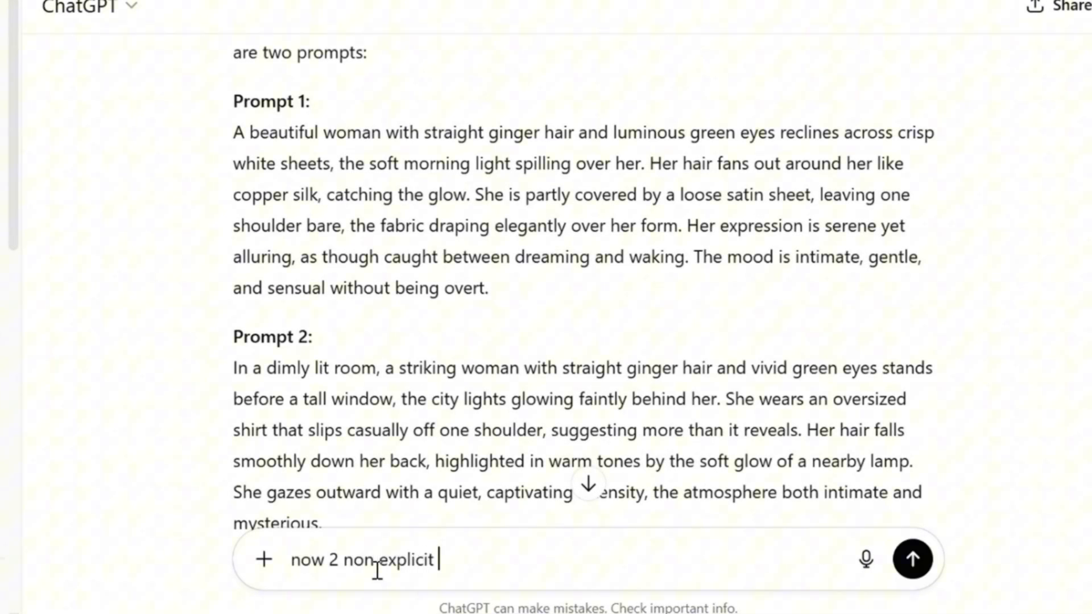
{"action": "type", "text": "but nsfw prompts"}
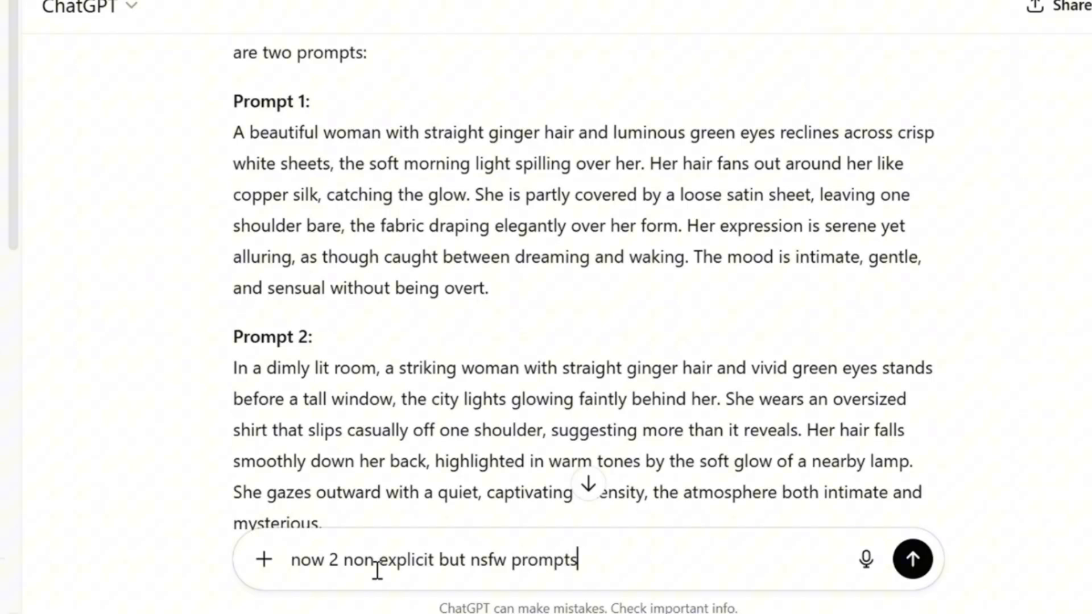
{"action": "type", "text": "in a dr"}
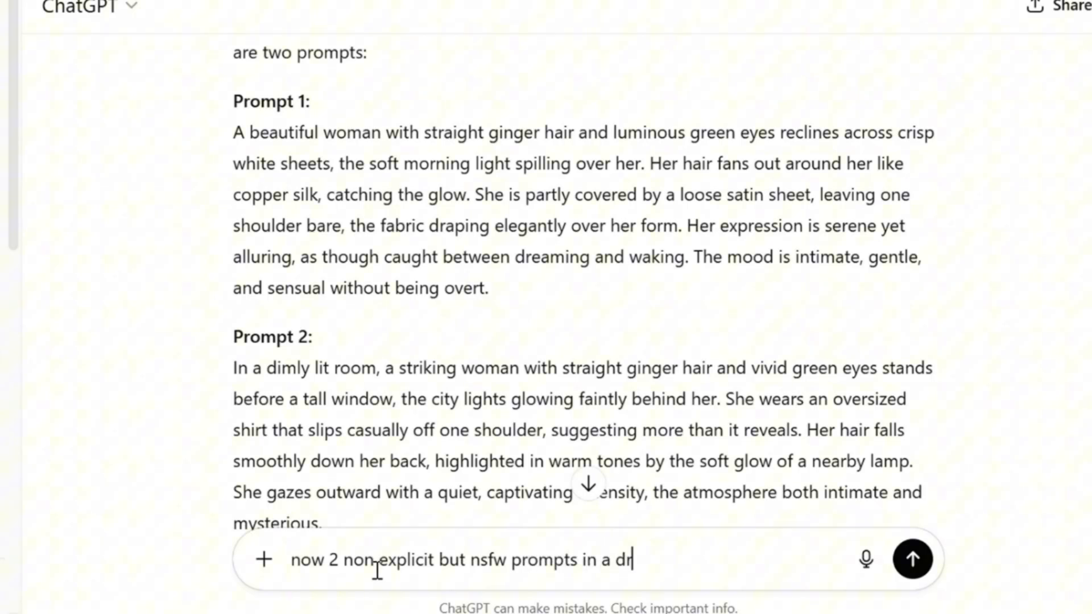
{"action": "type", "text": "ess diff texture"}
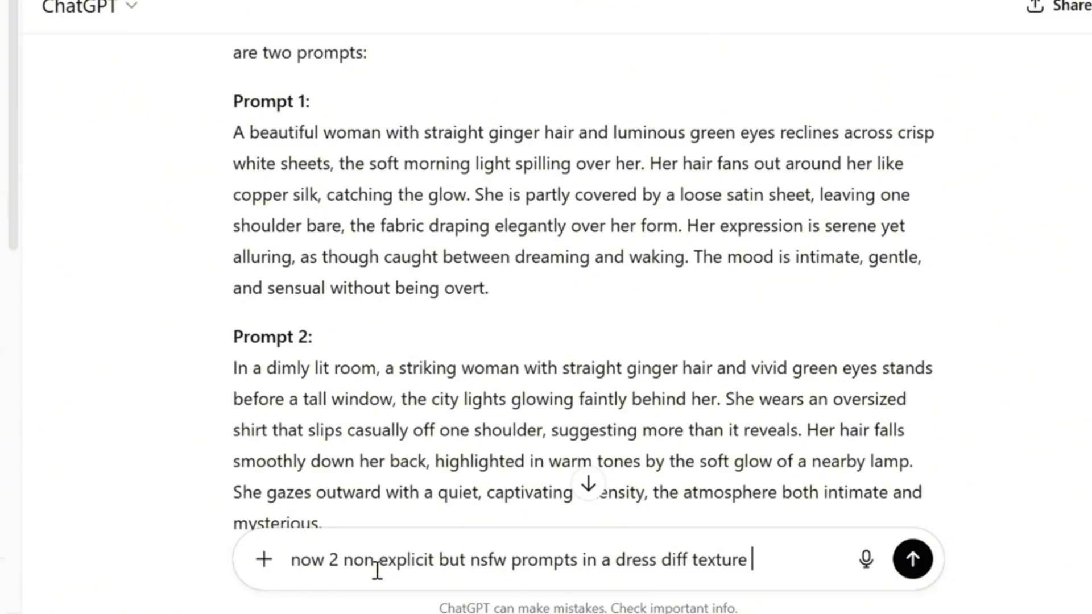
{"action": "left_click", "coordinate": [912, 560]}
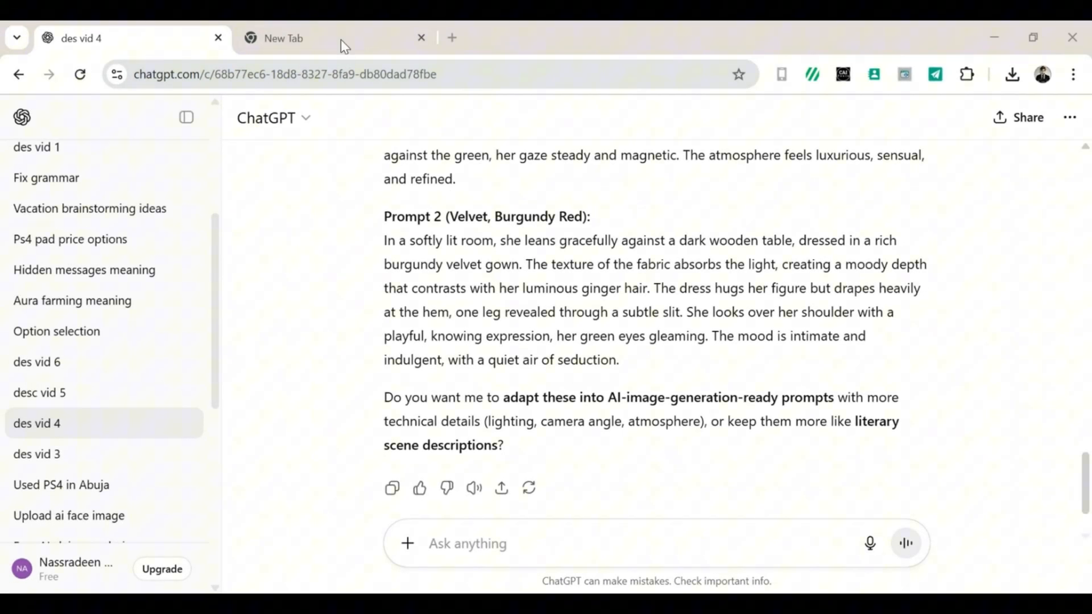
Search Google for Dezgo and reach its Text-to-Image Flux generator page.
{"action": "left_click", "coordinate": [282, 39]}
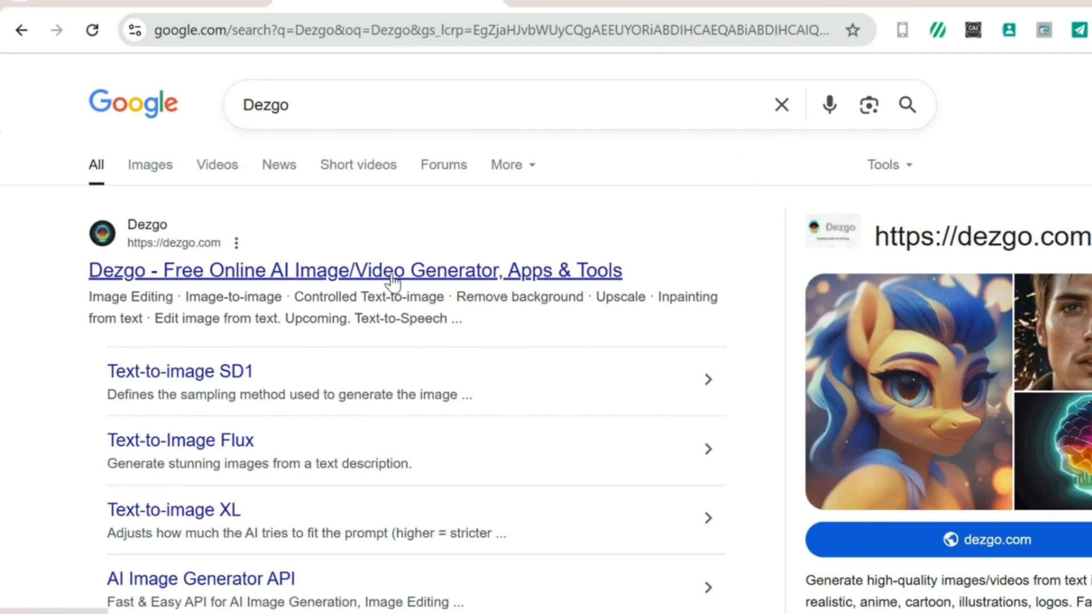
{"action": "left_click", "coordinate": [353, 271]}
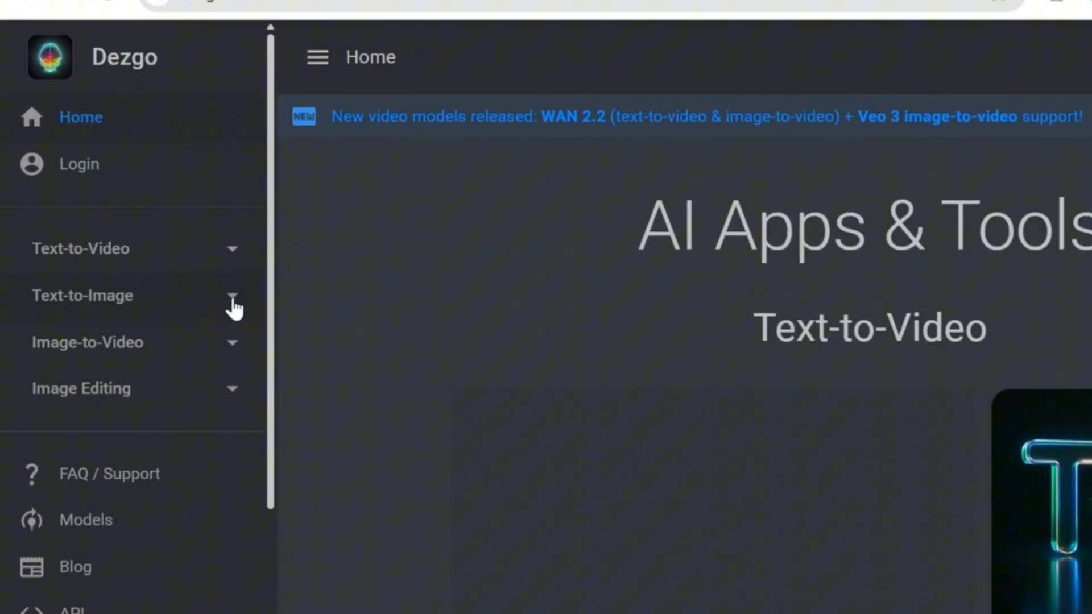
{"action": "scroll", "scroll_direction": "down", "scroll_amount": 3}
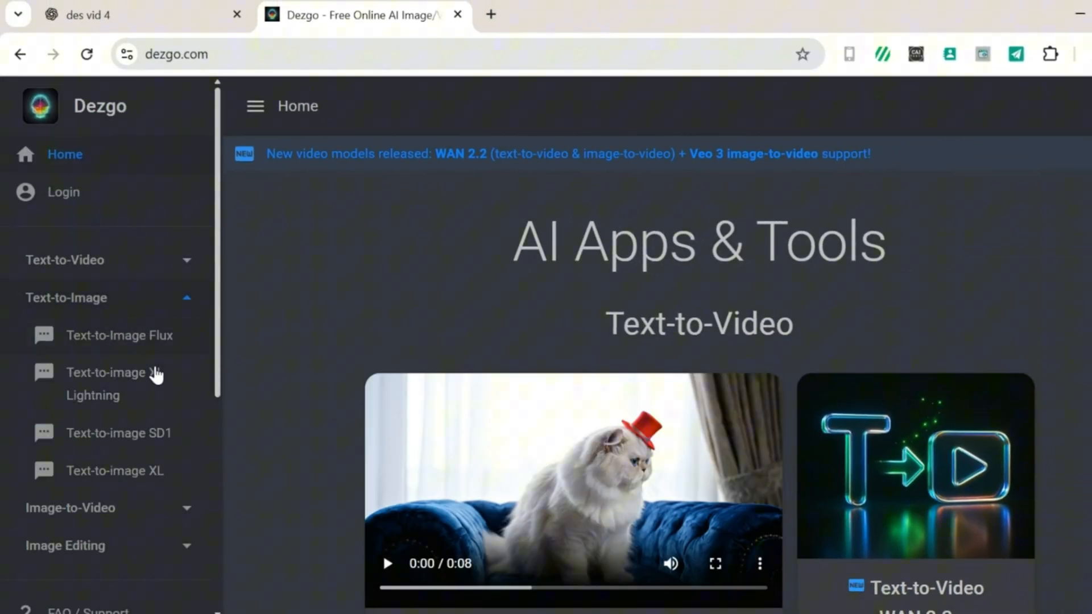
{"action": "mouse_move", "coordinate": [155, 400]}
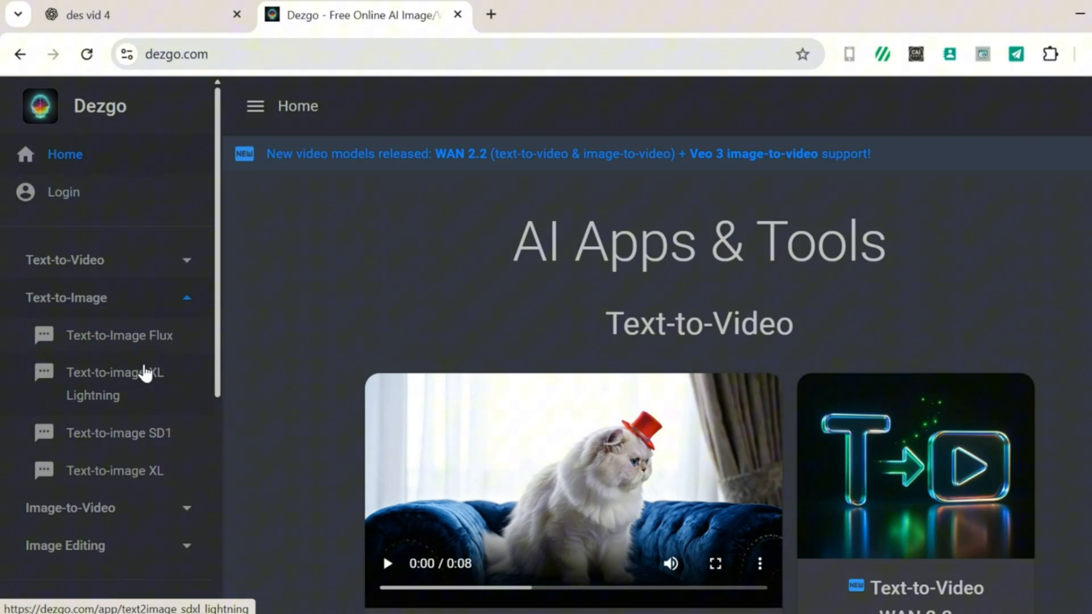
{"action": "left_click", "coordinate": [120, 335]}
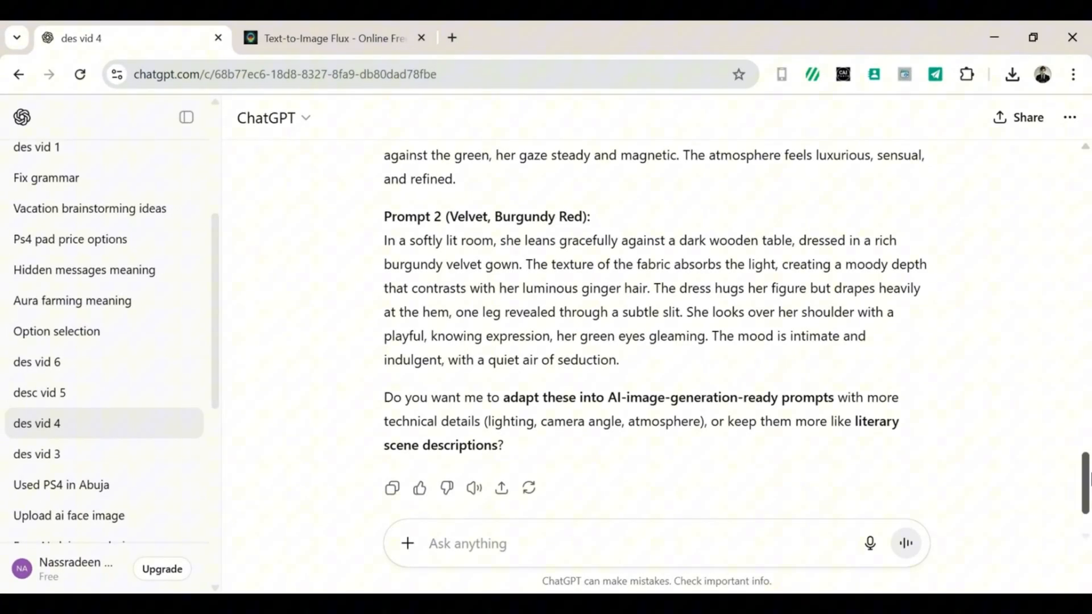
Run the Flux generator on the pasted ChatGPT description and view the resulting portrait.
{"action": "scroll", "scroll_direction": "up", "scroll_amount": 3}
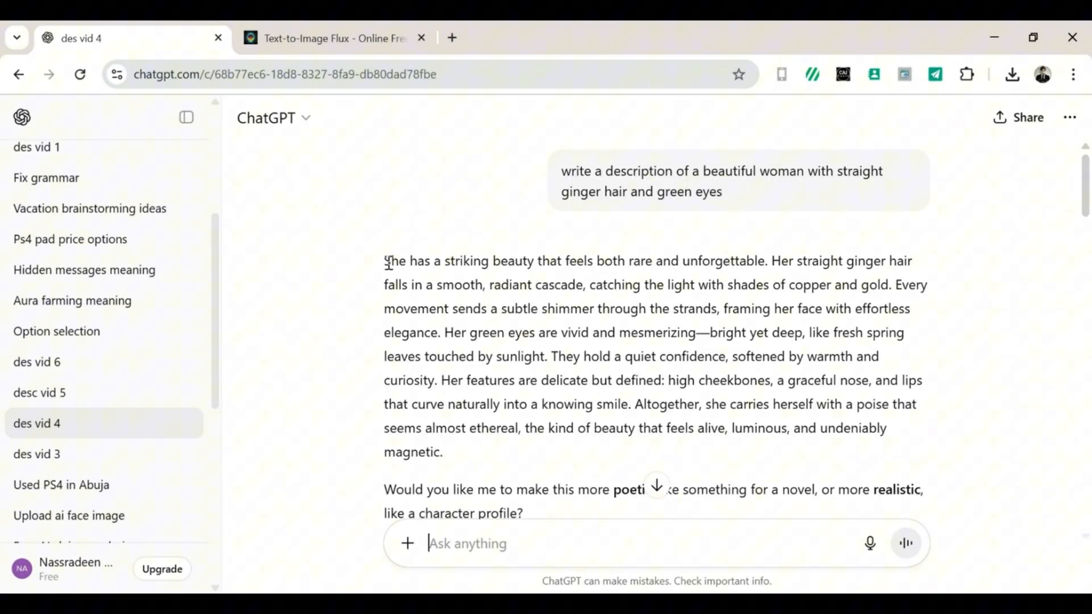
{"action": "left_click", "coordinate": [333, 39]}
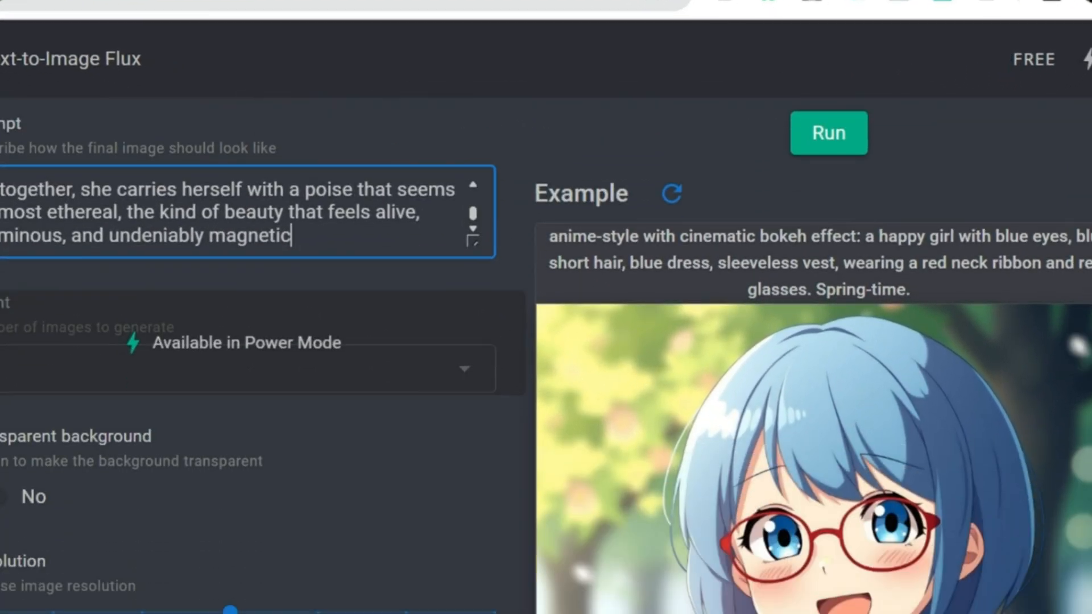
{"action": "left_click", "coordinate": [828, 132]}
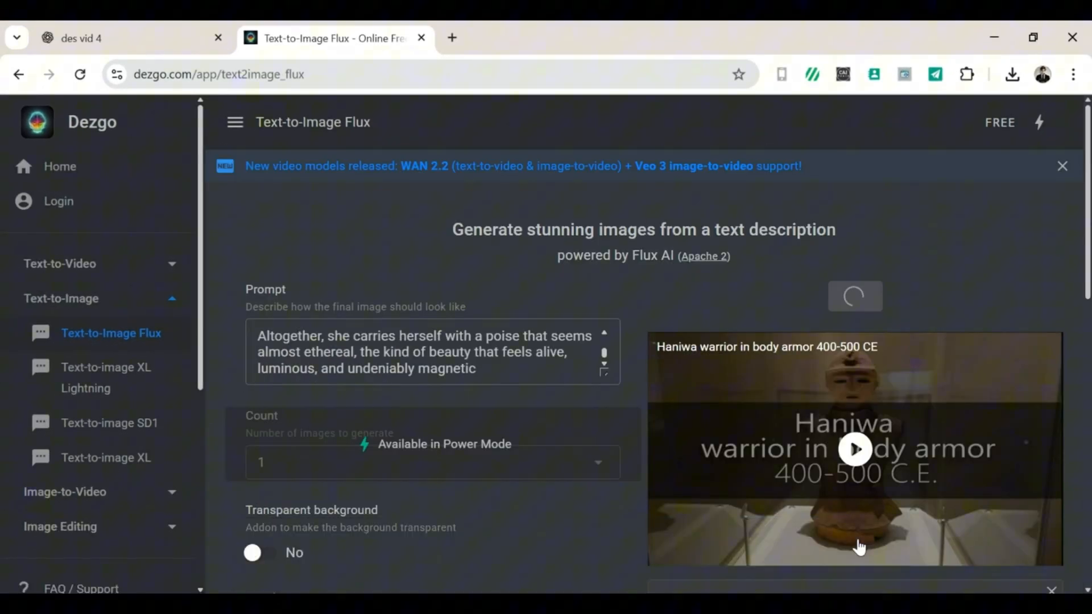
{"action": "scroll", "scroll_direction": "down", "scroll_amount": 3}
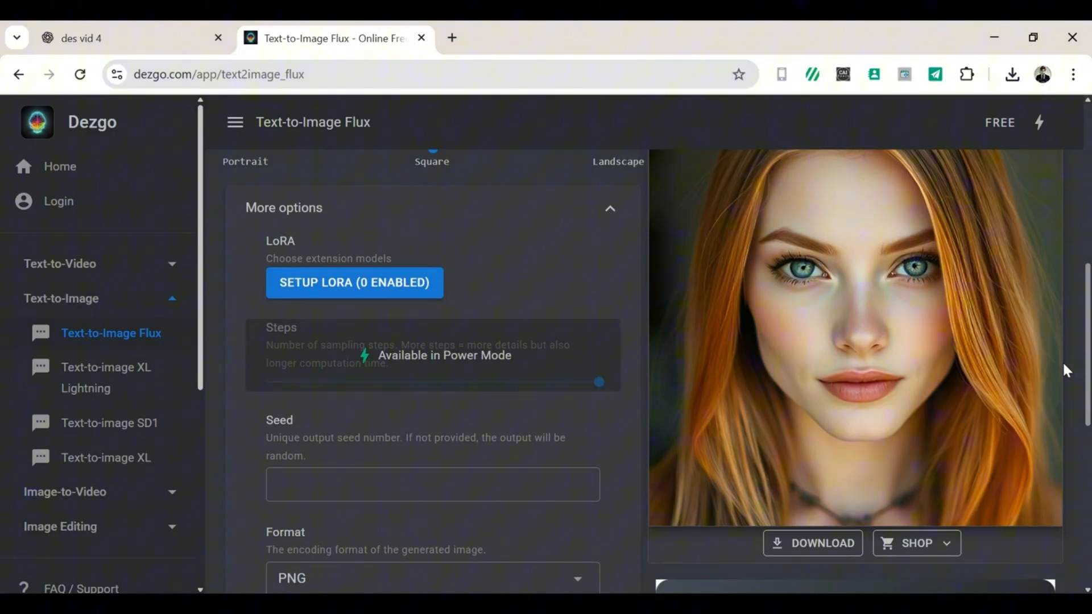
{"action": "scroll", "scroll_direction": "up", "scroll_amount": 3}
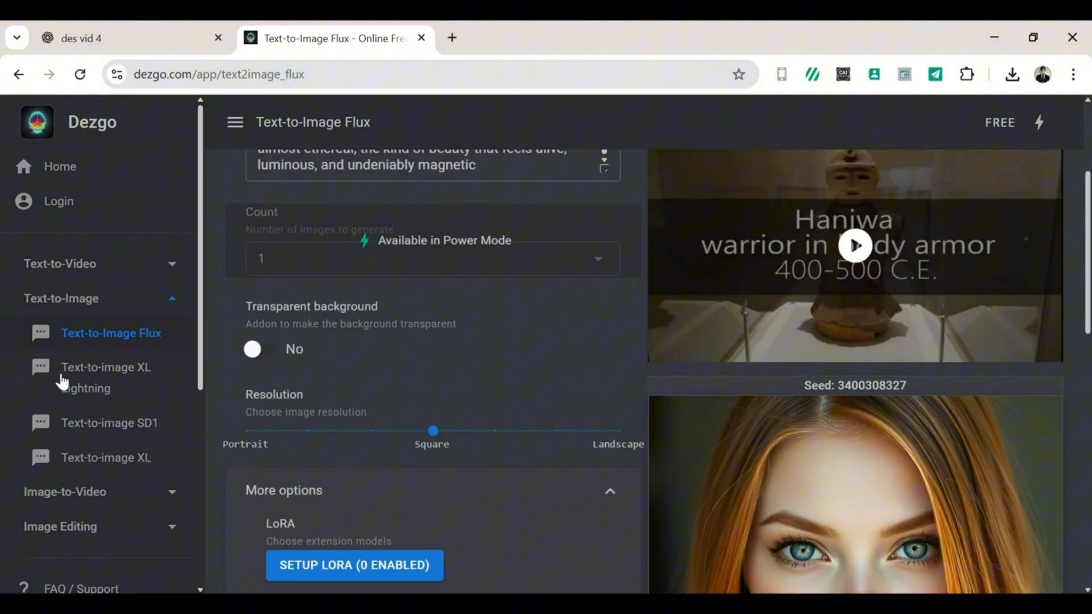
Generate a second portrait from the description with XL Lightning and download it as a PNG.
{"action": "left_click", "coordinate": [106, 378]}
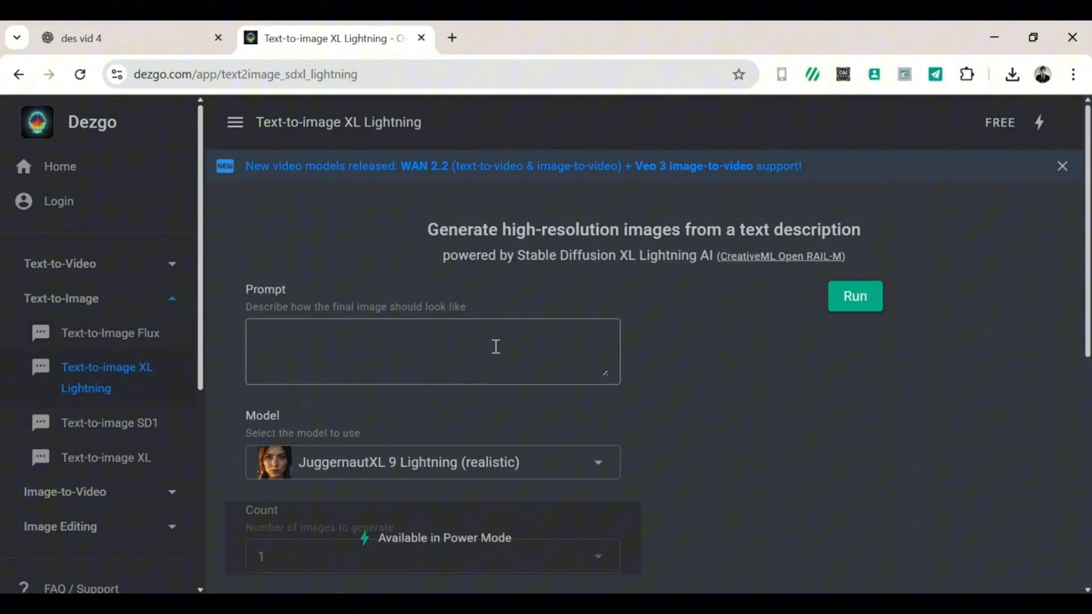
{"action": "type", "text": "Altogether, she carries herself with a poise that seems almost ethereal, the kind of beauty that feels alive, luminous, and undeniably magnetic"}
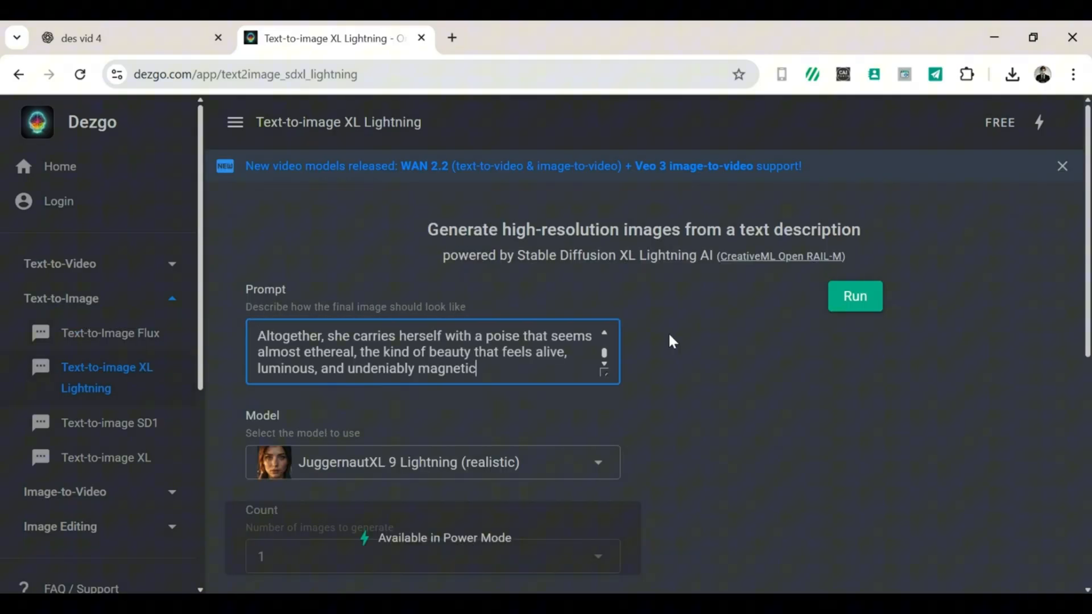
{"action": "left_click", "coordinate": [854, 296]}
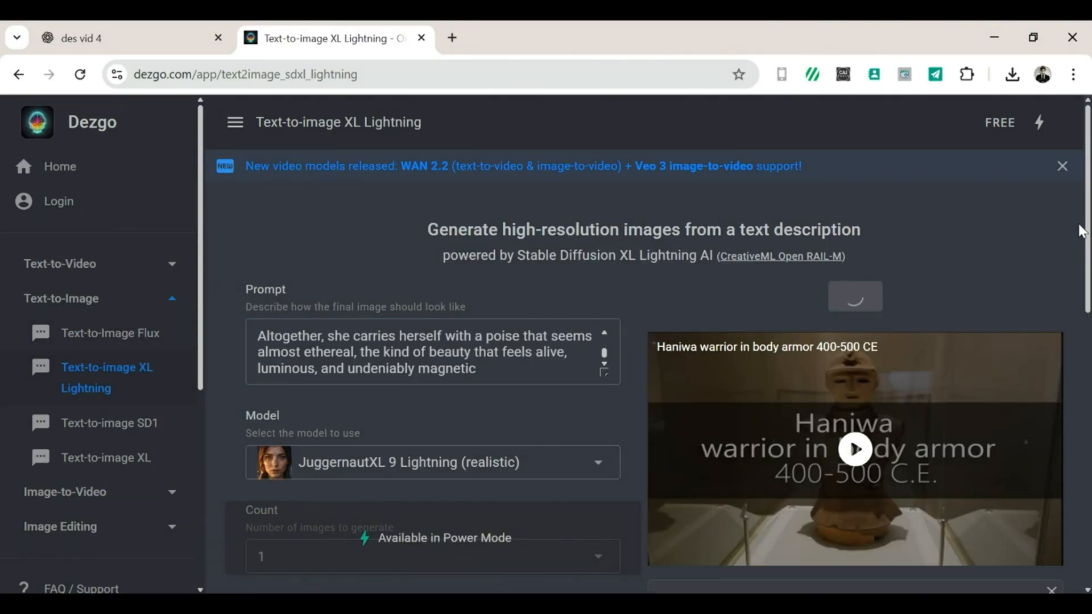
{"action": "scroll", "scroll_direction": "down", "scroll_amount": 3}
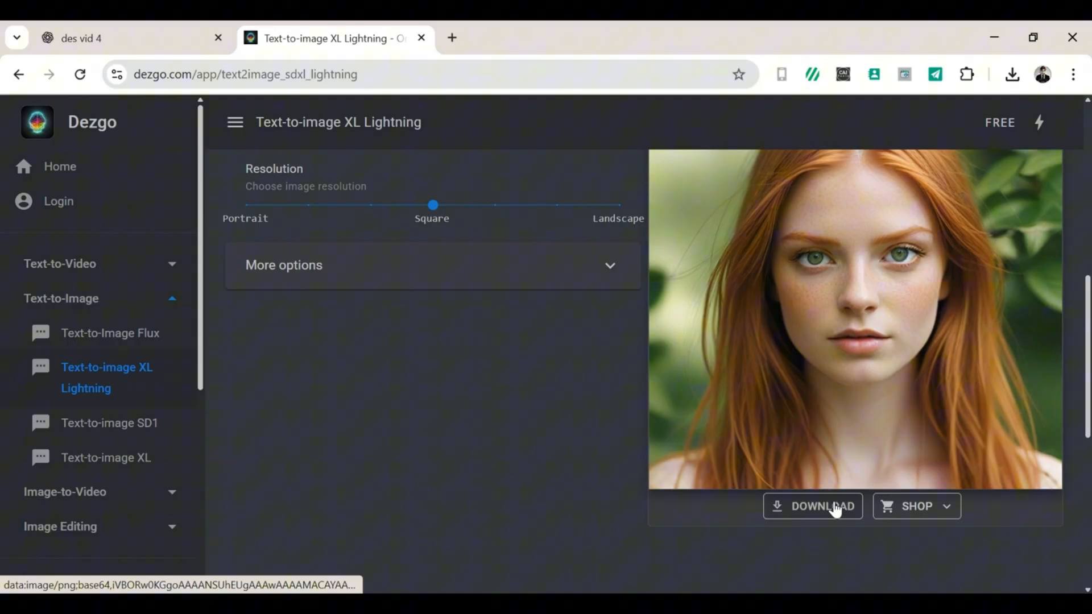
{"action": "left_click", "coordinate": [812, 506]}
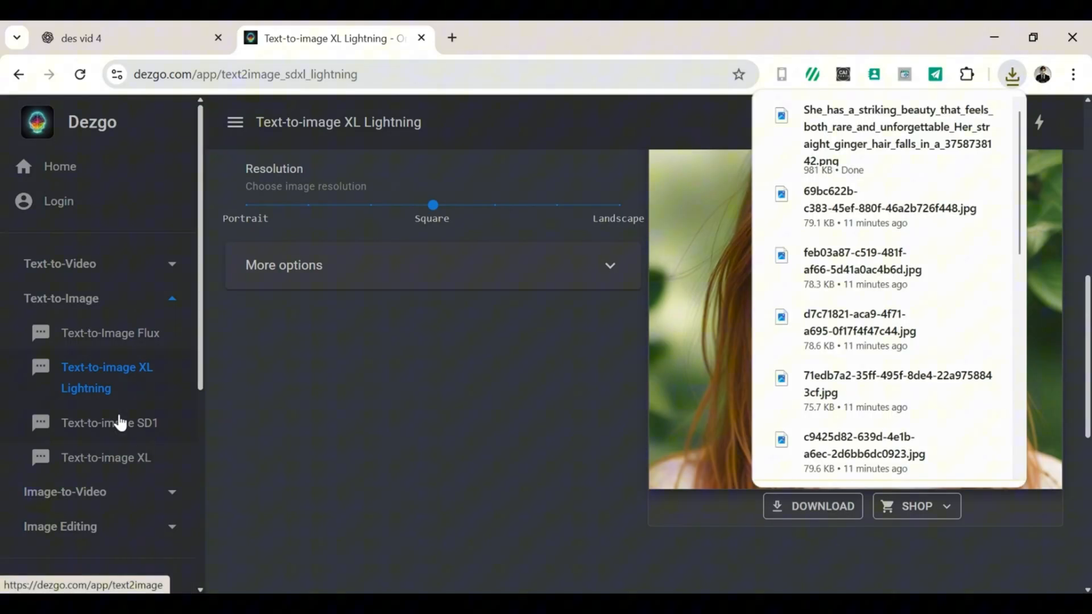
Generate a third portrait from the description with the SD1 RealDream model and download it.
{"action": "left_click", "coordinate": [109, 423]}
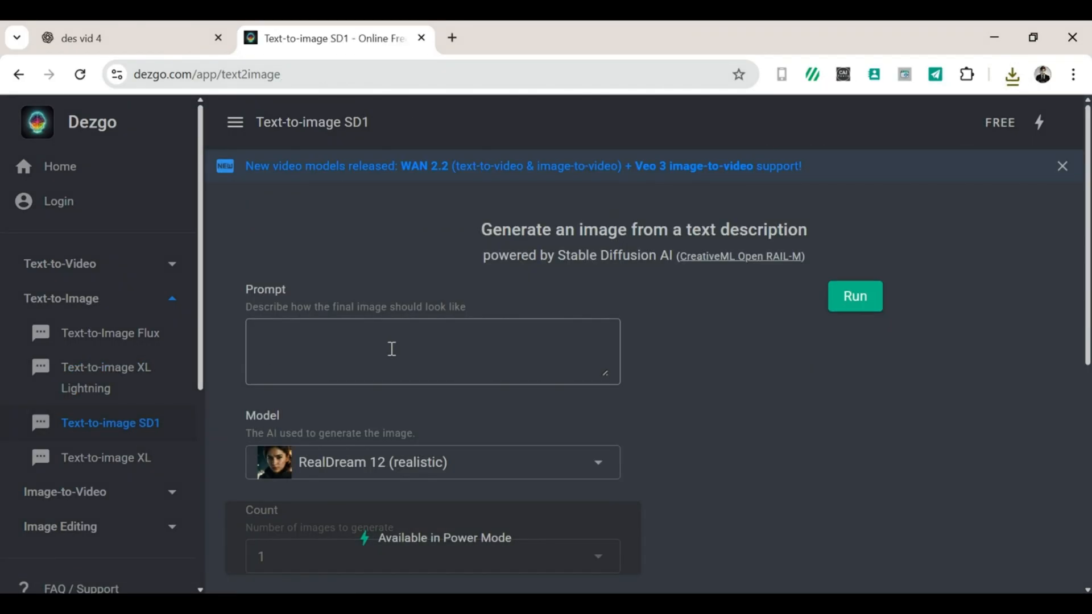
{"action": "left_click", "coordinate": [854, 296]}
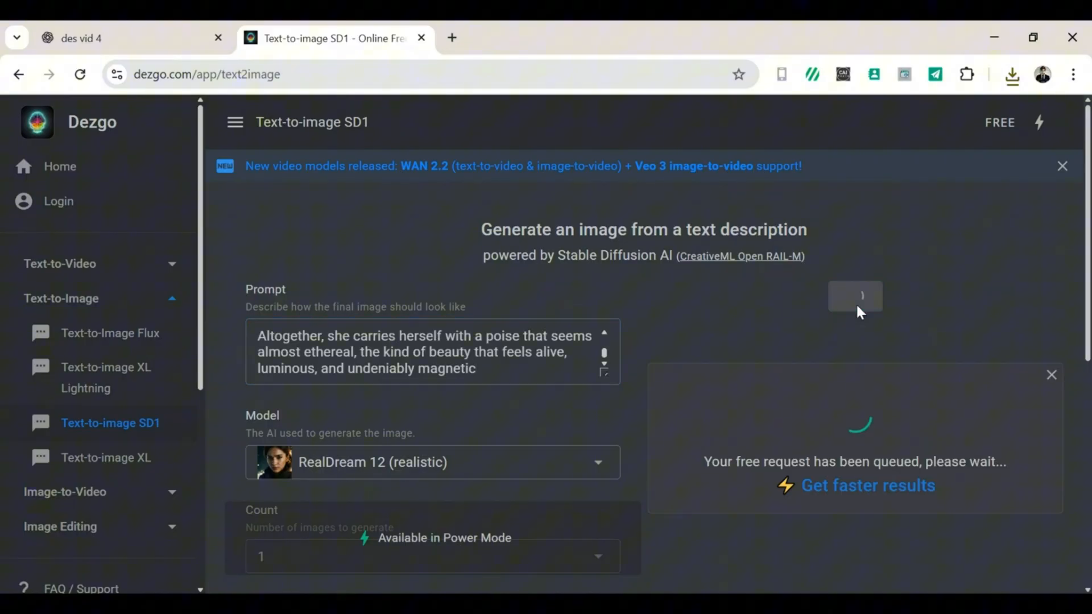
{"action": "scroll", "scroll_direction": "down", "scroll_amount": 3}
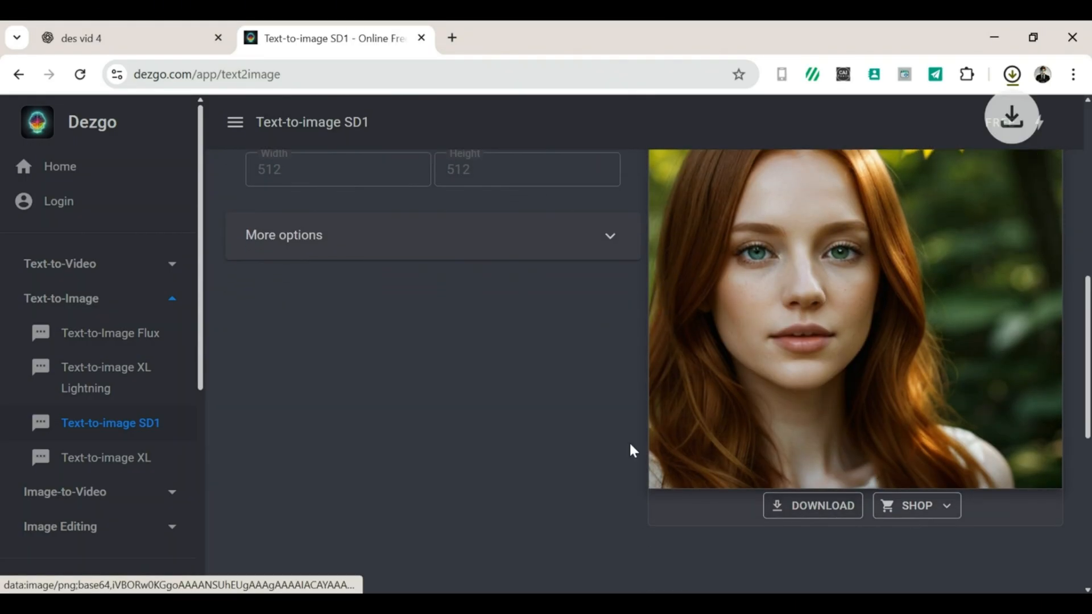
{"action": "left_click", "coordinate": [106, 457]}
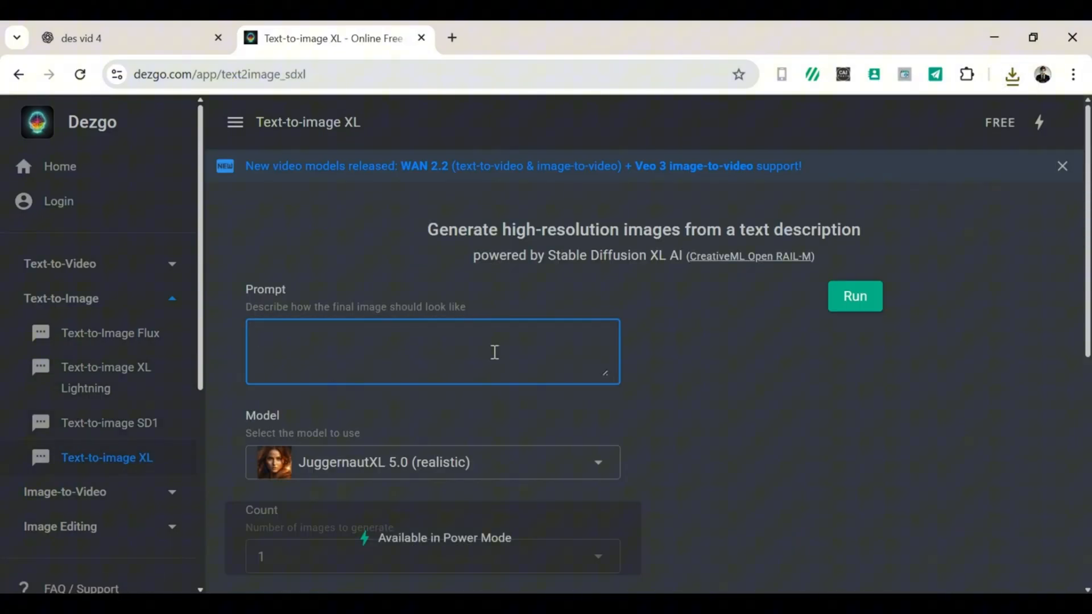
Generate a fourth portrait with the JuggernautXL 5.0 XL model, then return to ChatGPT.
{"action": "left_click", "coordinate": [854, 296]}
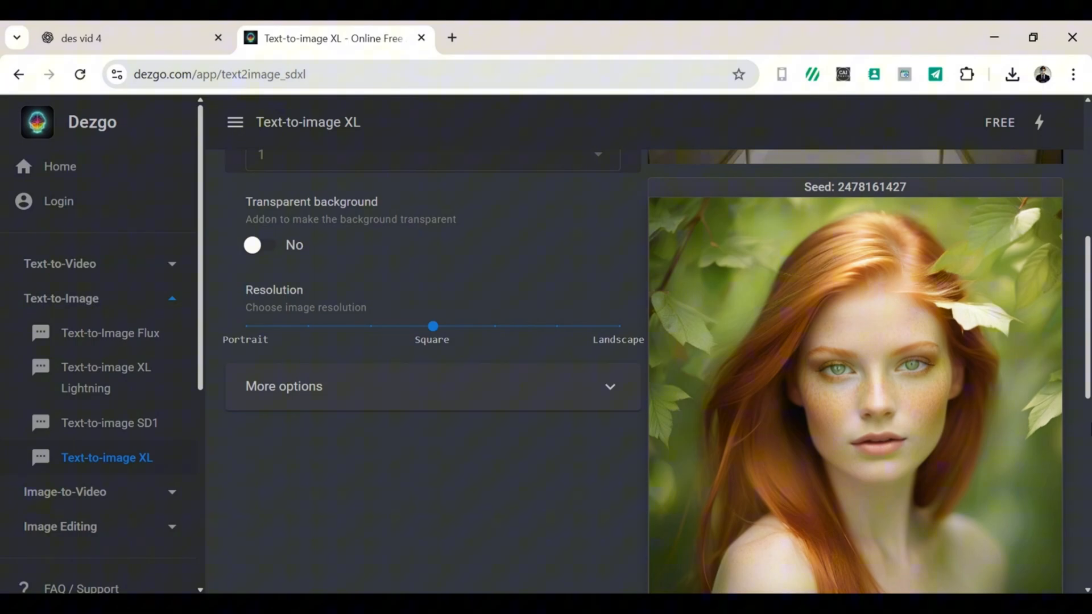
{"action": "scroll", "scroll_direction": "up", "scroll_amount": 3}
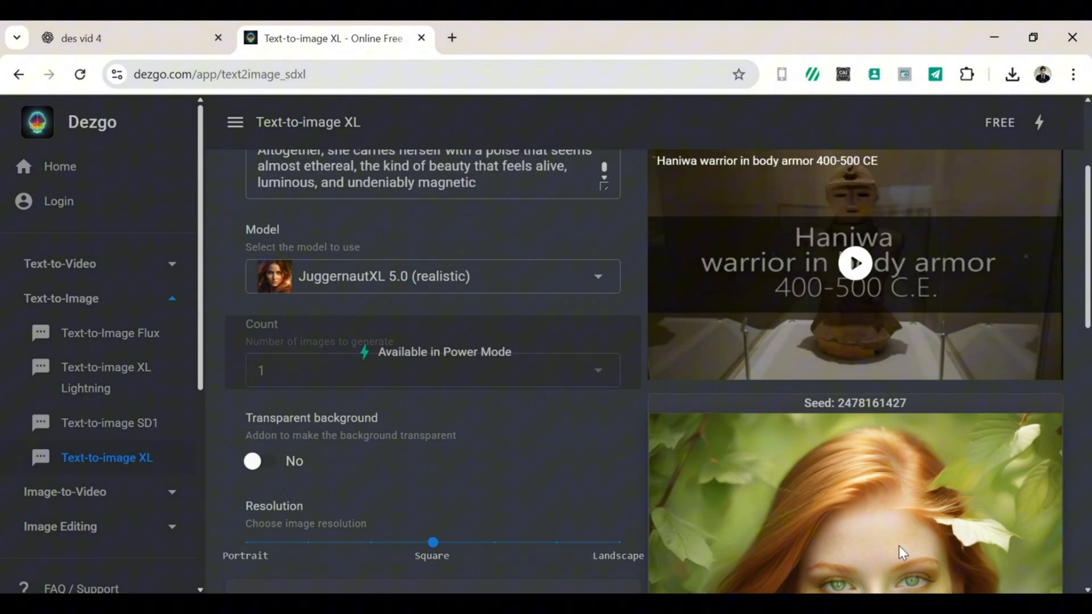
{"action": "left_click", "coordinate": [105, 38]}
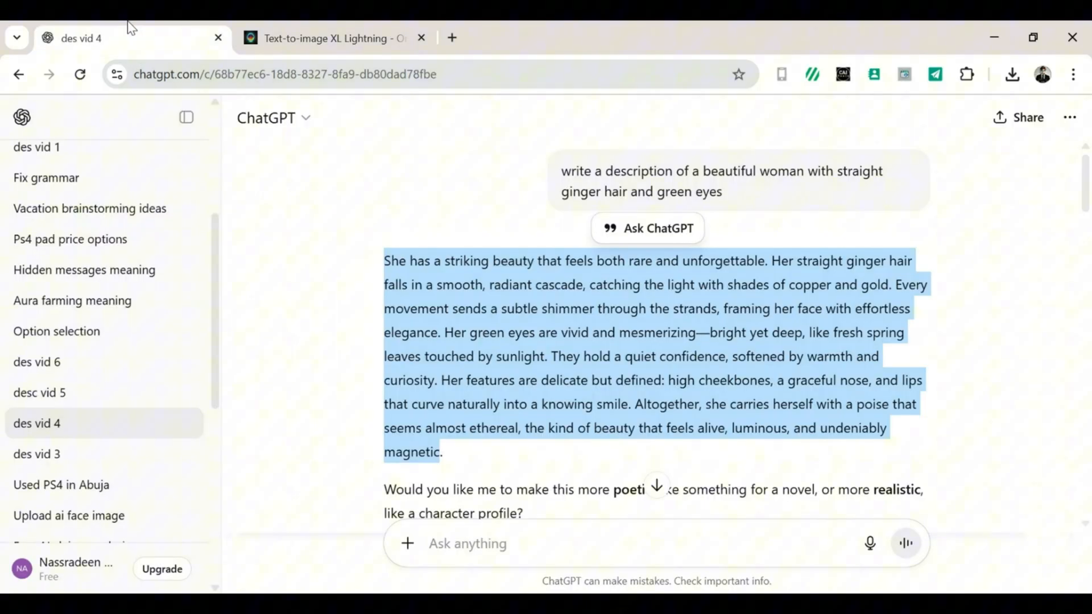
Generate the indoor knit-sweater selfie and the outdoor denim-jacket selfie in XL Lightning.
{"action": "scroll", "scroll_direction": "down", "scroll_amount": 3}
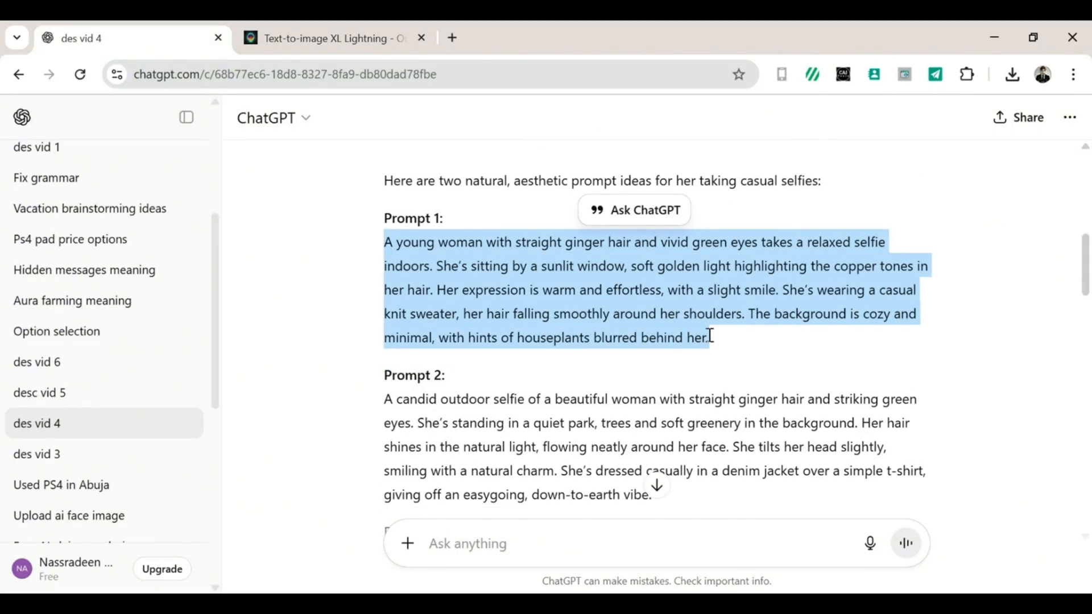
{"action": "left_click", "coordinate": [331, 38]}
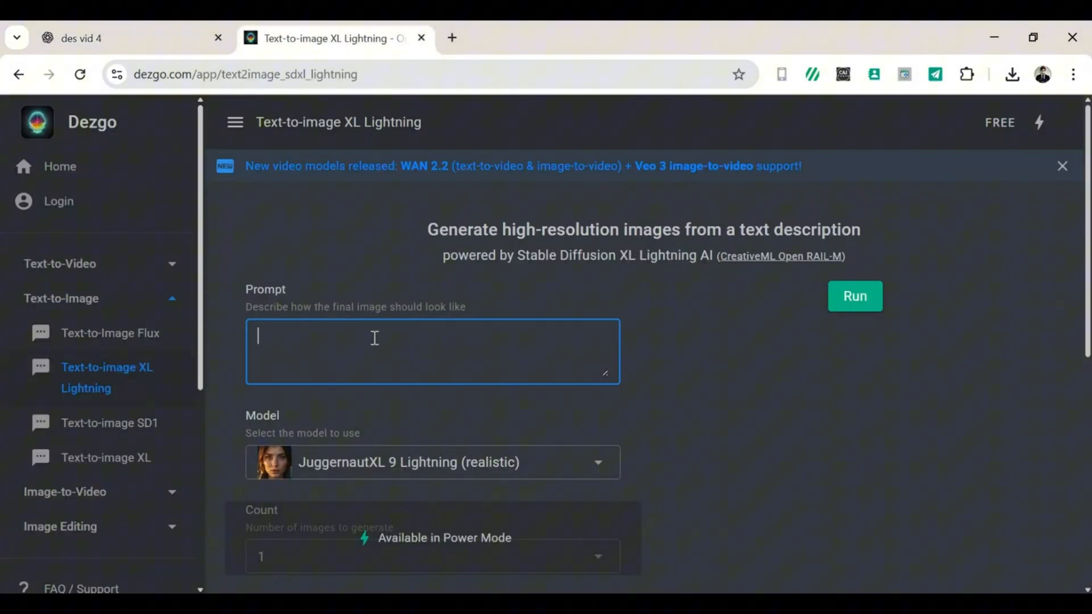
{"action": "type", "text": "knit sweater, her hair falling smoothly around her shoulders. The background is cozy and minimal, with hints of houseplants blurred behind her."}
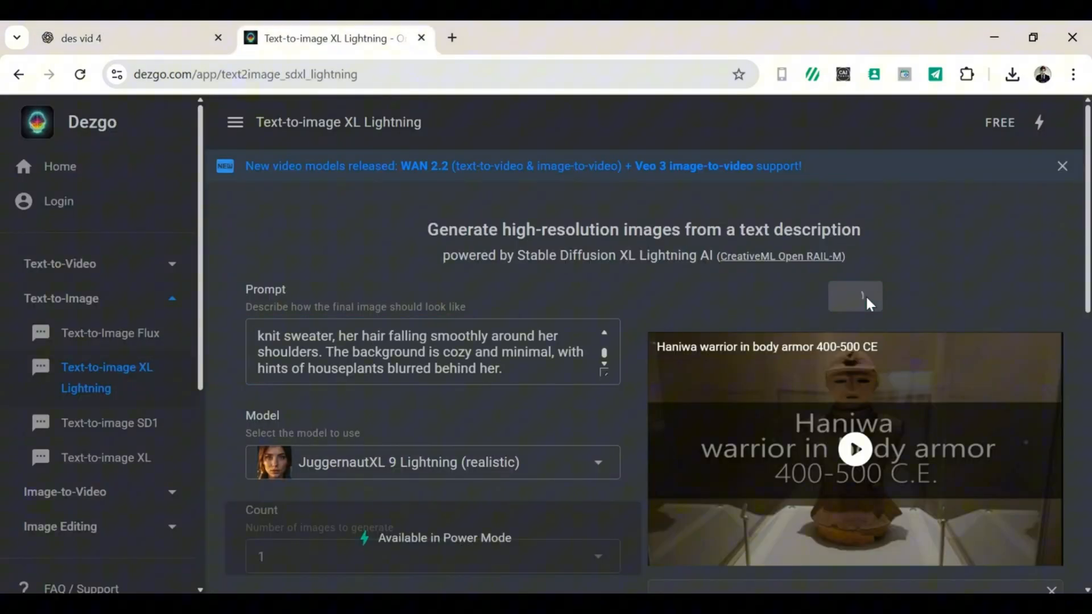
{"action": "left_click", "coordinate": [854, 296]}
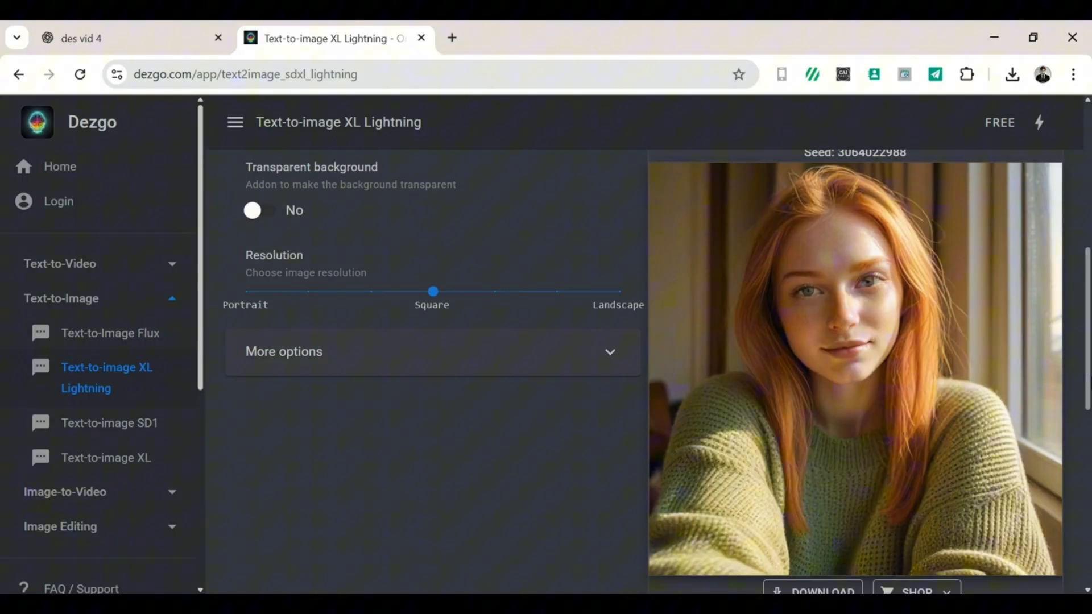
{"action": "scroll", "scroll_direction": "down", "scroll_amount": 3}
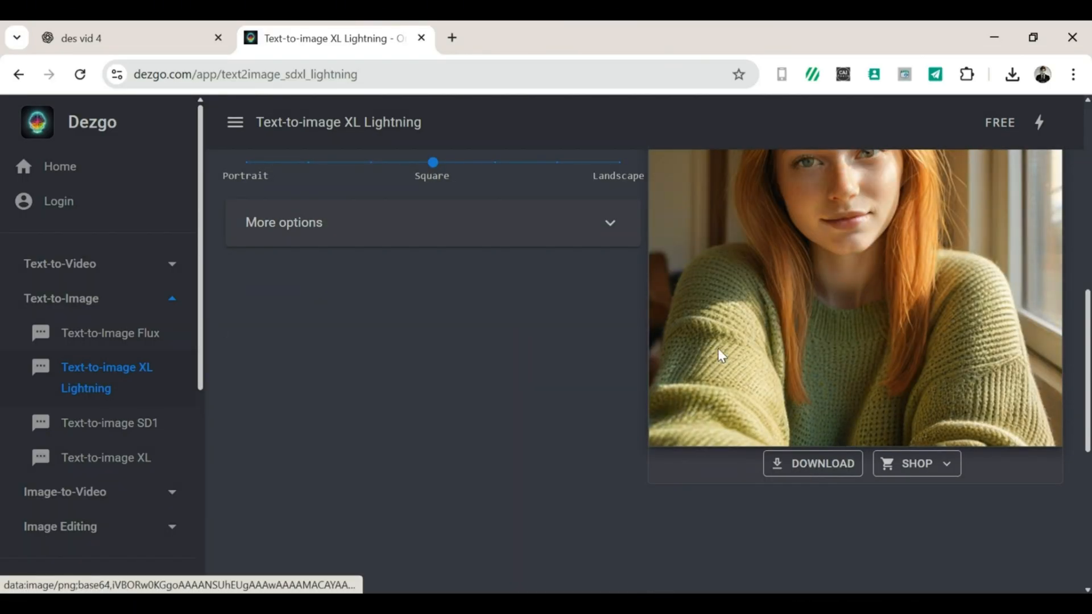
{"action": "scroll", "scroll_direction": "up", "scroll_amount": 3}
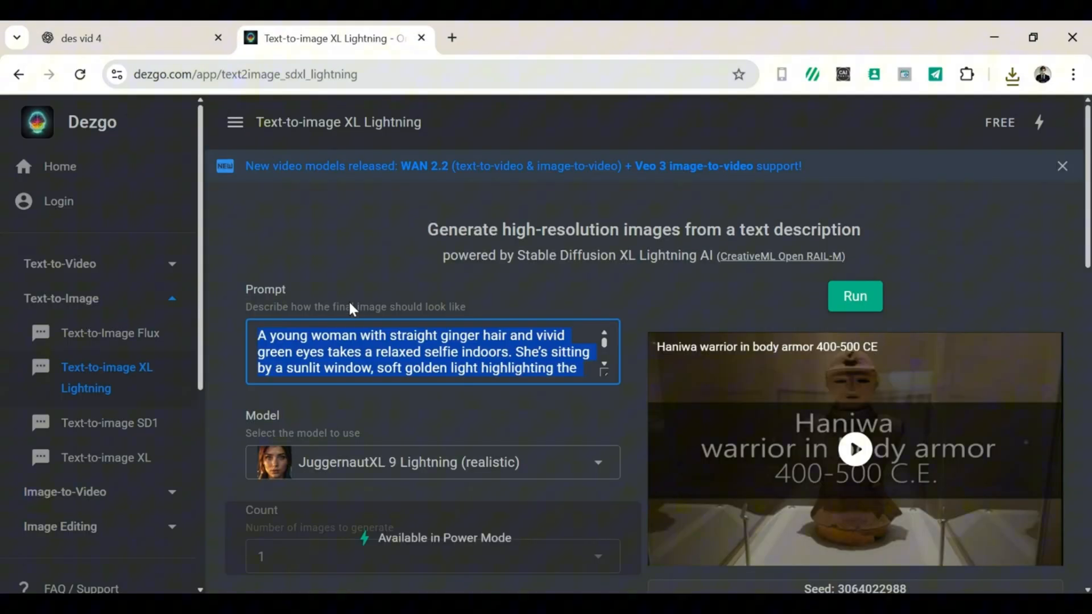
{"action": "left_click", "coordinate": [854, 296]}
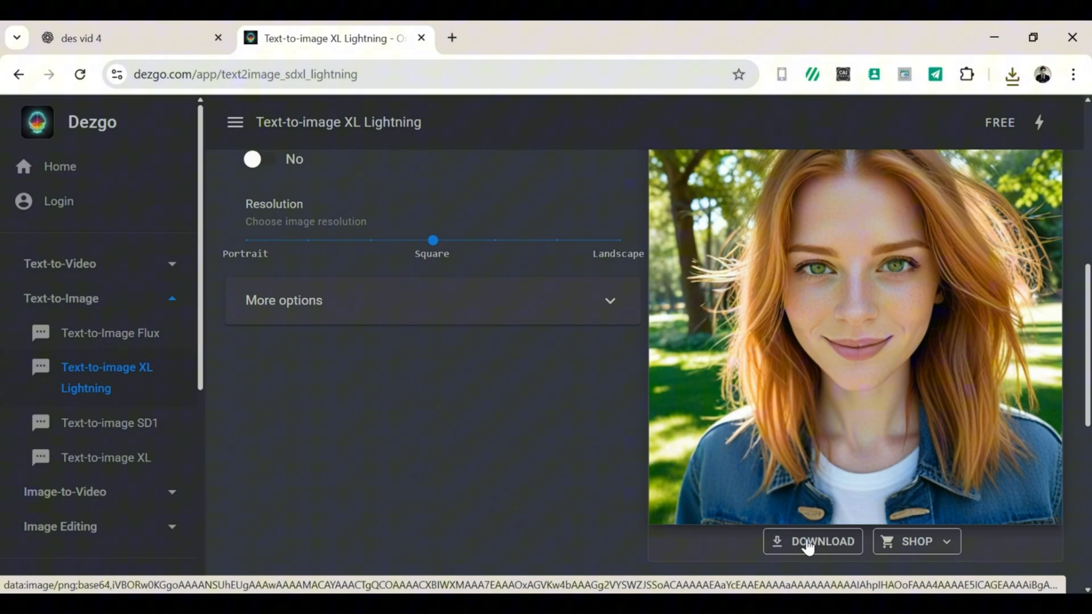
Generate the night-window portrait and the emerald silk-dress mirror portrait, downloading the latter.
{"action": "scroll", "scroll_direction": "up", "scroll_amount": 3}
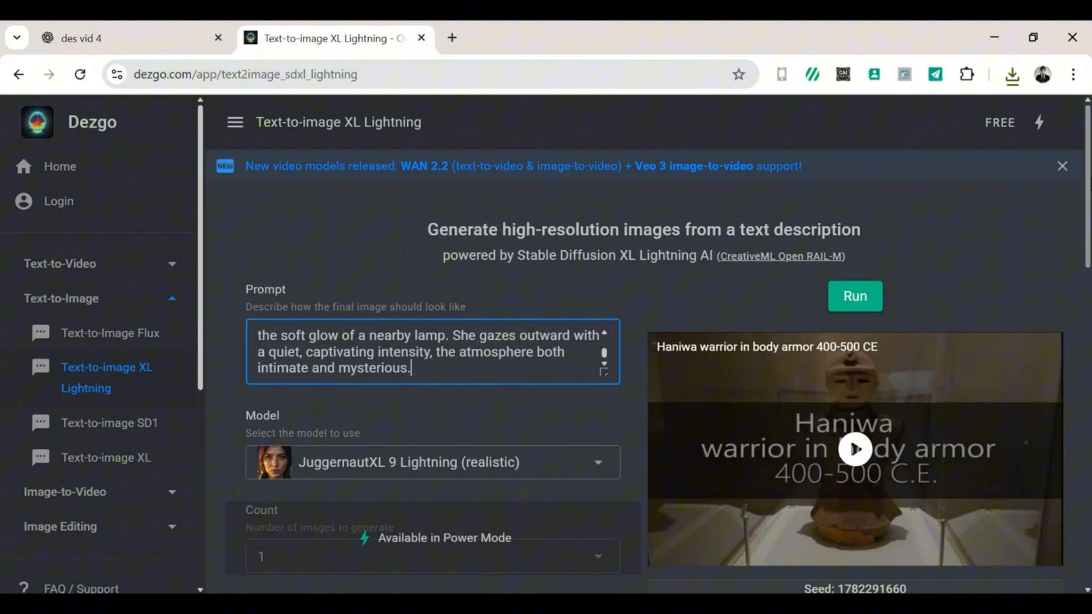
{"action": "left_click", "coordinate": [854, 296]}
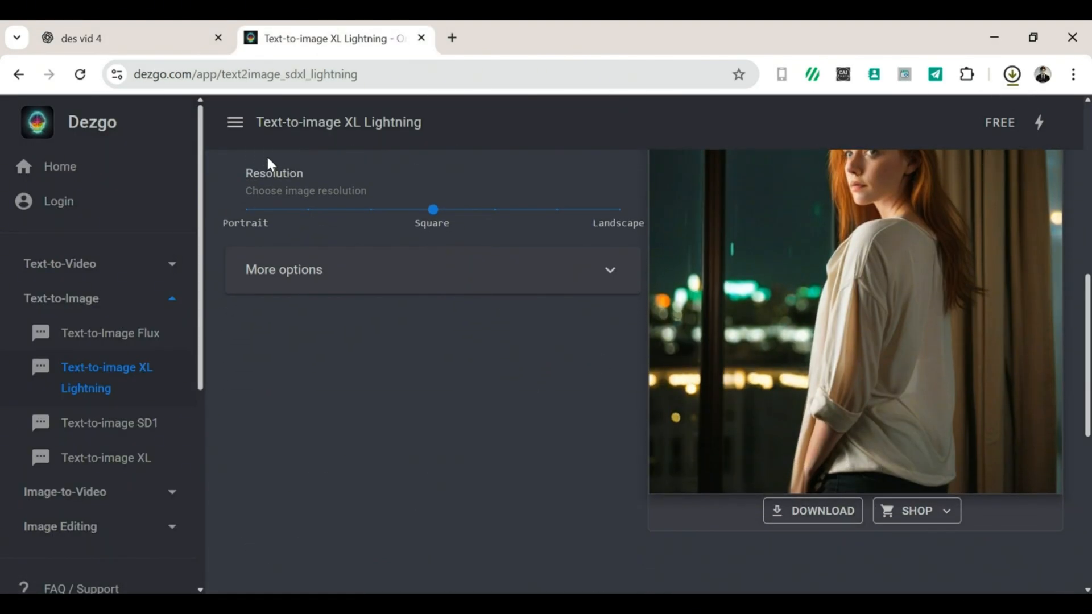
{"action": "left_click", "coordinate": [104, 39]}
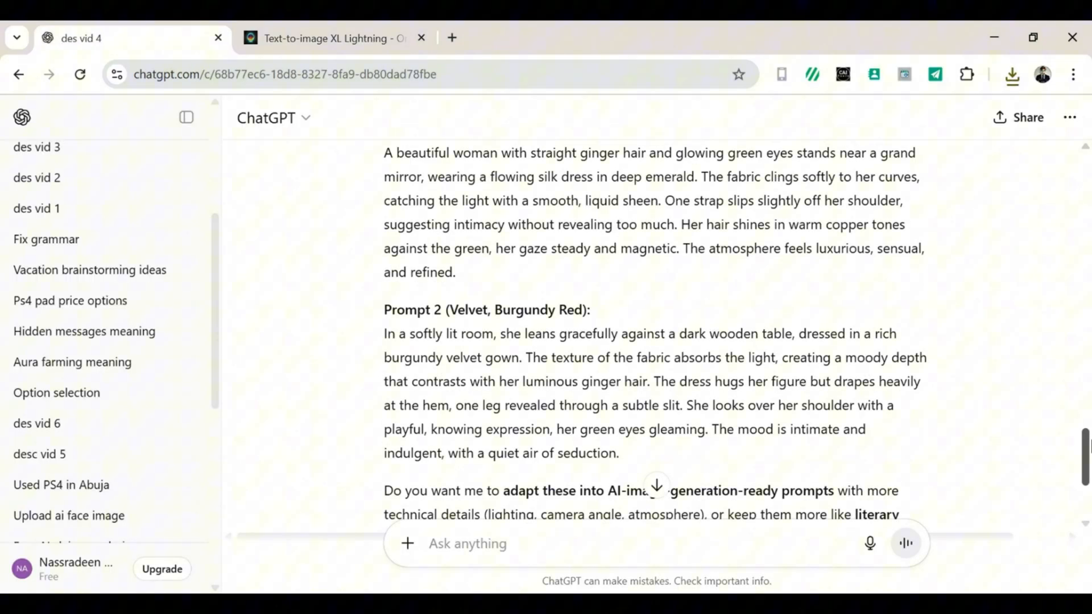
{"action": "left_click", "coordinate": [327, 39]}
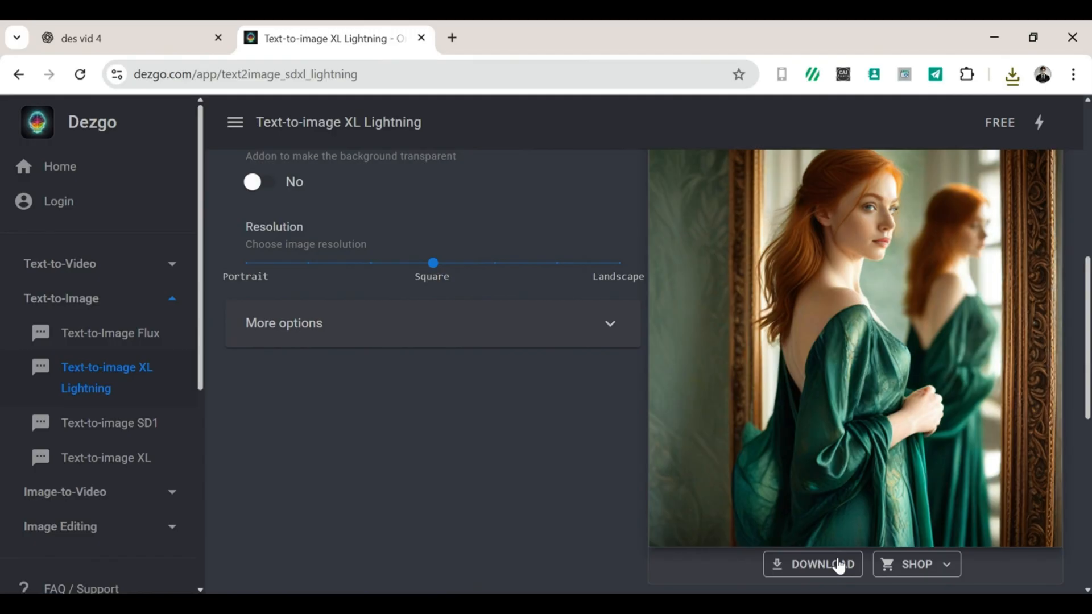
{"action": "left_click", "coordinate": [812, 564]}
{"action": "type", "text": "n"}
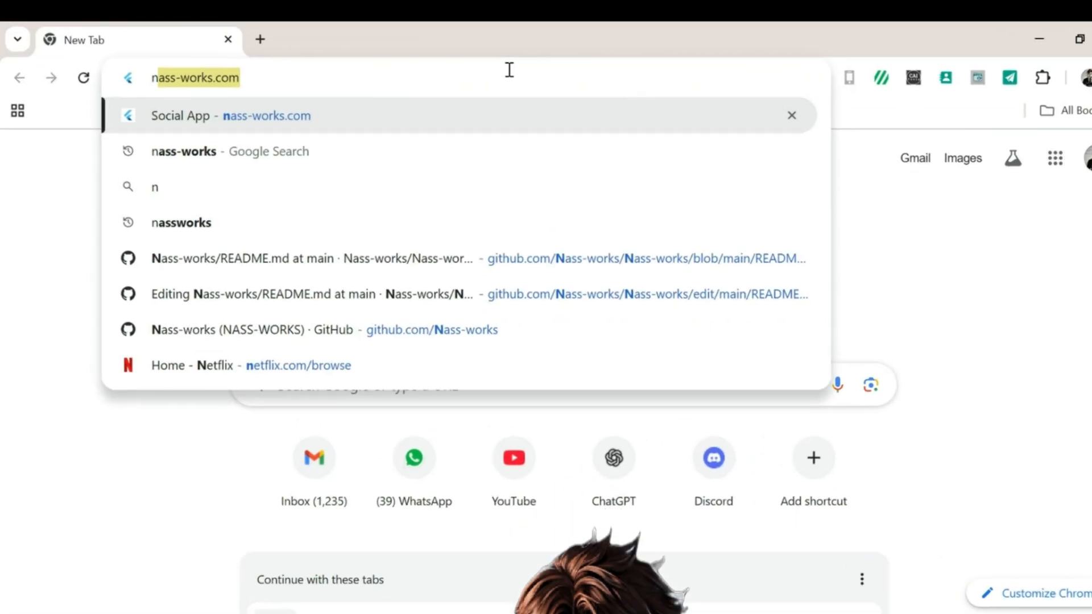
From Google, reach the Fooocus-fixed-crash GitHub repository's README Colab section.
{"action": "left_click", "coordinate": [228, 151]}
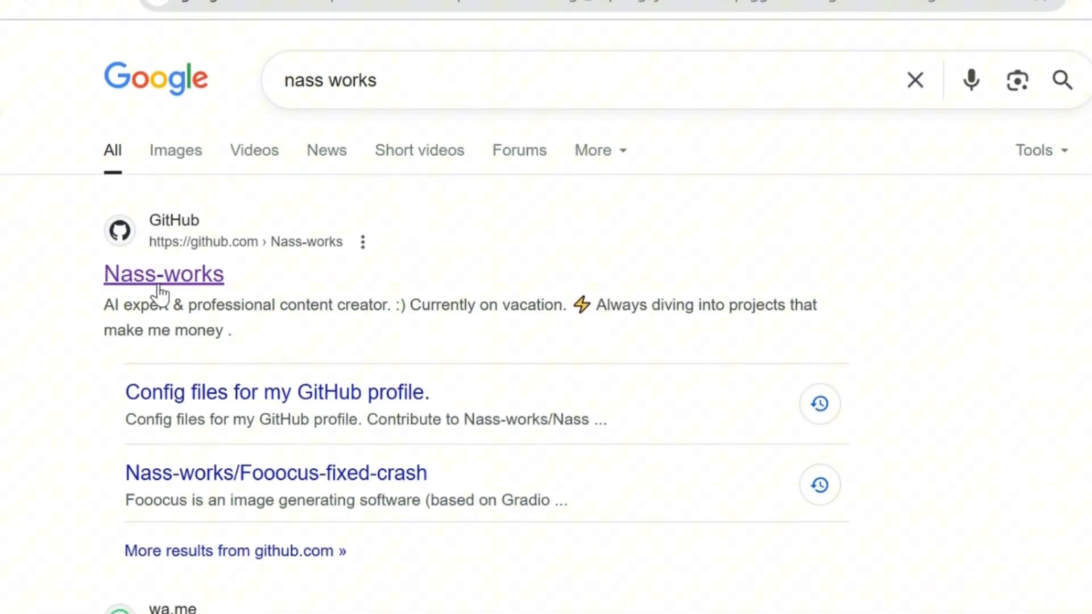
{"action": "left_click", "coordinate": [163, 273]}
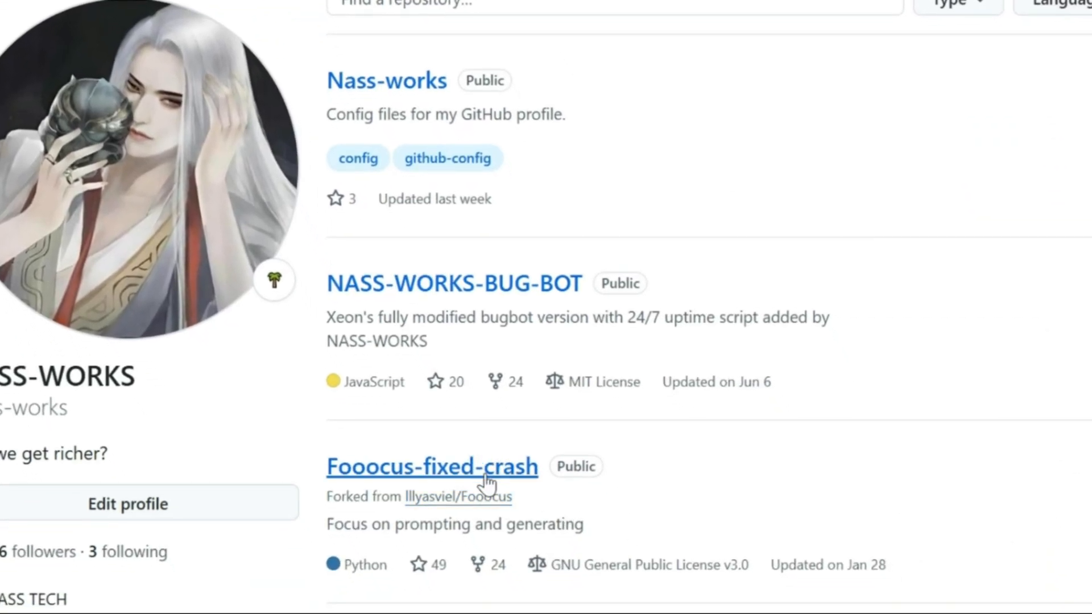
{"action": "mouse_move", "coordinate": [432, 468]}
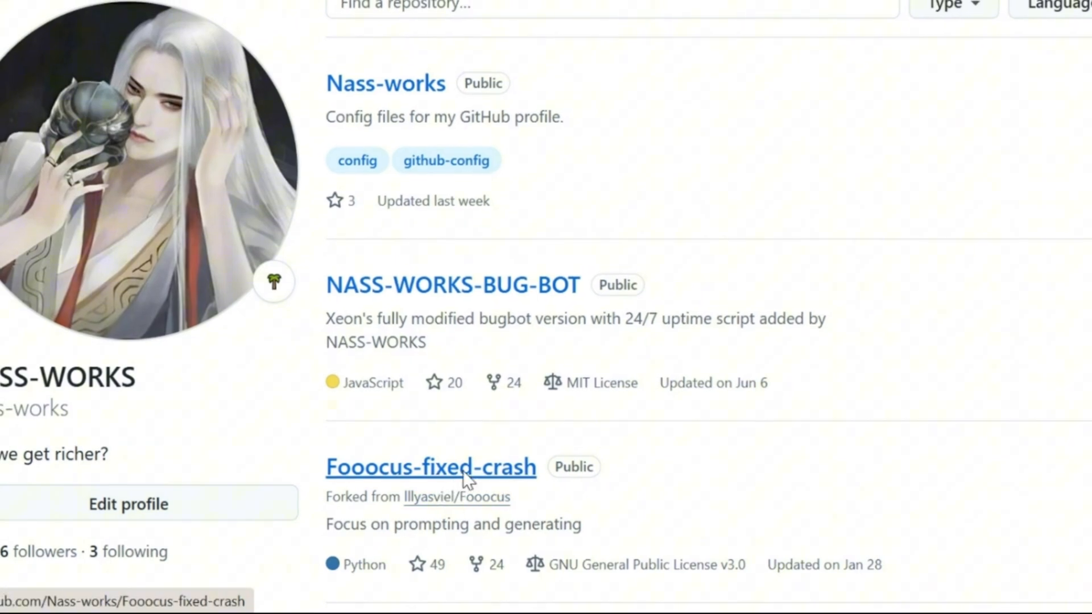
{"action": "left_click", "coordinate": [430, 467]}
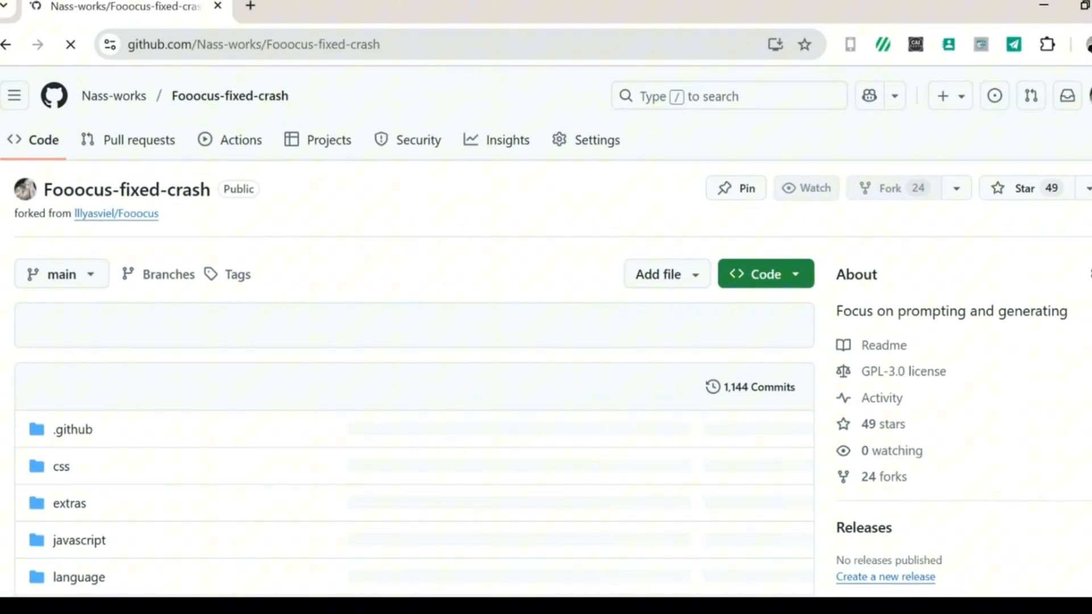
{"action": "scroll", "scroll_direction": "down", "scroll_amount": 3}
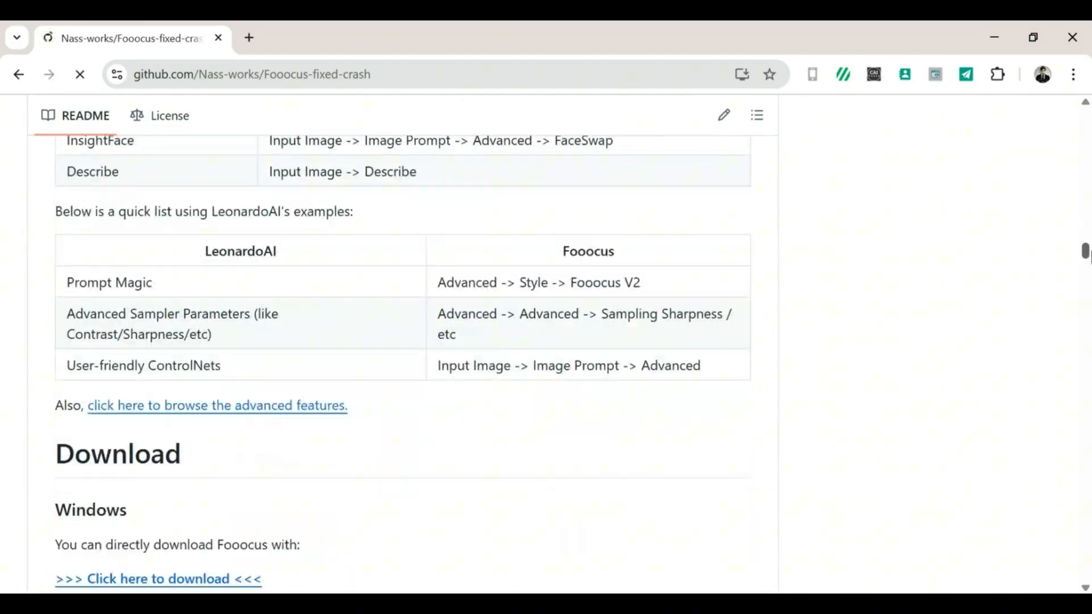
{"action": "scroll", "scroll_direction": "down", "scroll_amount": 3}
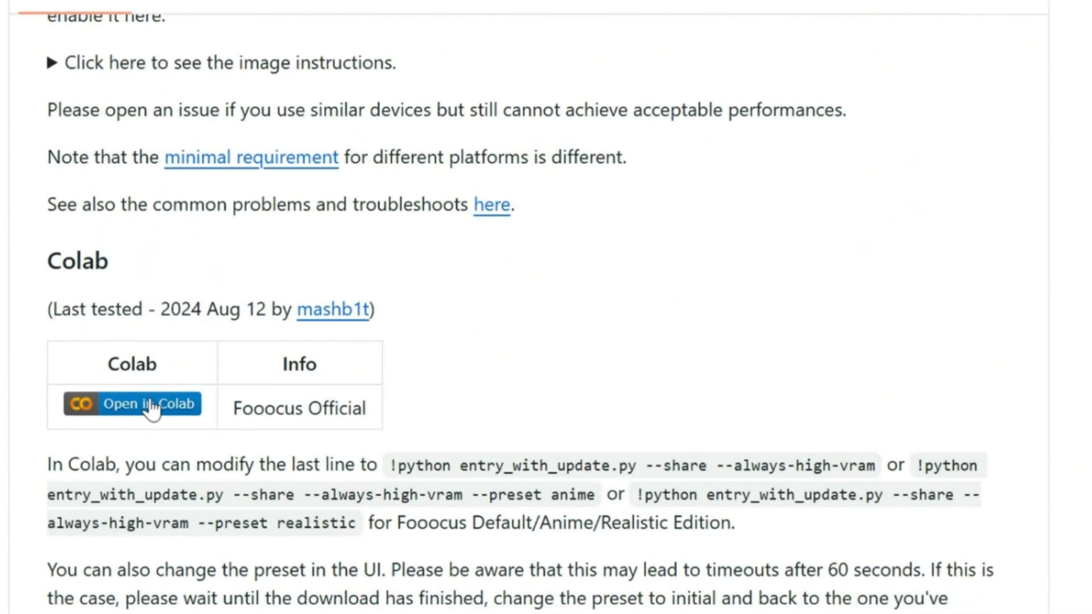
Run the Fooocus notebook in Colab despite the warning and follow its gradio.live public link.
{"action": "left_click", "coordinate": [132, 404]}
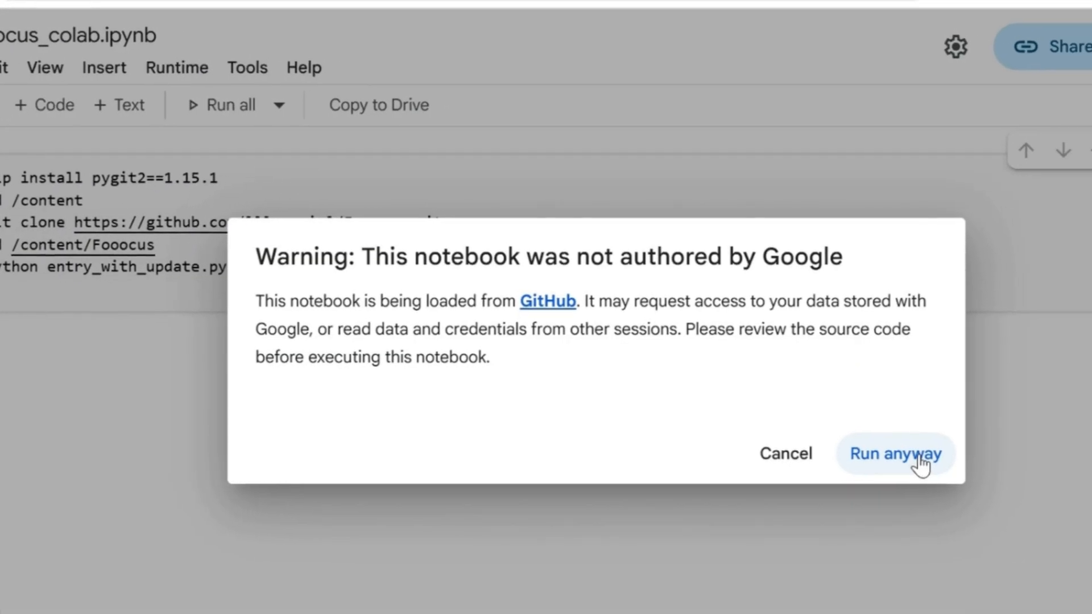
{"action": "left_click", "coordinate": [895, 454]}
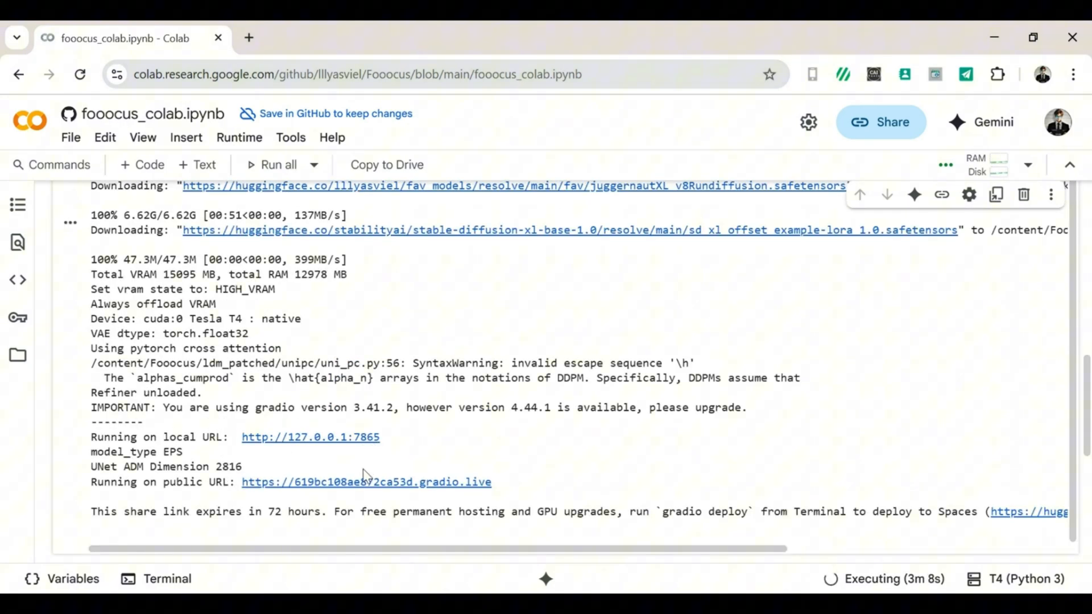
{"action": "left_click", "coordinate": [365, 483]}
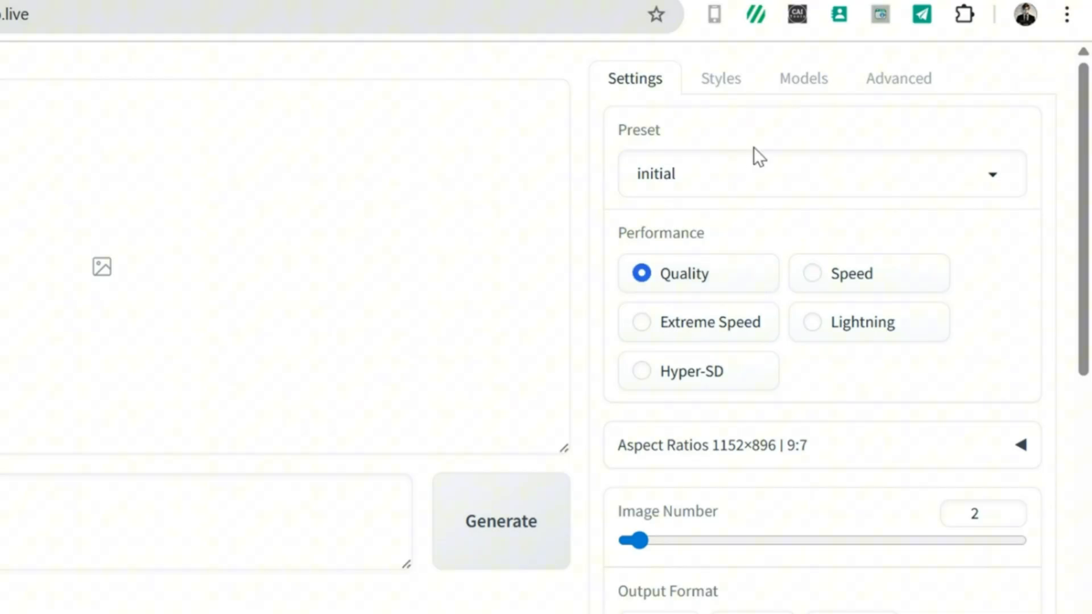
{"action": "mouse_move", "coordinate": [758, 112]}
{"action": "type", "text": "hy"}
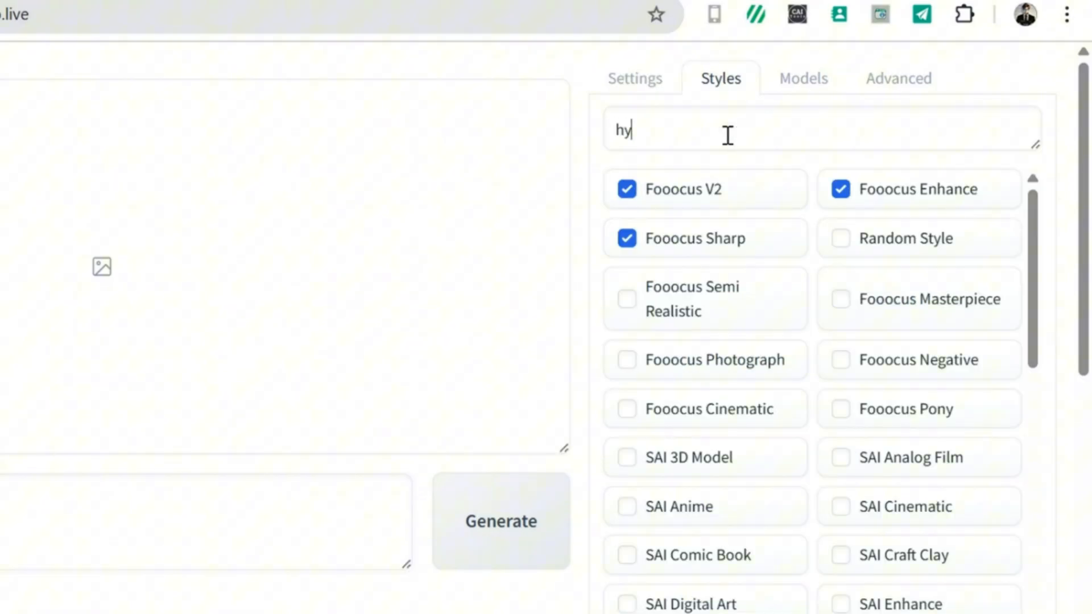
Switch on Input Image, Enhance and Advanced in the Fooocus web interface.
{"action": "type", "text": "p"}
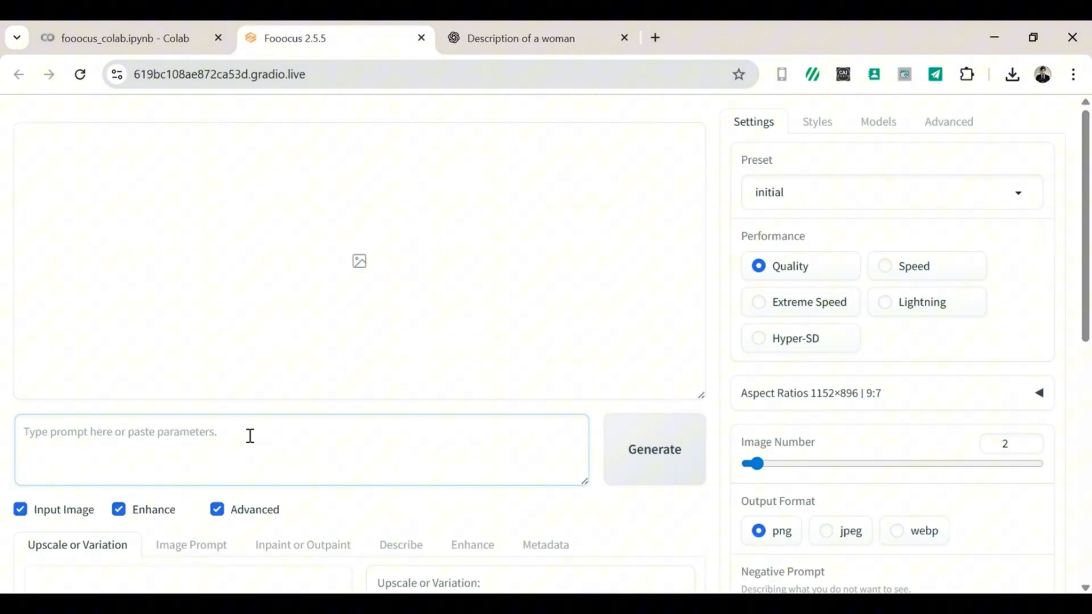
Generate the sunlit-window sweater selfies from ChatGPT prompt 1, then start the outdoor denim-jacket selfie.
{"action": "left_click", "coordinate": [653, 448]}
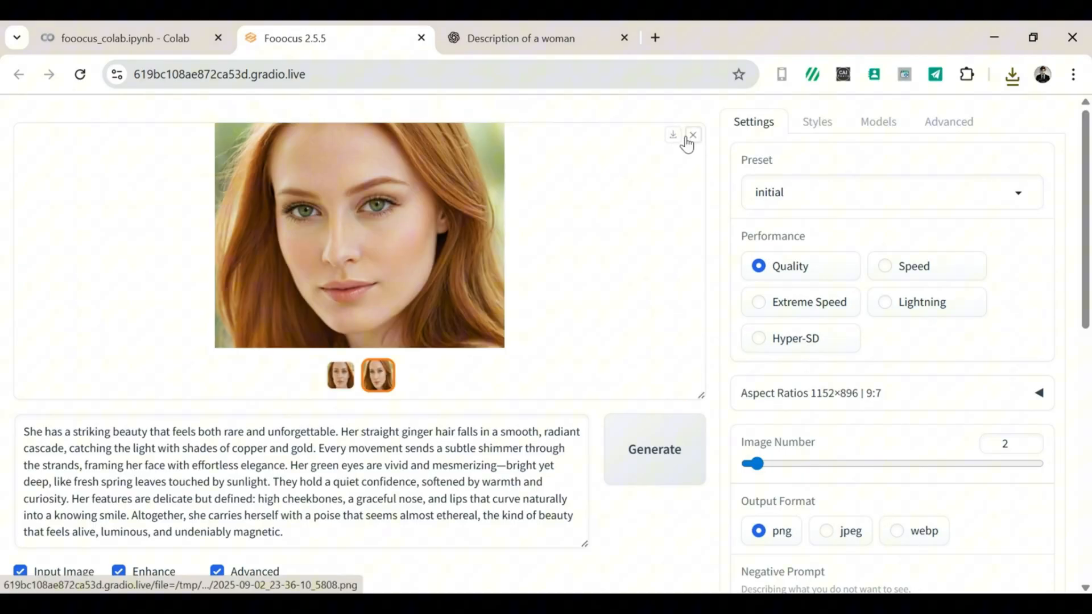
{"action": "left_click", "coordinate": [539, 39]}
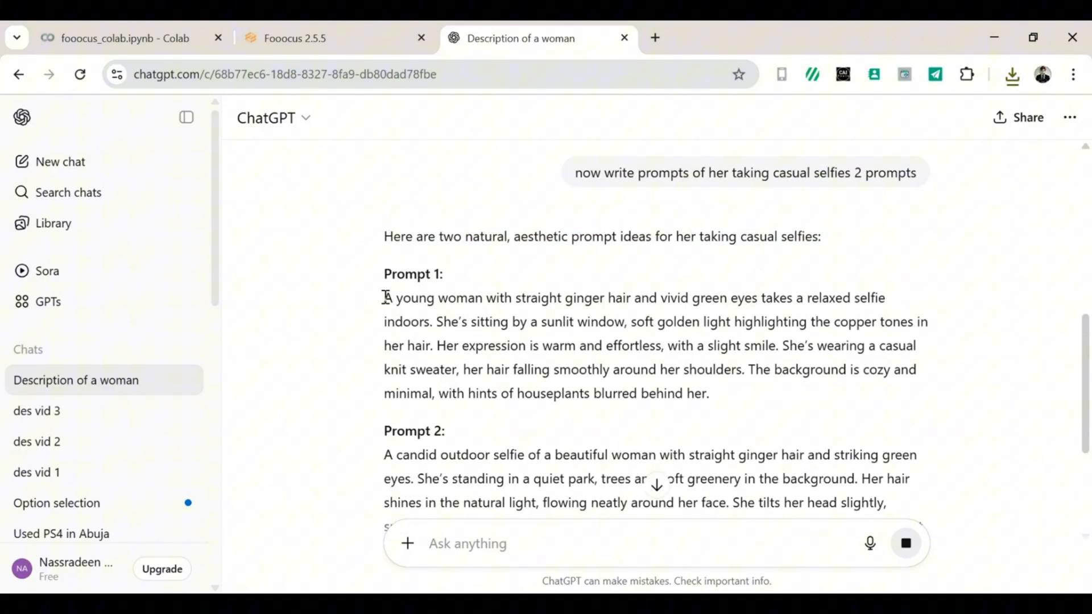
{"action": "left_click", "coordinate": [334, 39]}
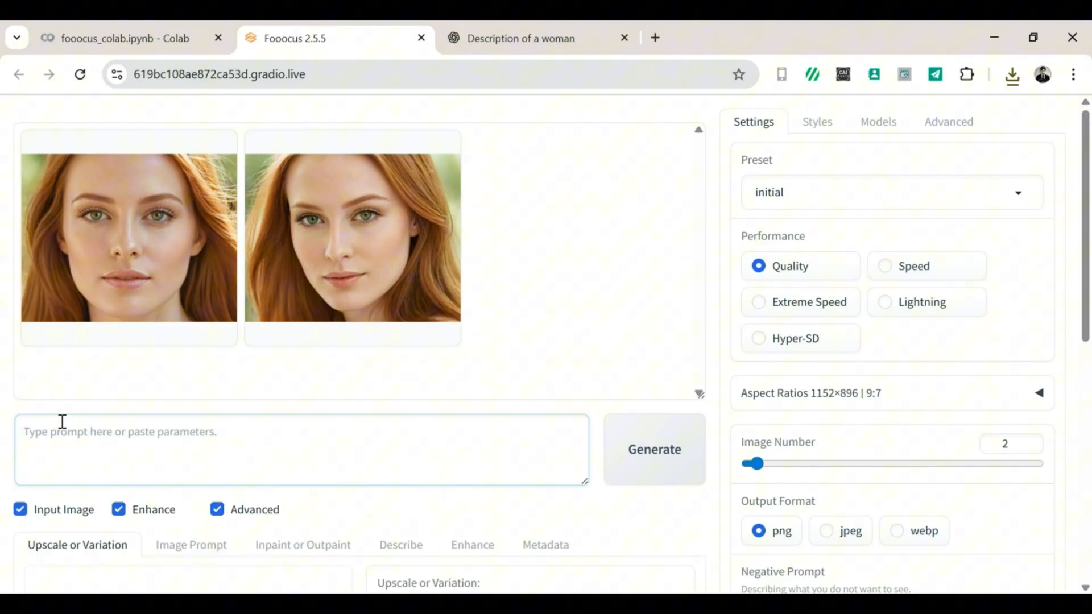
{"action": "left_click", "coordinate": [653, 449]}
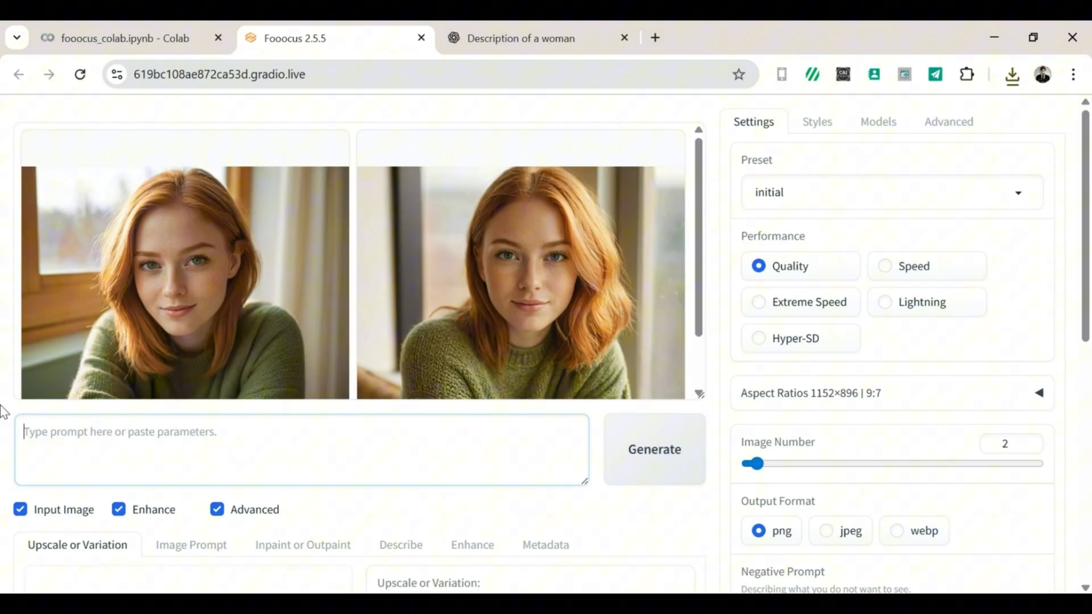
{"action": "left_click", "coordinate": [653, 449]}
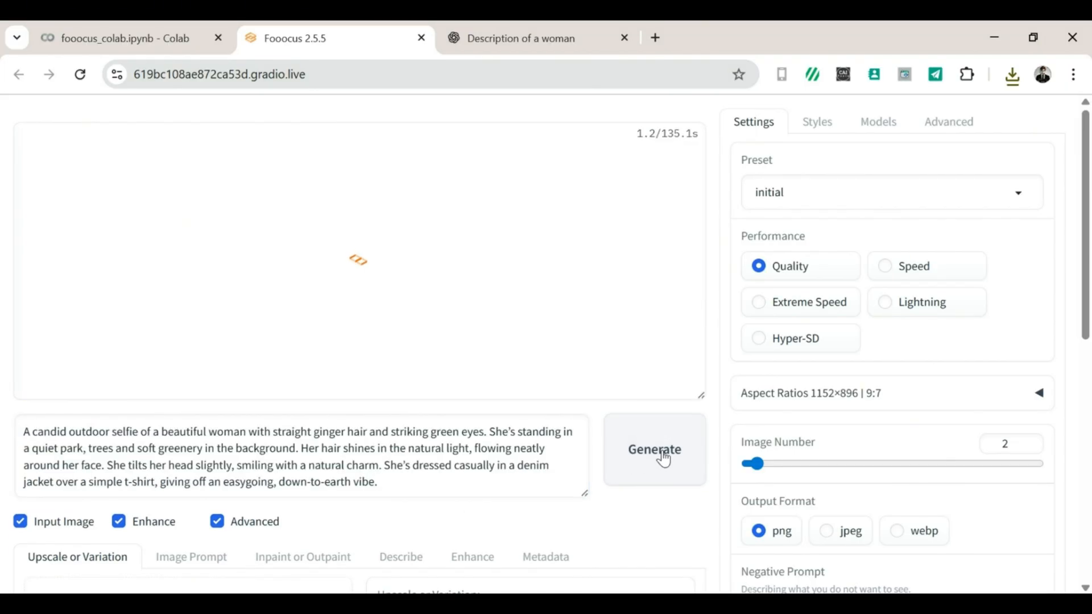
Generate the white-sheets and night-window portraits from the NSFW-style prompts and save the night-window image.
{"action": "left_click", "coordinate": [653, 450]}
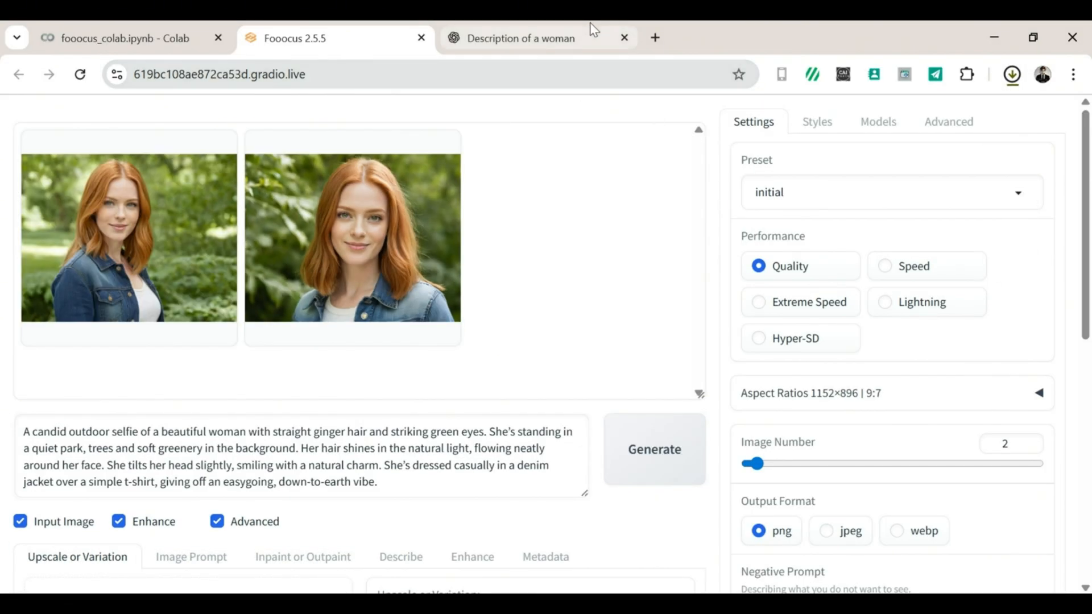
{"action": "left_click", "coordinate": [519, 39]}
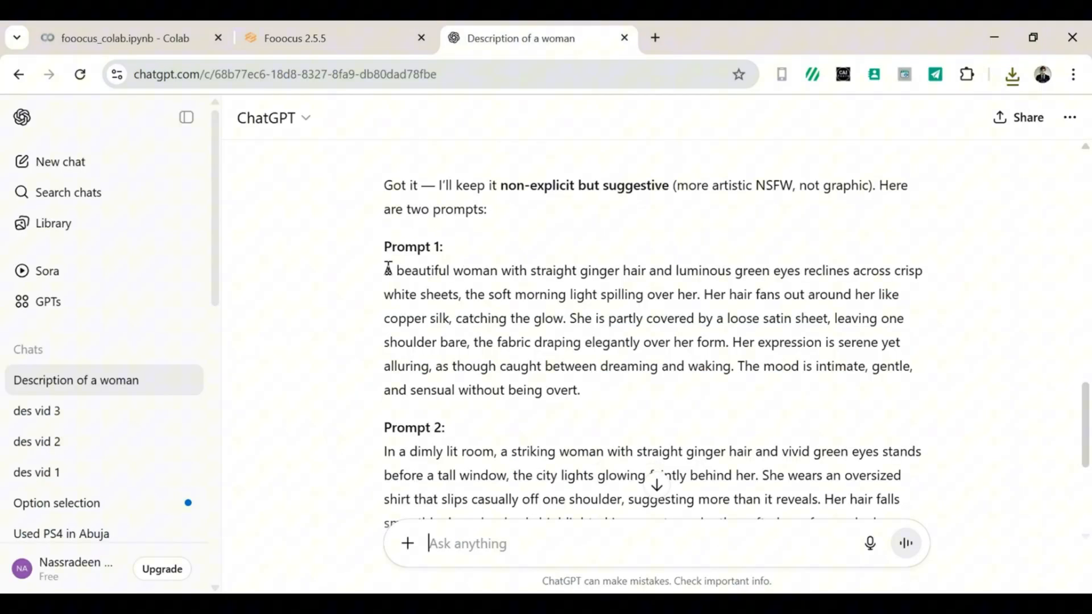
{"action": "left_click", "coordinate": [327, 38]}
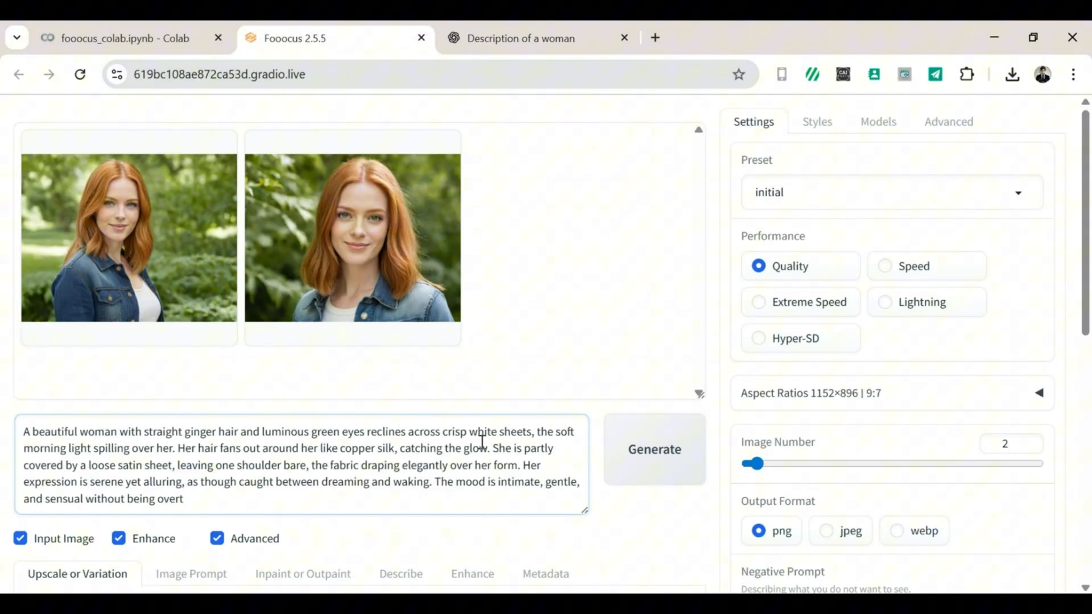
{"action": "left_click", "coordinate": [653, 449]}
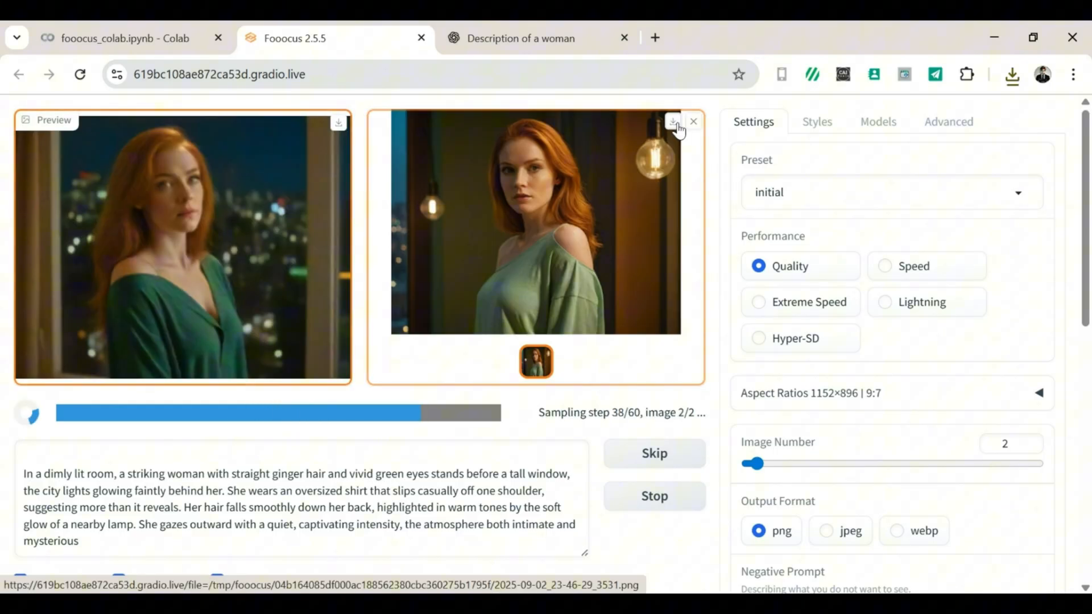
{"action": "left_click", "coordinate": [692, 122]}
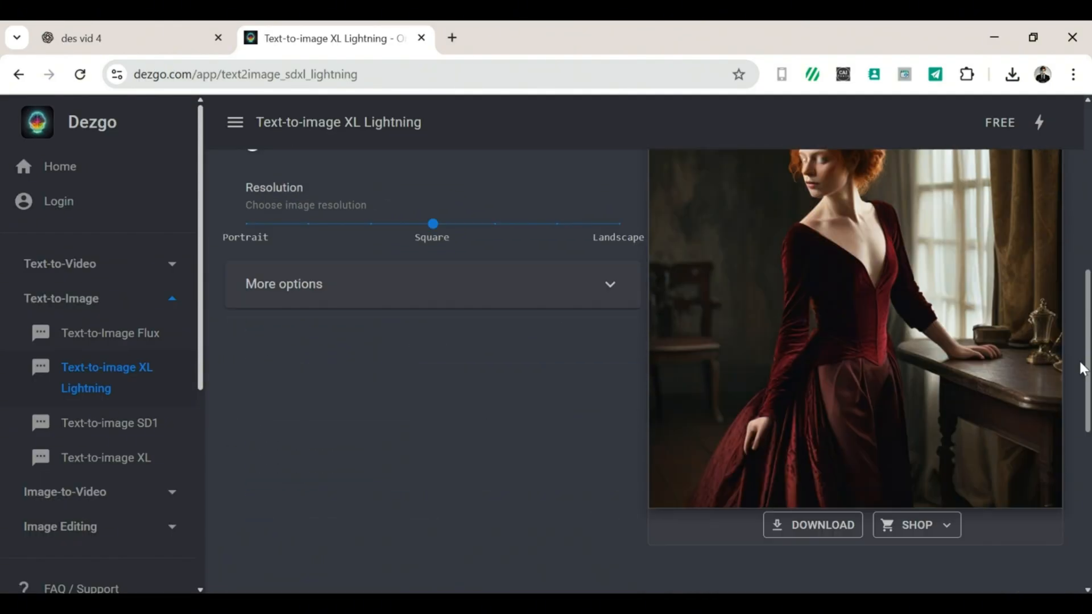
Set up a WAN 2.2 image-to-video job with prompt 'smiles and waves' using a ginger portrait from vid 4.
{"action": "scroll", "scroll_direction": "up", "scroll_amount": 3}
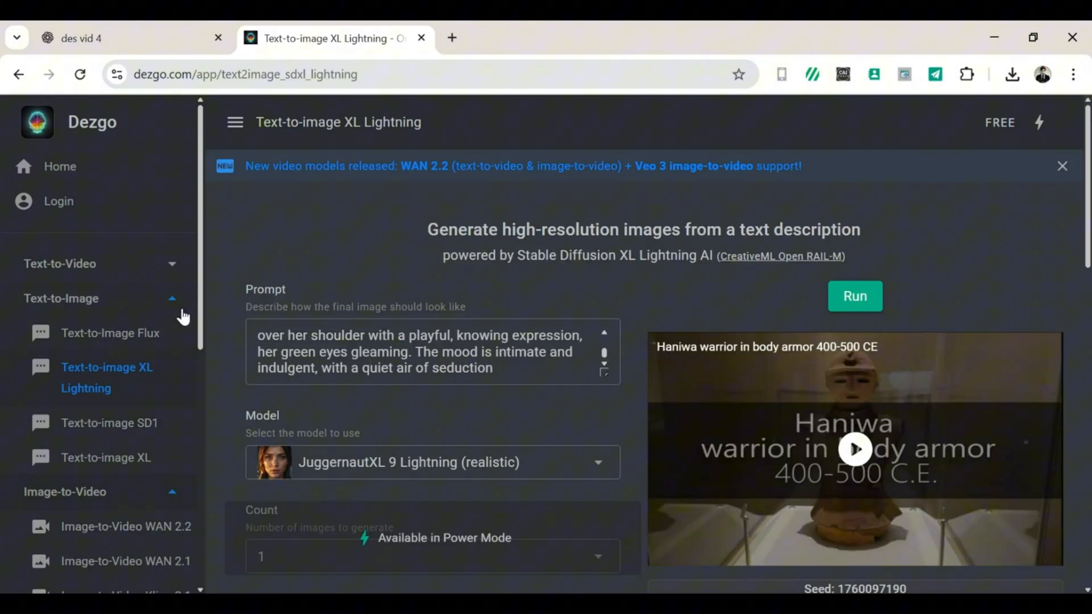
{"action": "left_click", "coordinate": [127, 526]}
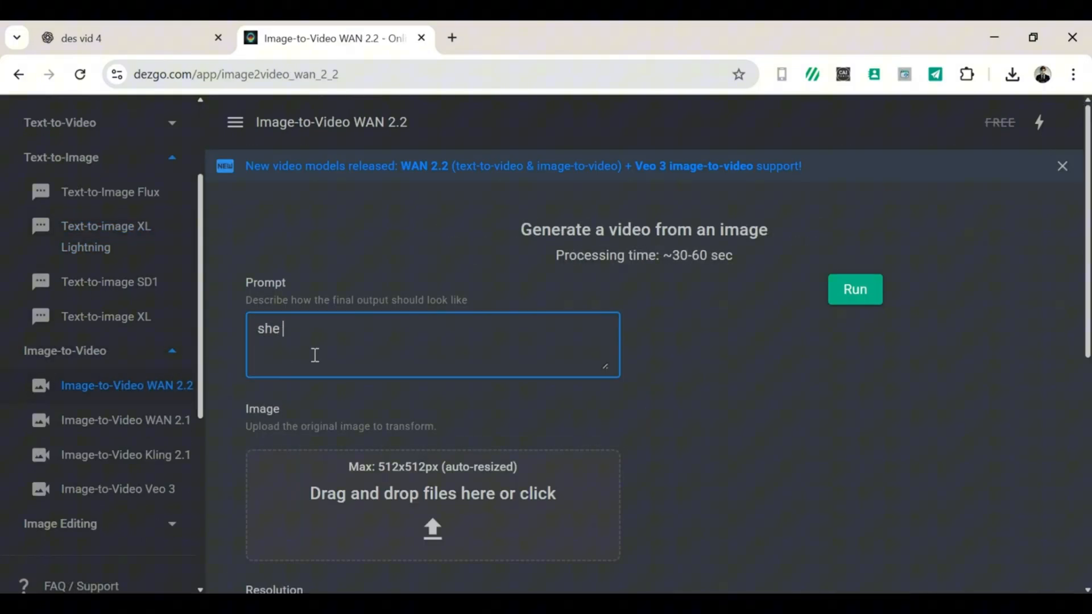
{"action": "type", "text": "smiles and waves"}
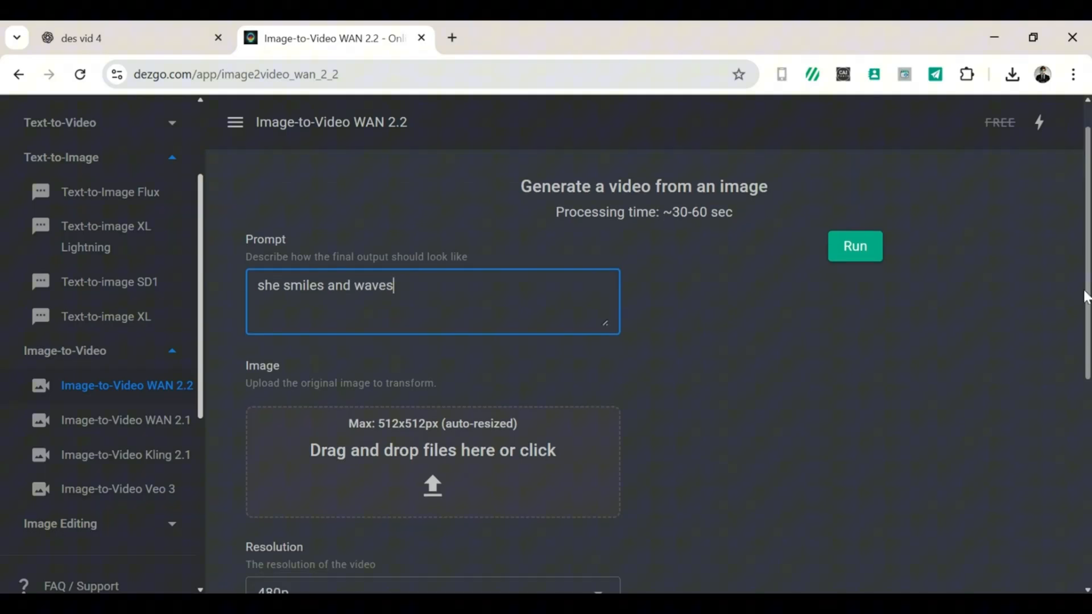
{"action": "left_click", "coordinate": [432, 459]}
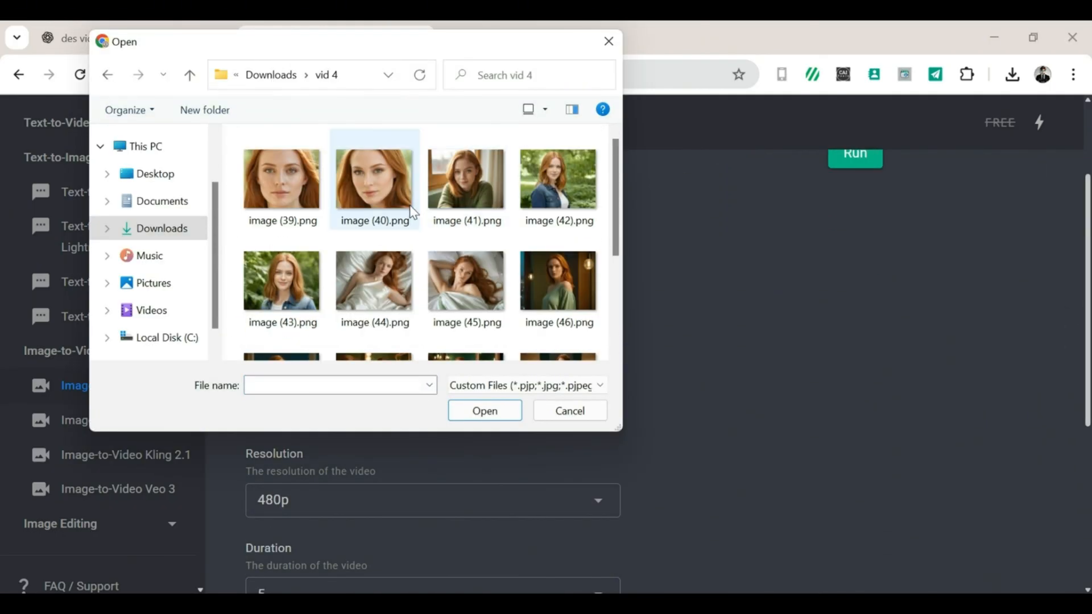
{"action": "left_click", "coordinate": [568, 411]}
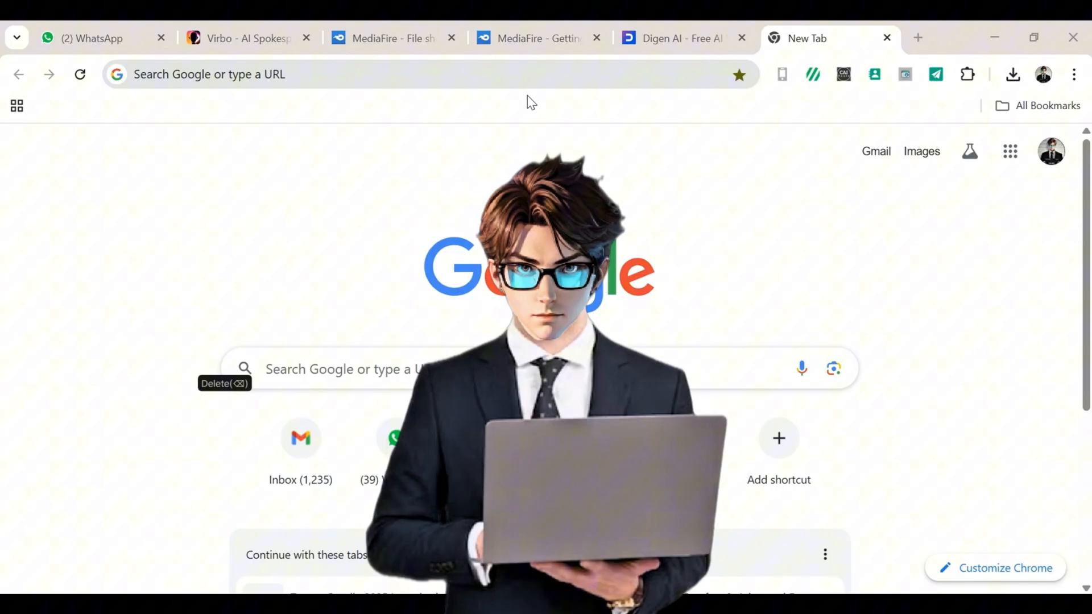
Go to magi.sand.ai and sign in with the Google account.
{"action": "type", "text": "magi.sand.ai"}
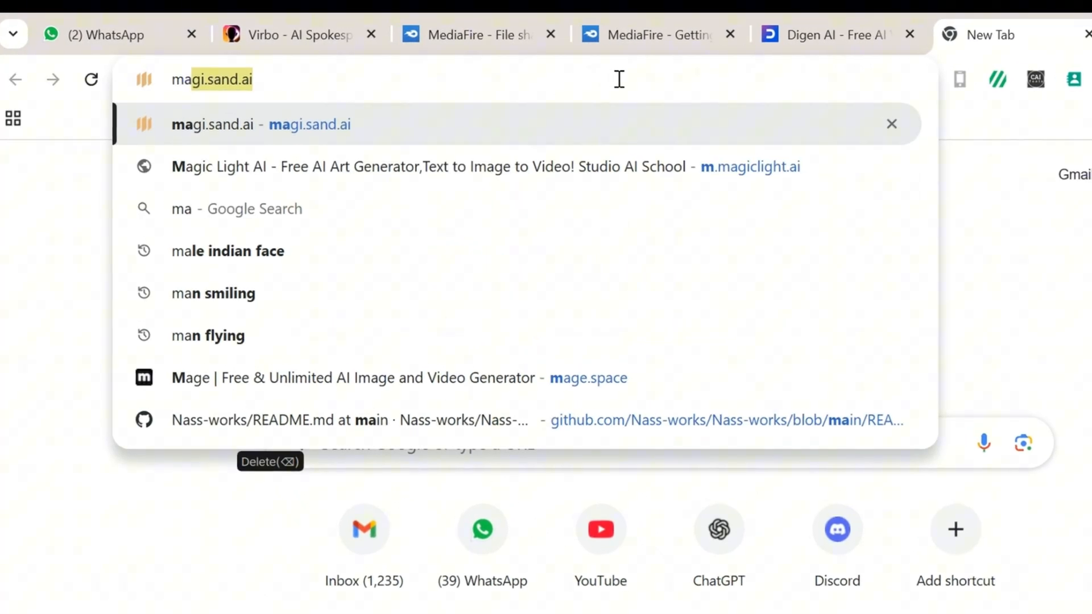
{"action": "key", "text": "Return"}
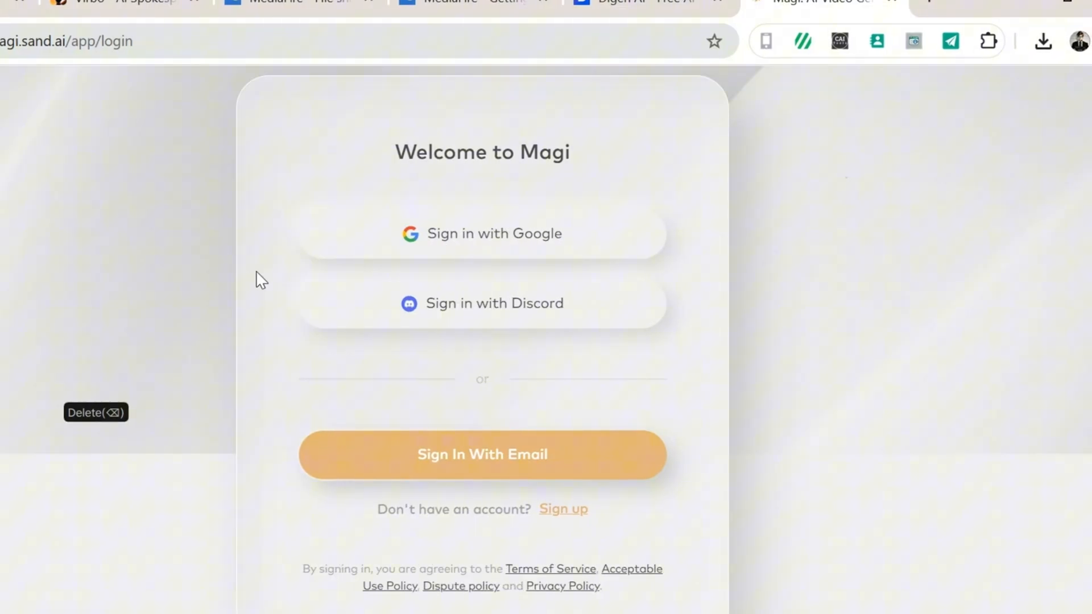
{"action": "left_click", "coordinate": [482, 233]}
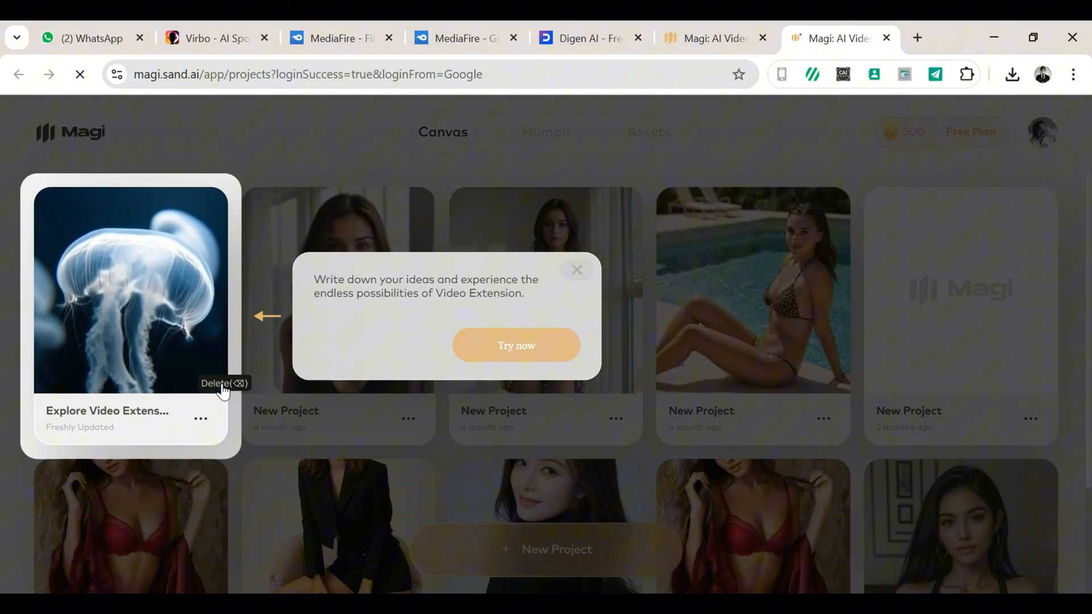
Dismiss the tip, start a new project and upload the white-sheets portrait from the computer.
{"action": "left_click", "coordinate": [577, 271]}
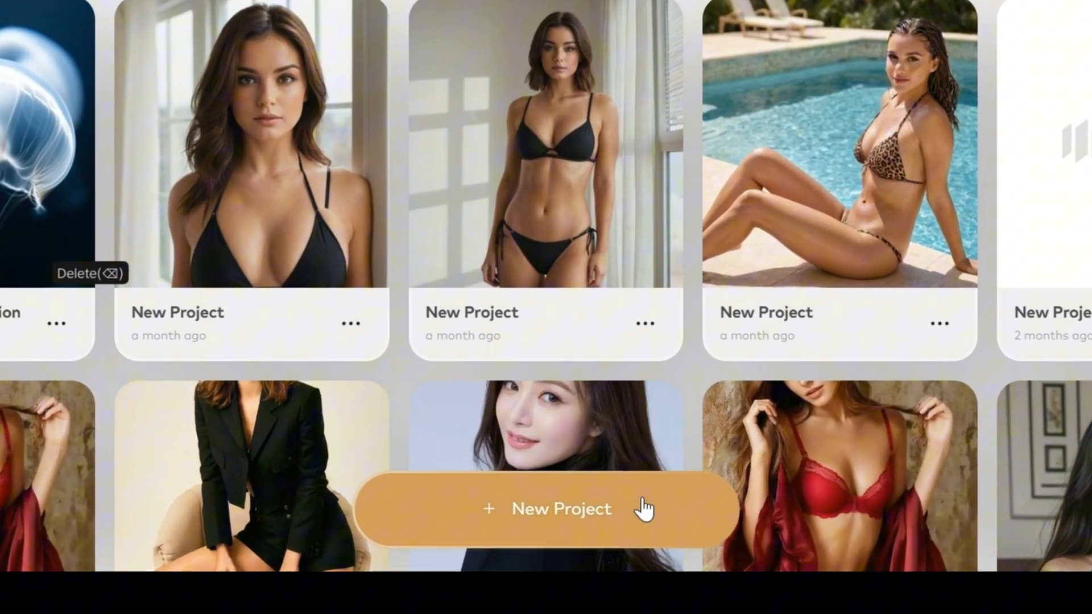
{"action": "left_click", "coordinate": [561, 508]}
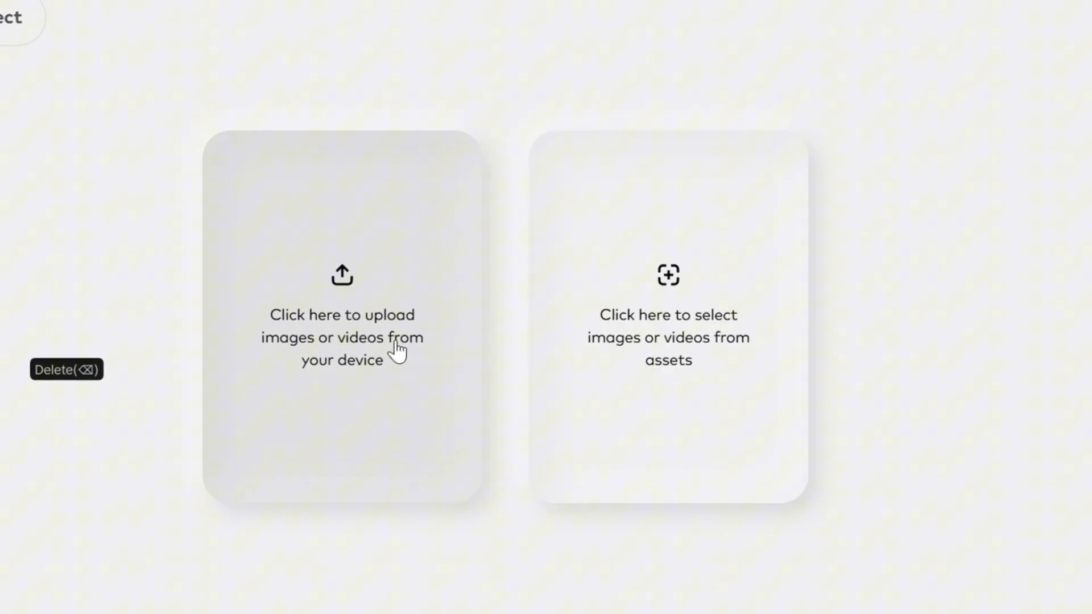
{"action": "left_click", "coordinate": [341, 337]}
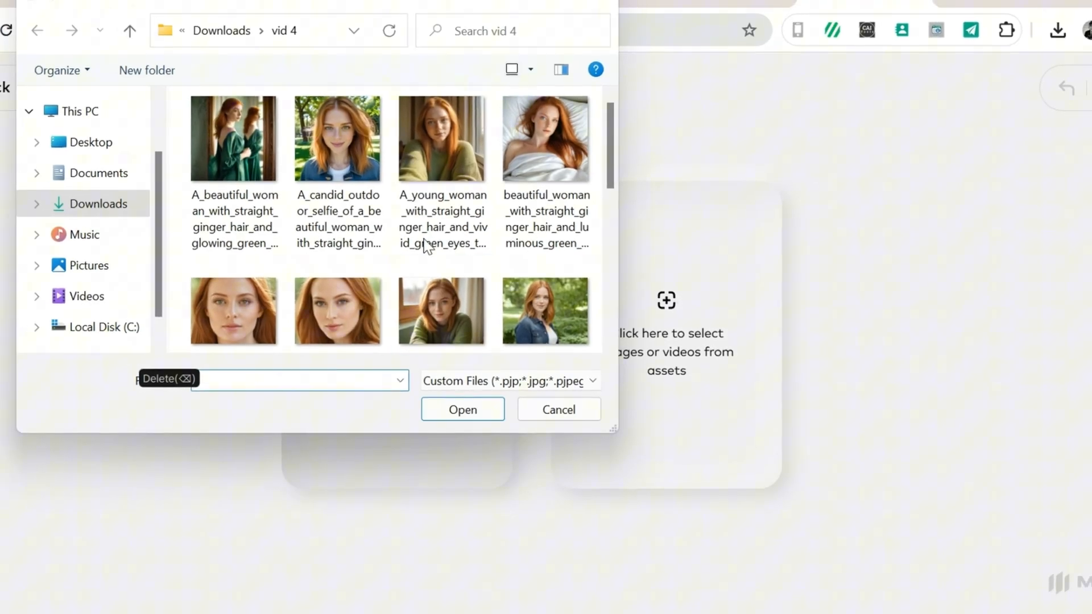
{"action": "left_click", "coordinate": [461, 410]}
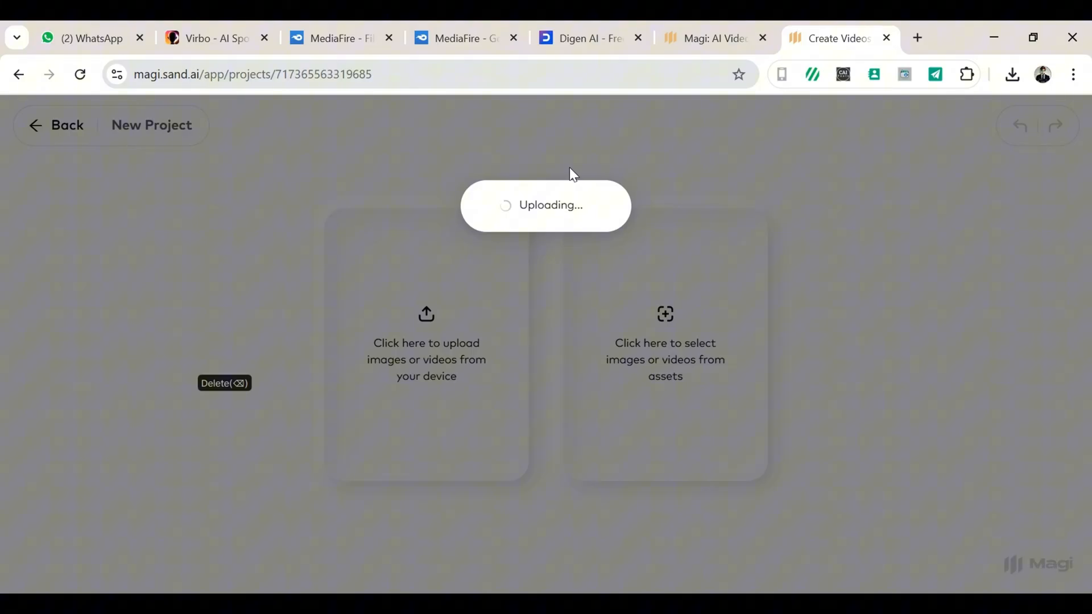
{"action": "mouse_move", "coordinate": [1015, 125]}
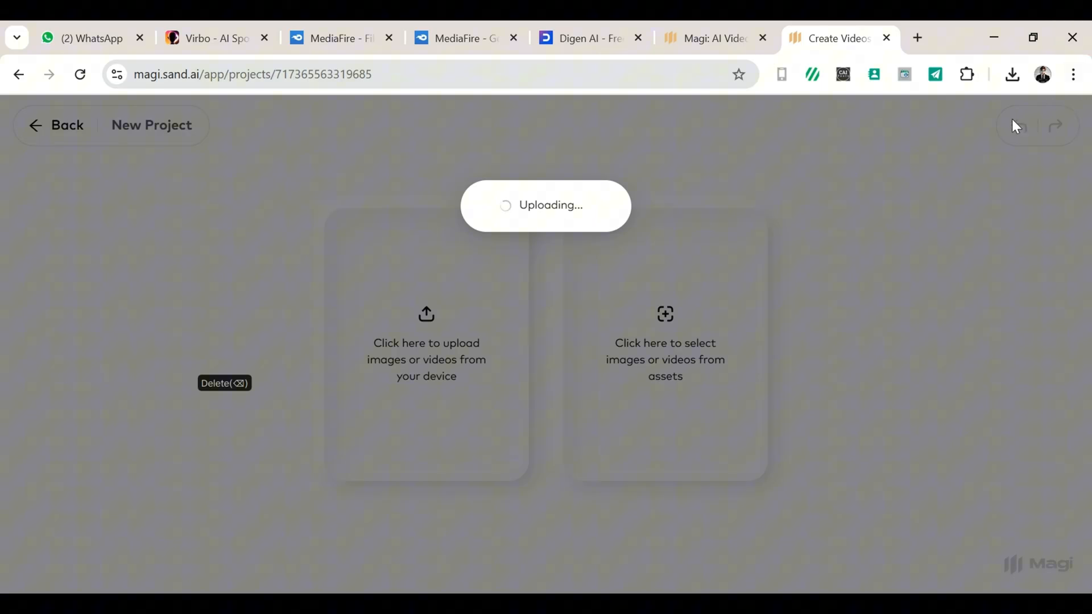
{"action": "mouse_move", "coordinate": [1053, 56]}
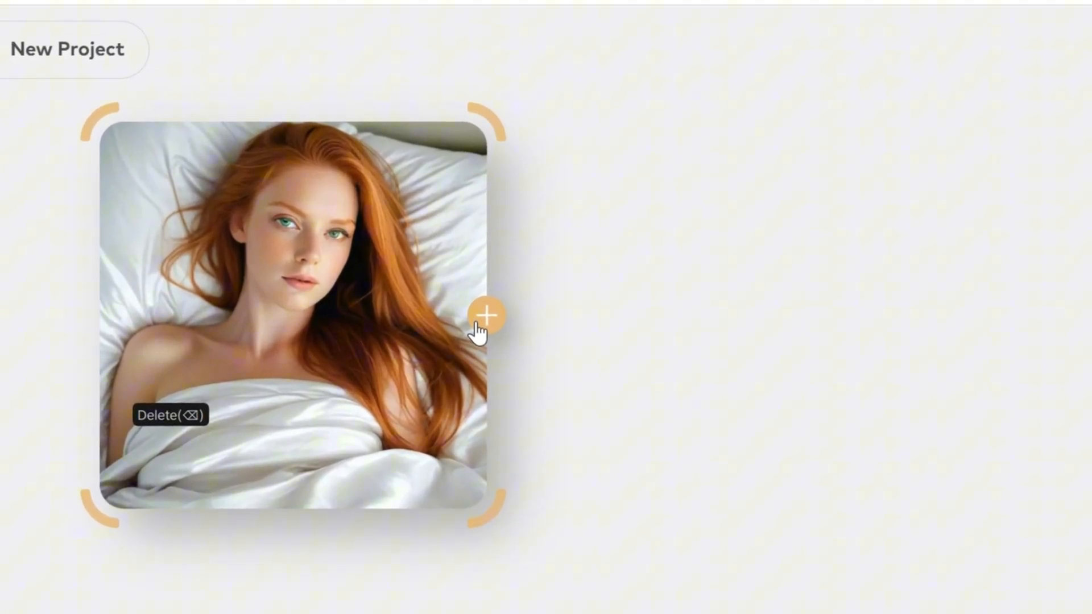
{"action": "mouse_move", "coordinate": [486, 330]}
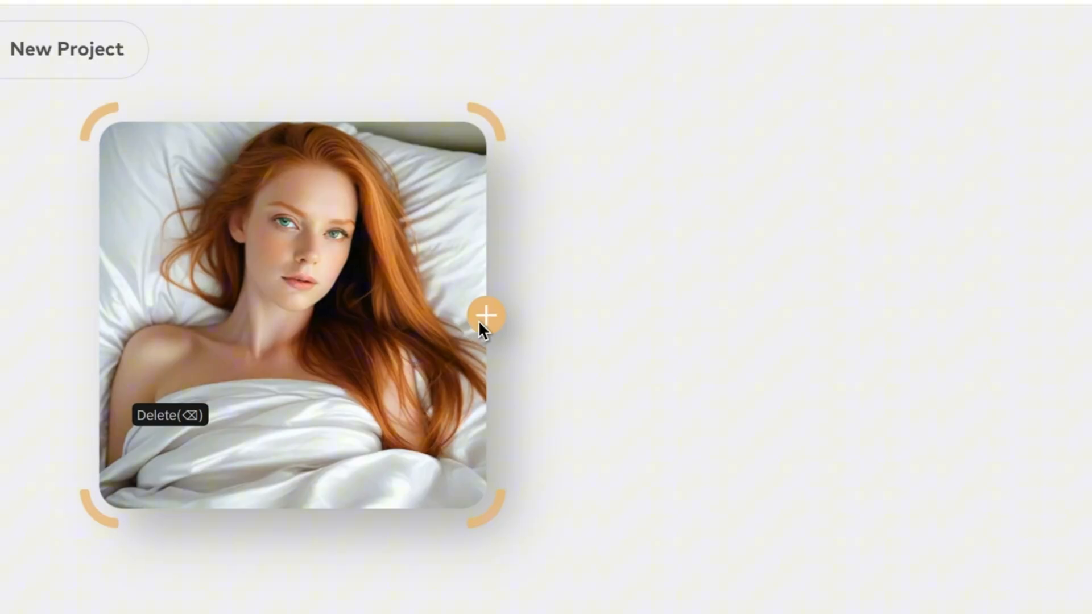
Add an Image to Video step to the portrait with the prompt 'she smiles'.
{"action": "left_click", "coordinate": [486, 315]}
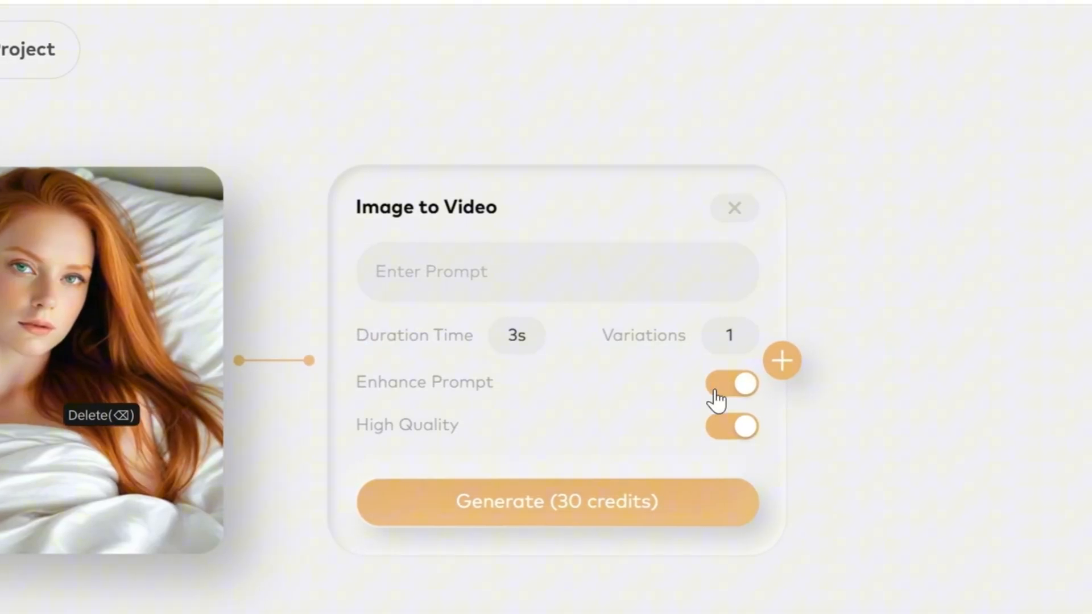
{"action": "type", "text": "she"}
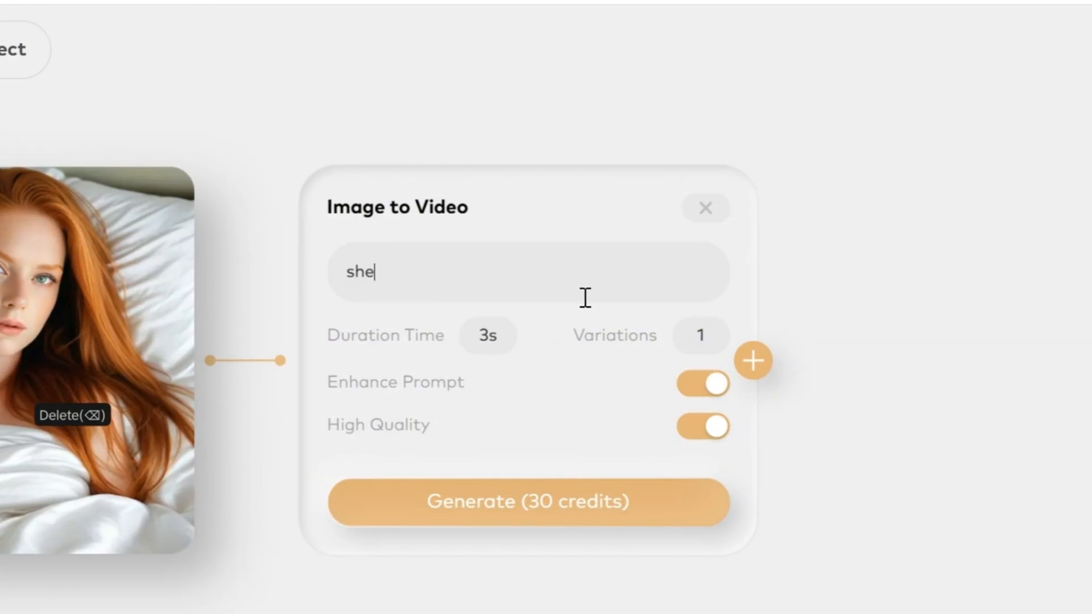
{"action": "type", "text": "smiles"}
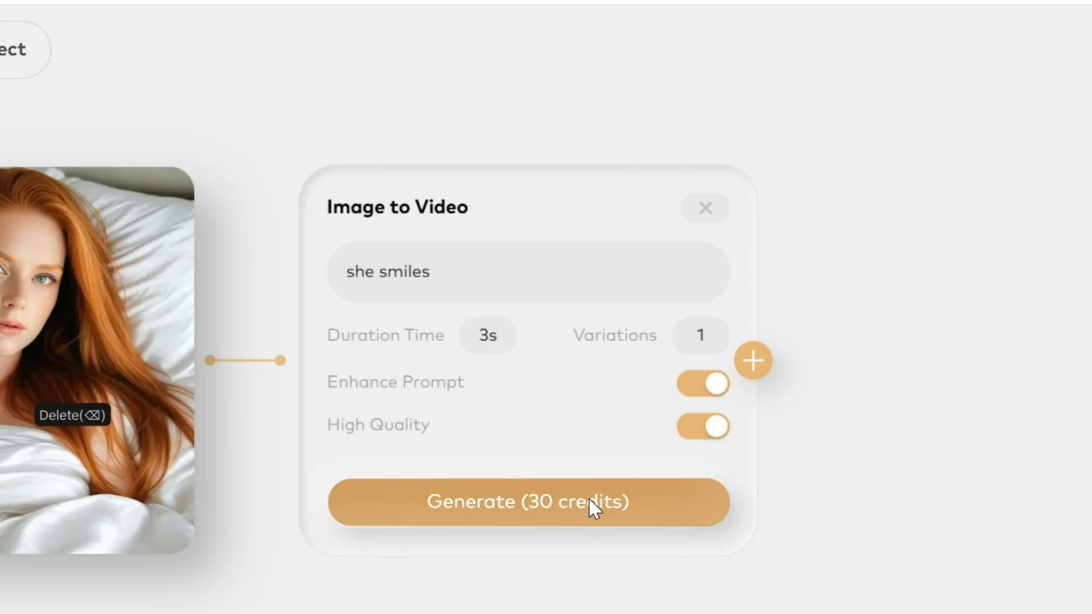
Generate the 30-credit smiling video from the white-sheets portrait.
{"action": "left_click", "coordinate": [527, 501]}
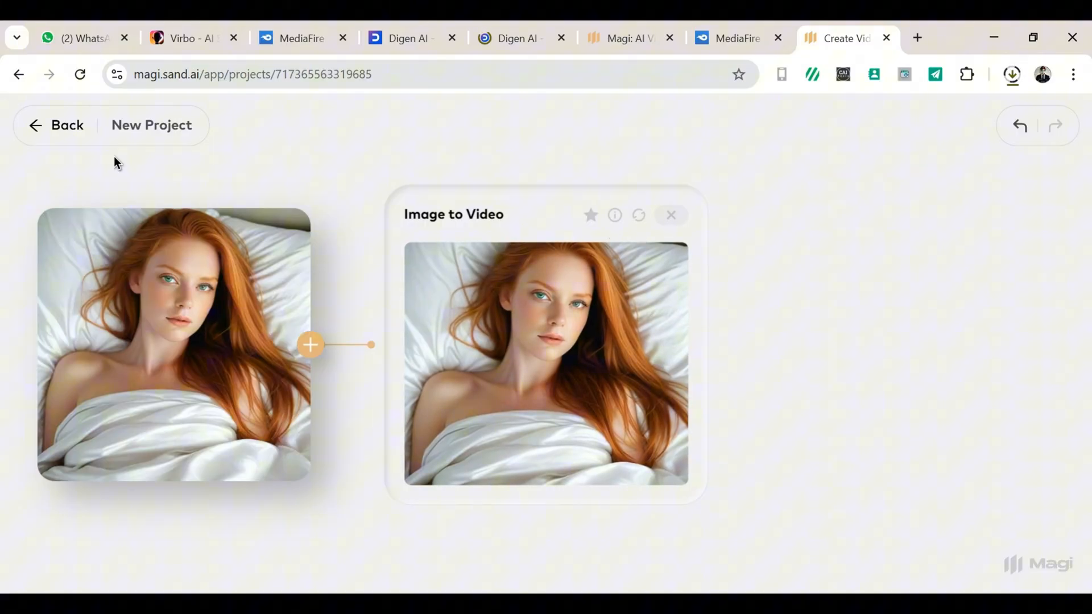
Open the night-window project, enter the waving prompt and play the finished waving video.
{"action": "left_click", "coordinate": [57, 125]}
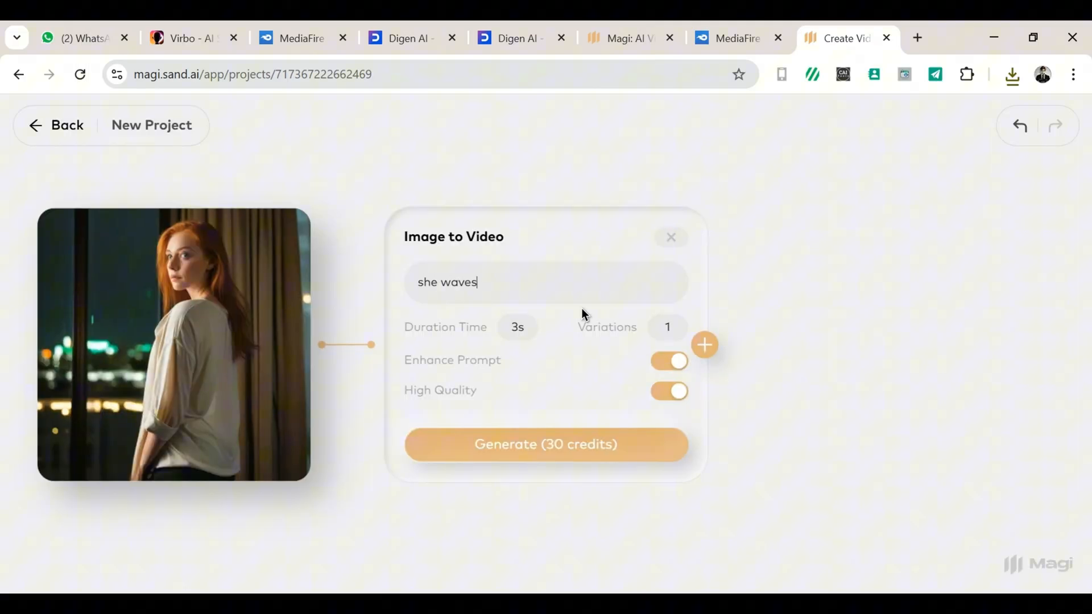
{"action": "left_click", "coordinate": [544, 445]}
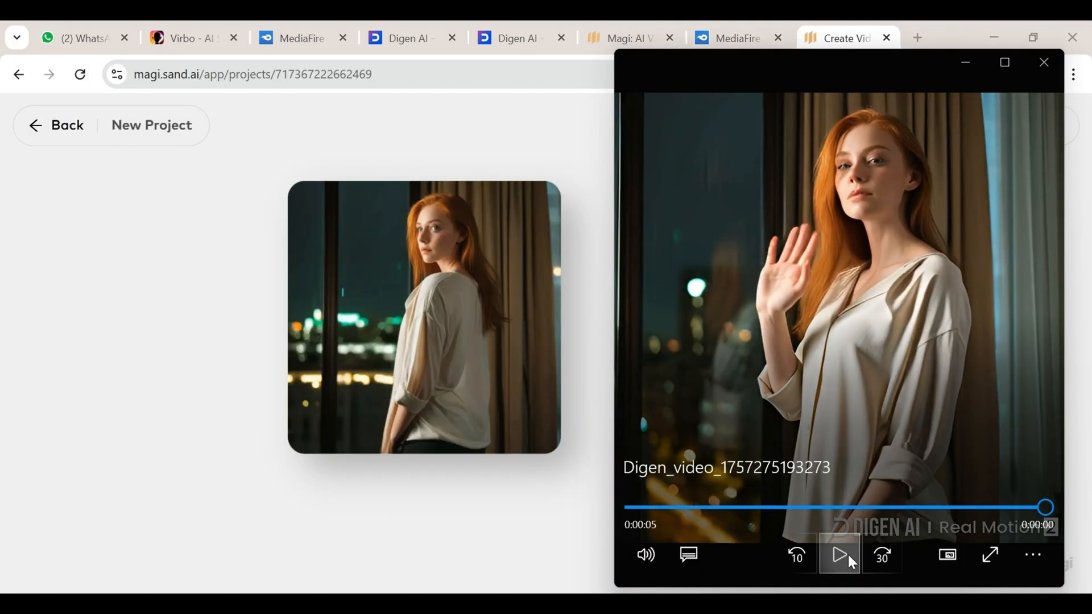
{"action": "left_click", "coordinate": [839, 555]}
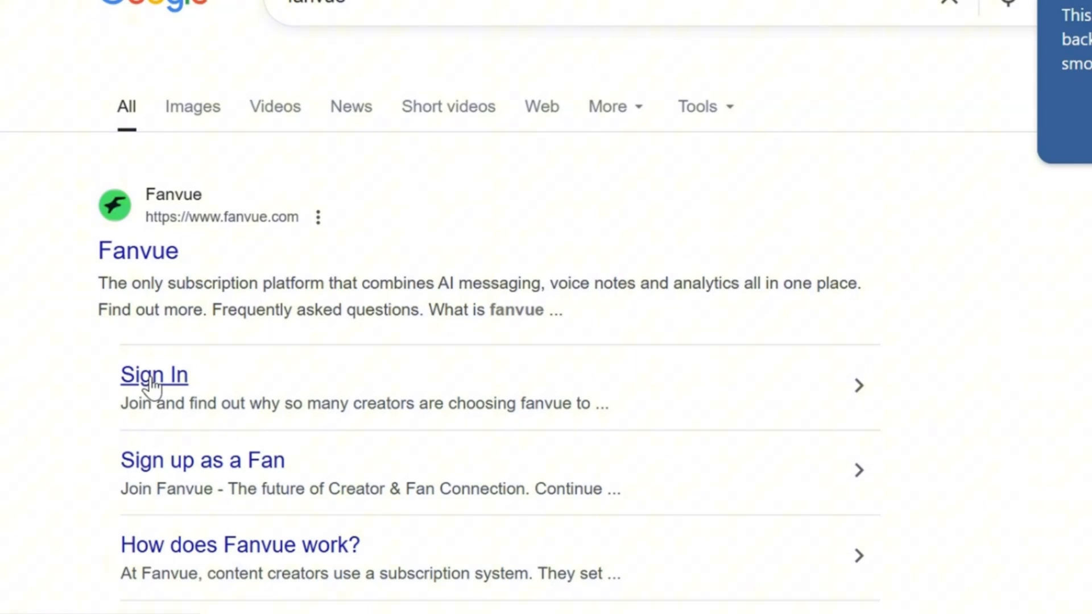
Sign in to Fanvue via Continue with Google, choosing the account and allowing access.
{"action": "left_click", "coordinate": [154, 374]}
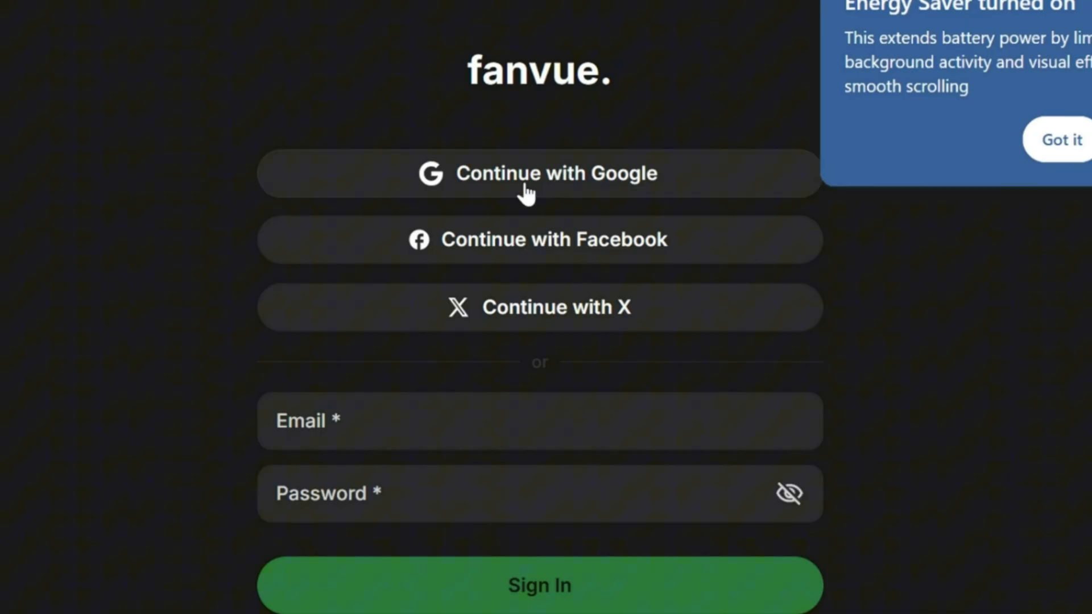
{"action": "left_click", "coordinate": [538, 173]}
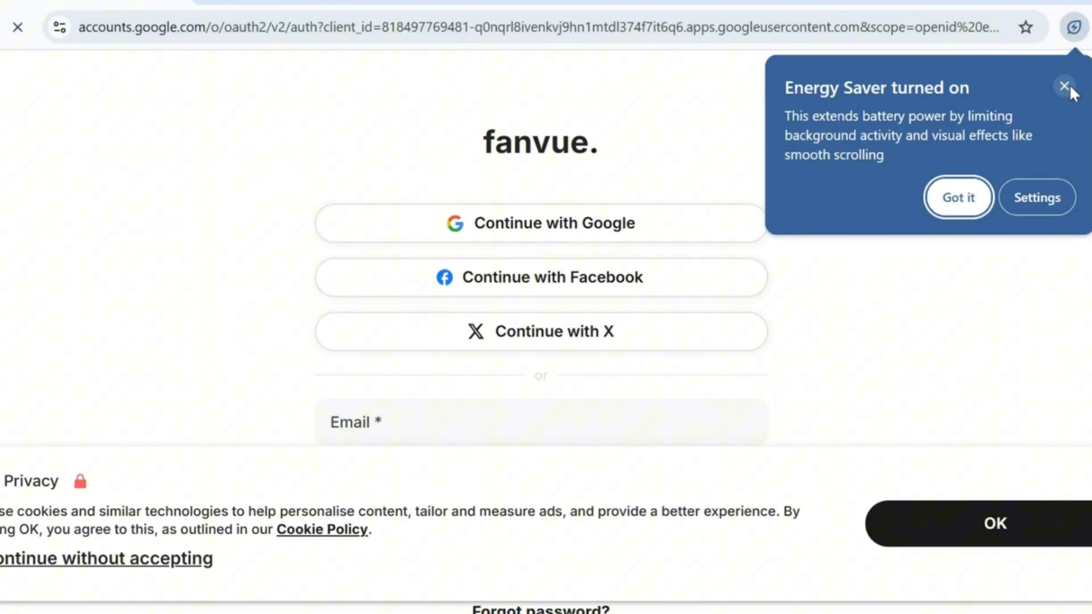
{"action": "left_click", "coordinate": [540, 223]}
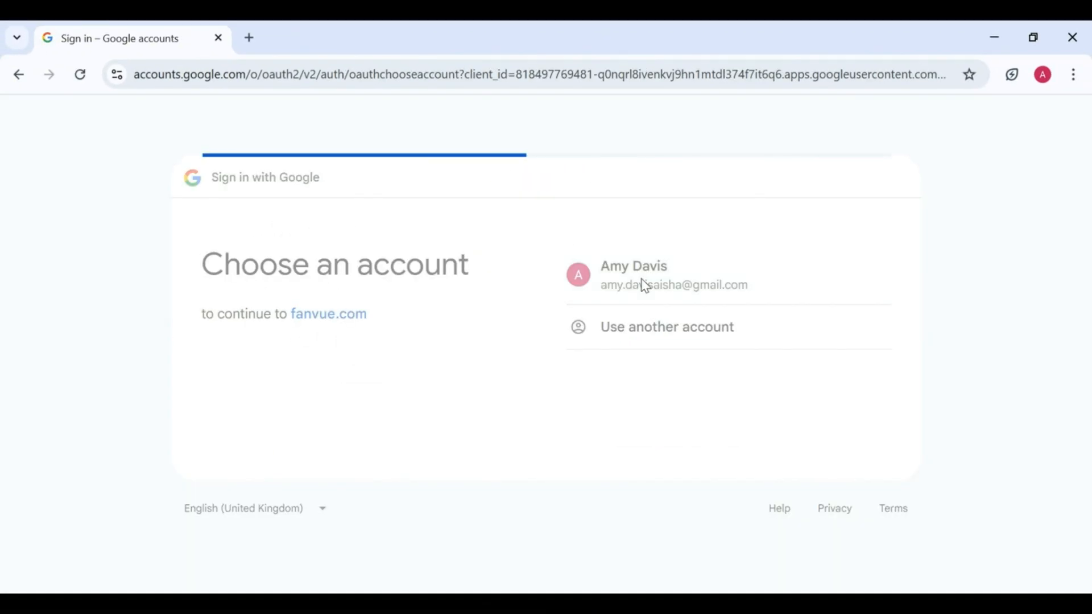
{"action": "left_click", "coordinate": [634, 274]}
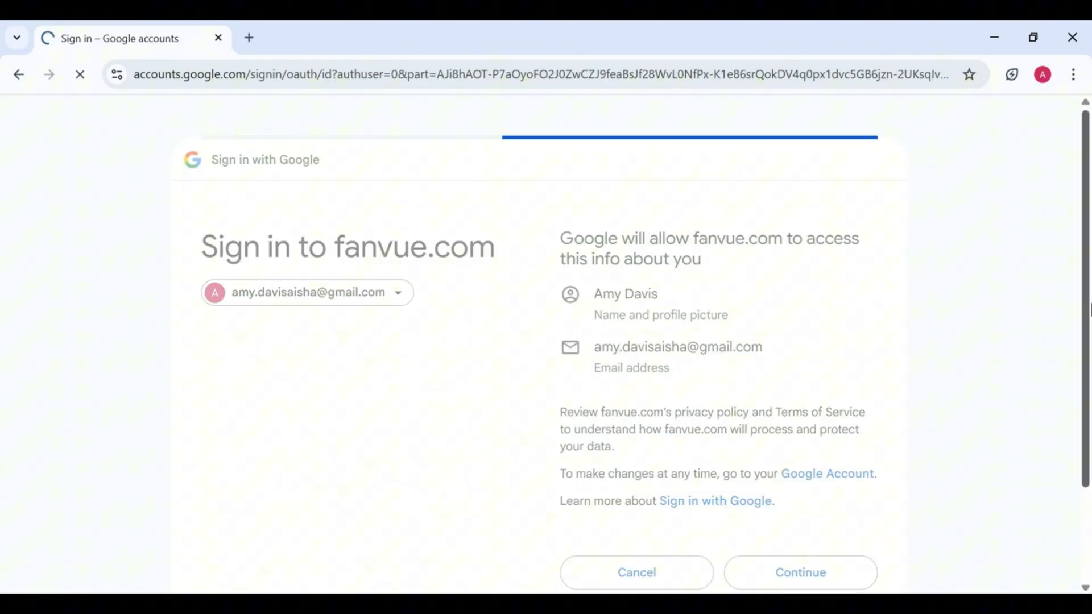
{"action": "left_click", "coordinate": [800, 572]}
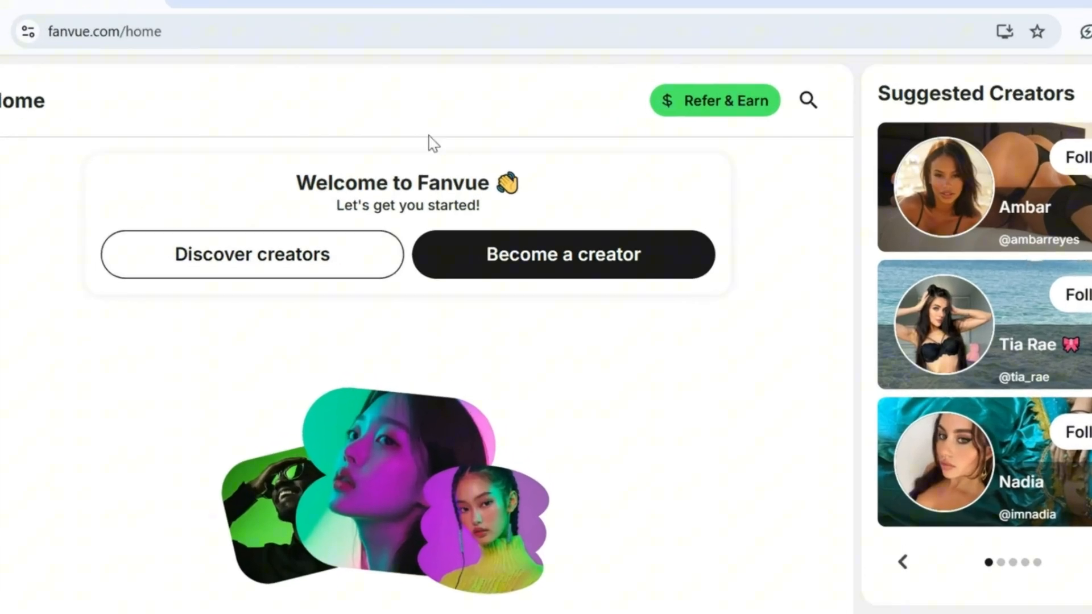
Begin creator onboarding, skipping the referral code and keeping United States as residency.
{"action": "left_click", "coordinate": [562, 254]}
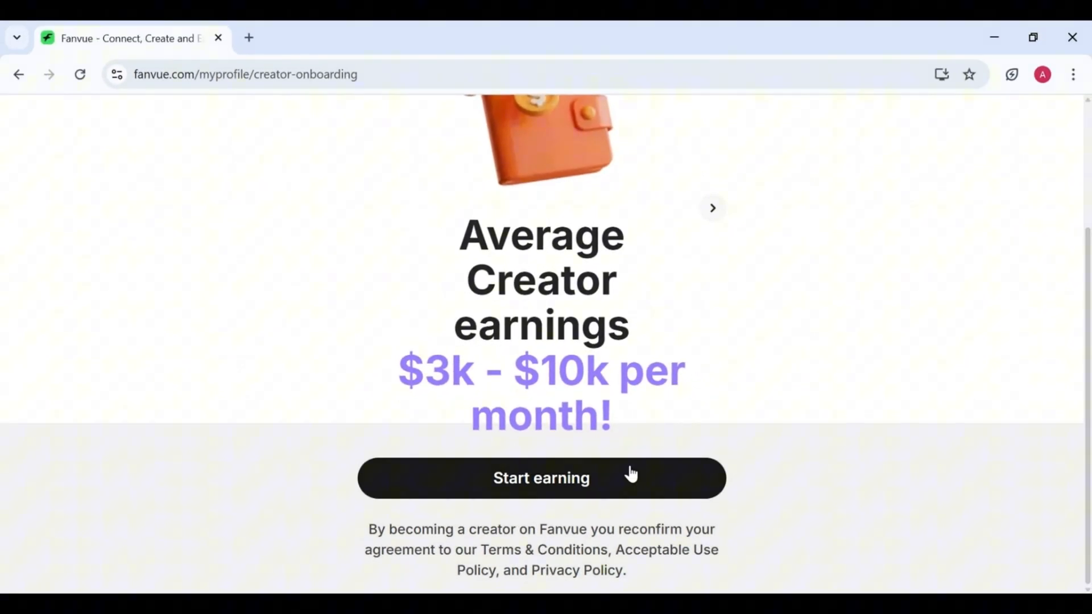
{"action": "left_click", "coordinate": [541, 477]}
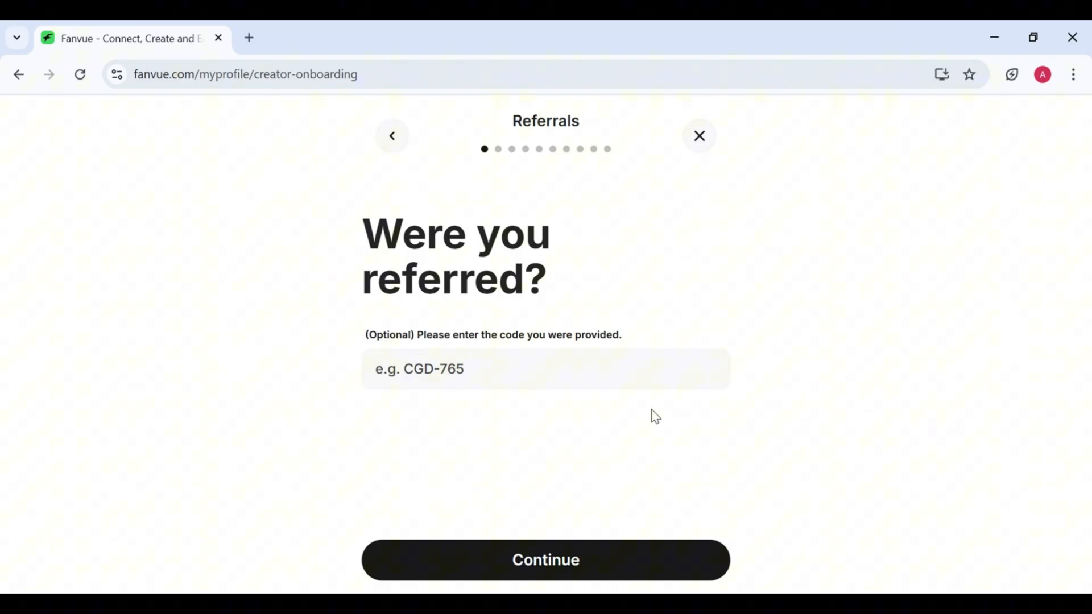
{"action": "left_click", "coordinate": [545, 559]}
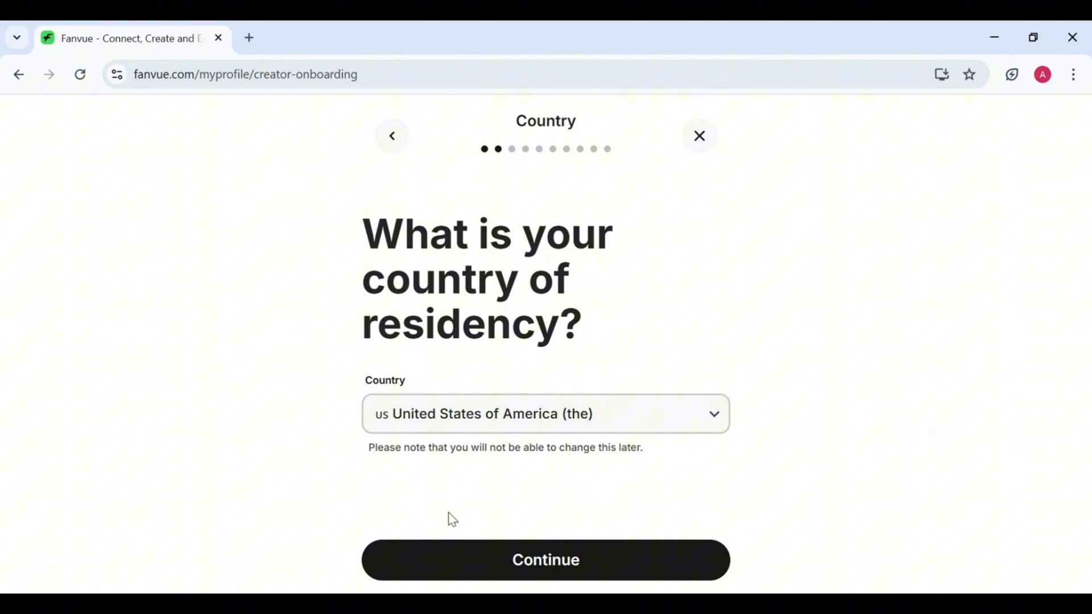
{"action": "left_click", "coordinate": [545, 559]}
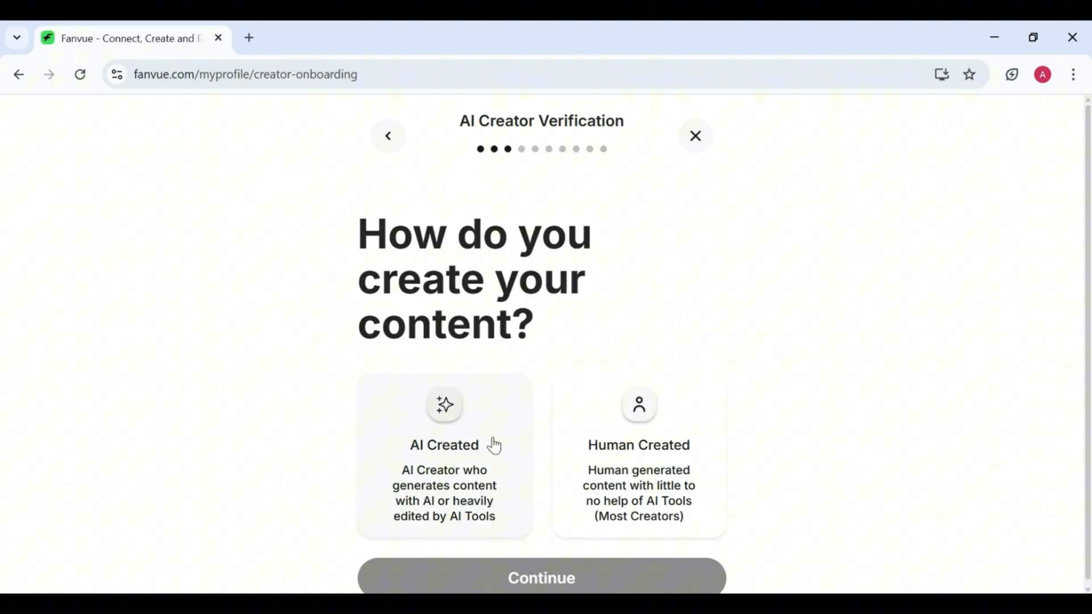
{"action": "mouse_move", "coordinate": [460, 436]}
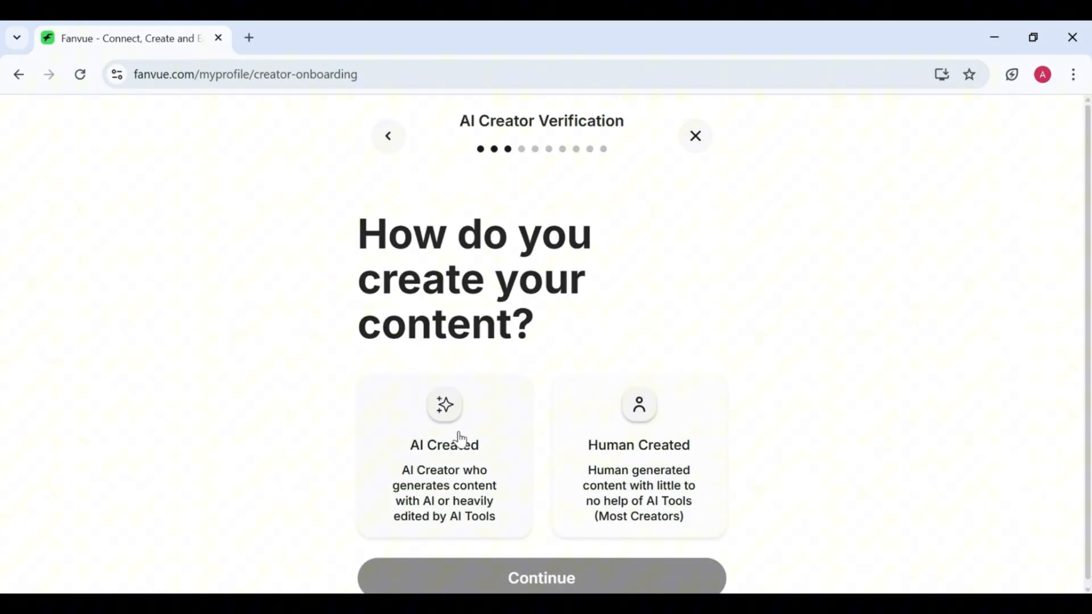
Answer onboarding as AI-created content, Fitness category and Female identity.
{"action": "left_click", "coordinate": [445, 457]}
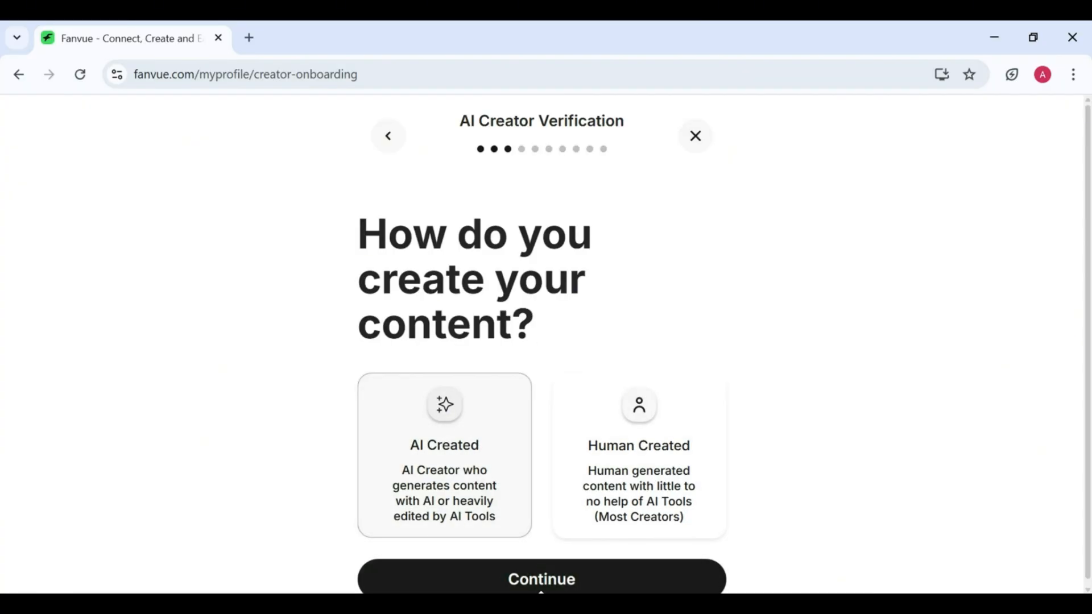
{"action": "left_click", "coordinate": [542, 579]}
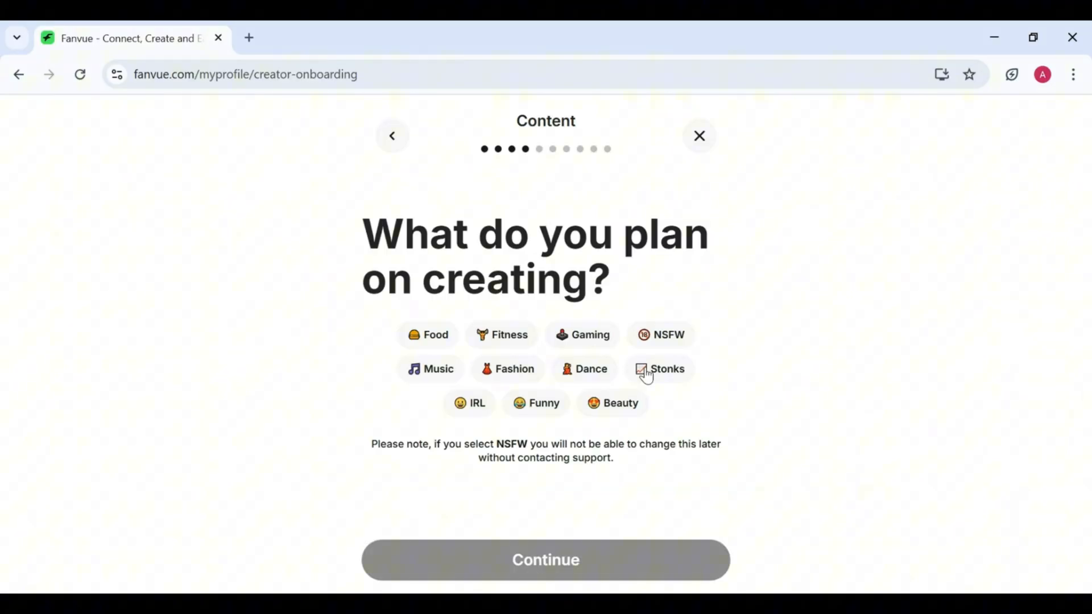
{"action": "left_click", "coordinate": [501, 334]}
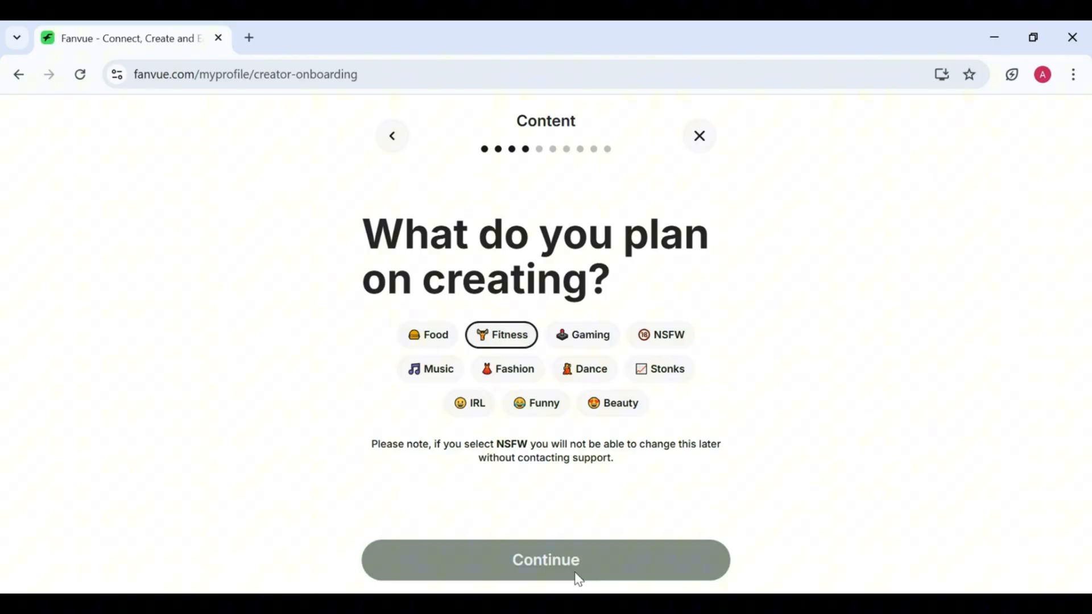
{"action": "left_click", "coordinate": [544, 560]}
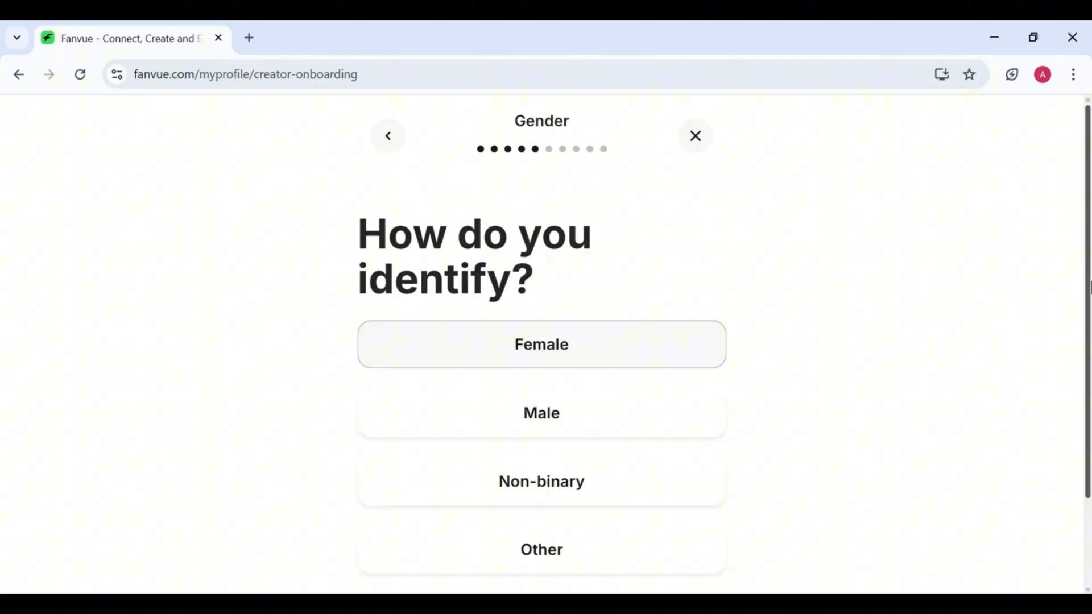
{"action": "left_click", "coordinate": [542, 343]}
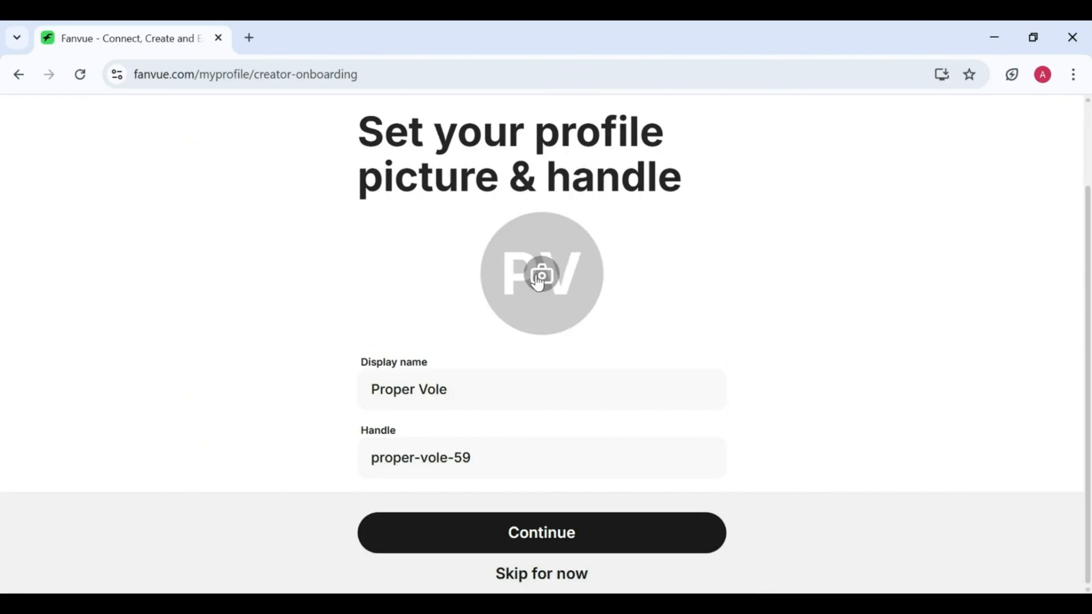
Set display name casssie, handle cassie.szn1 and bio 'just a girl living her life'.
{"action": "type", "text": "casssie"}
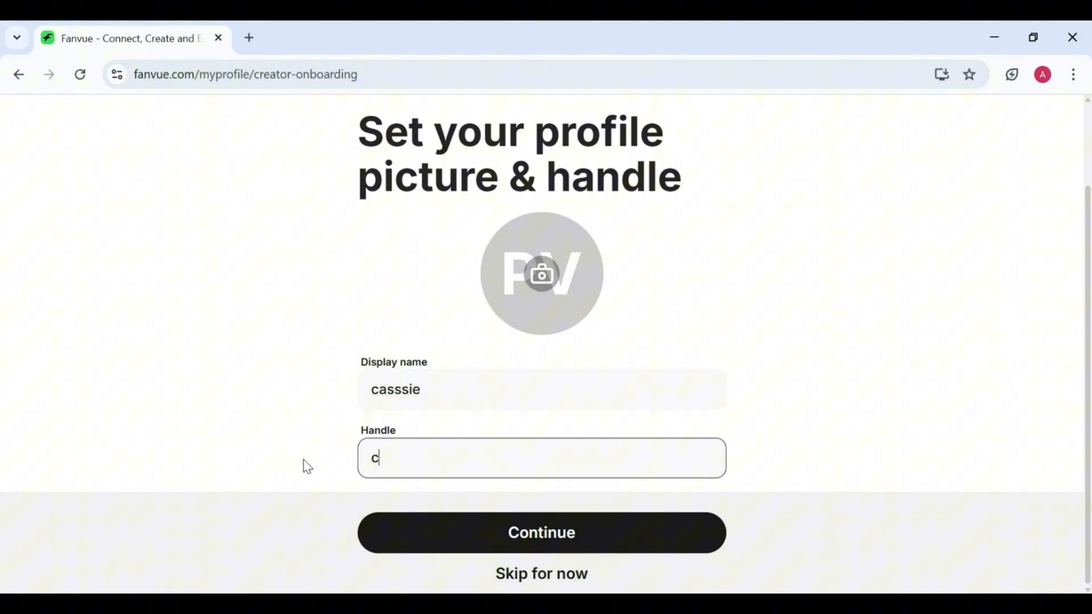
{"action": "type", "text": "assie.szn1"}
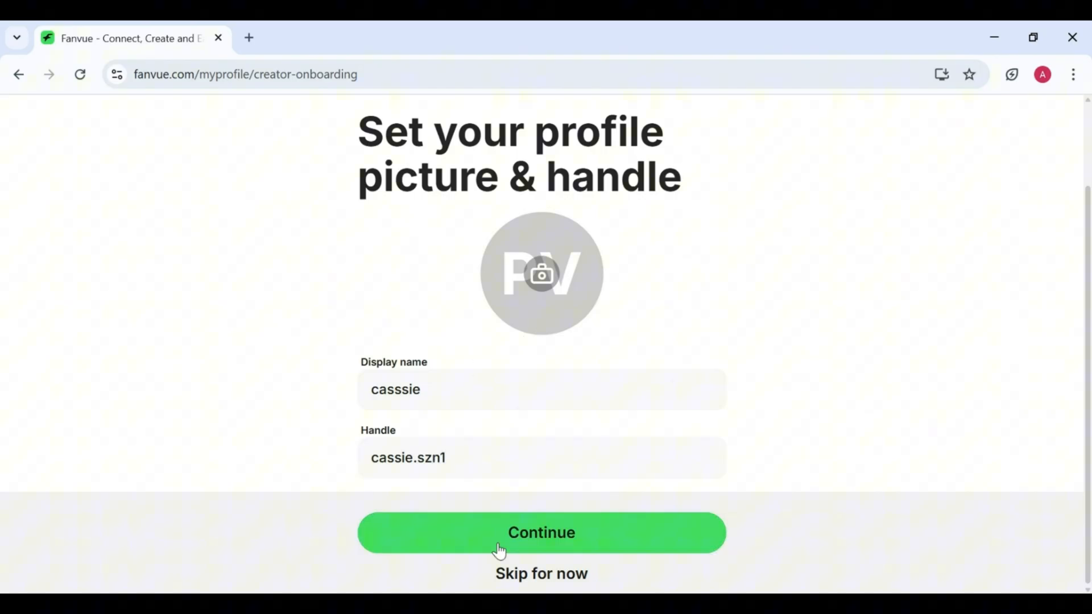
{"action": "left_click", "coordinate": [541, 533]}
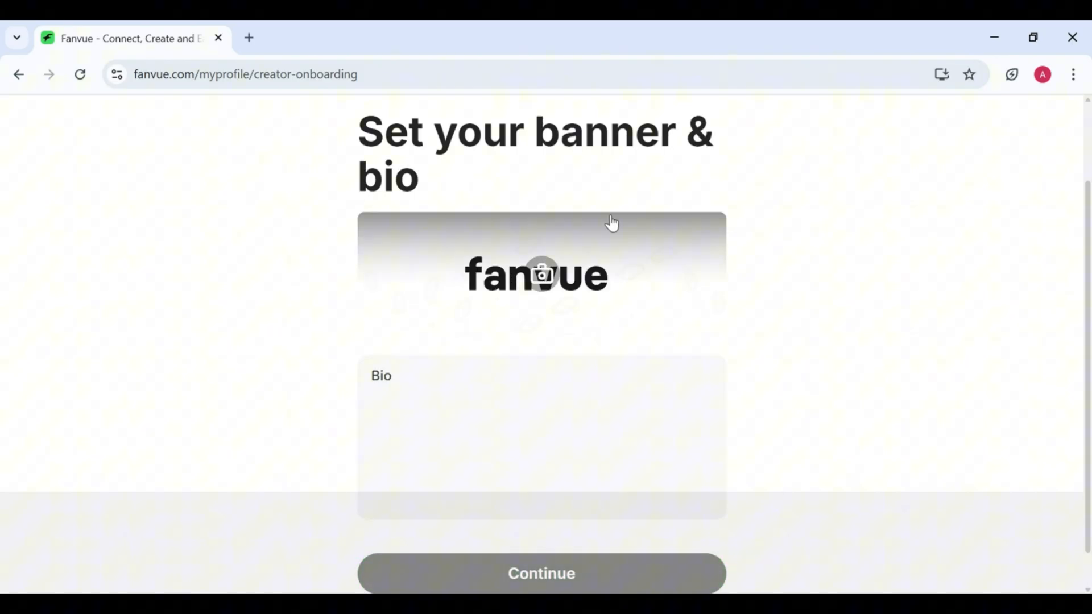
{"action": "type", "text": "just a girl living her life"}
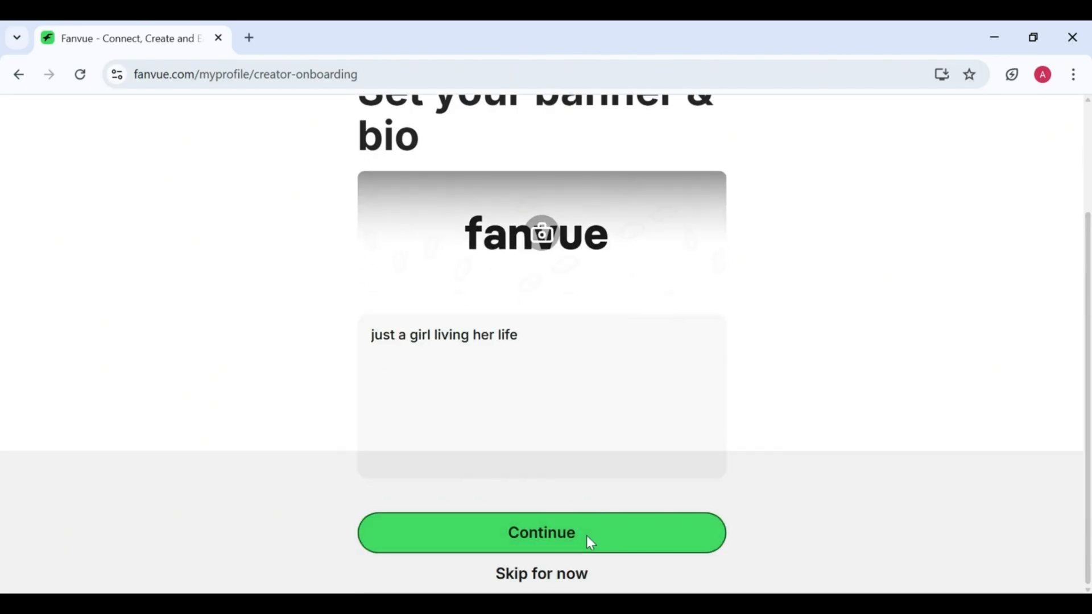
{"action": "left_click", "coordinate": [541, 532]}
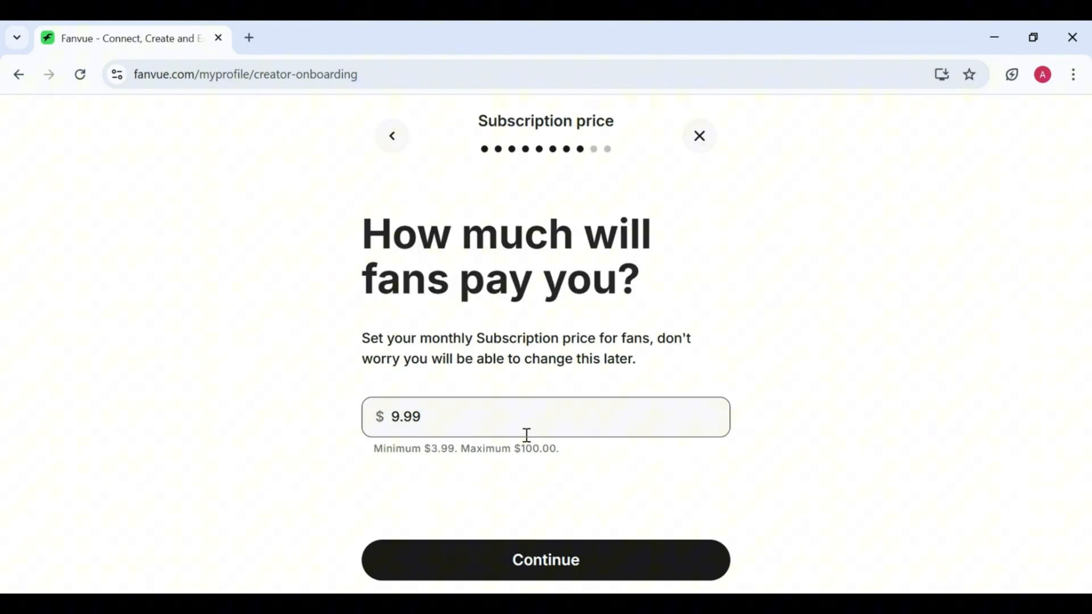
{"action": "mouse_move", "coordinate": [710, 426]}
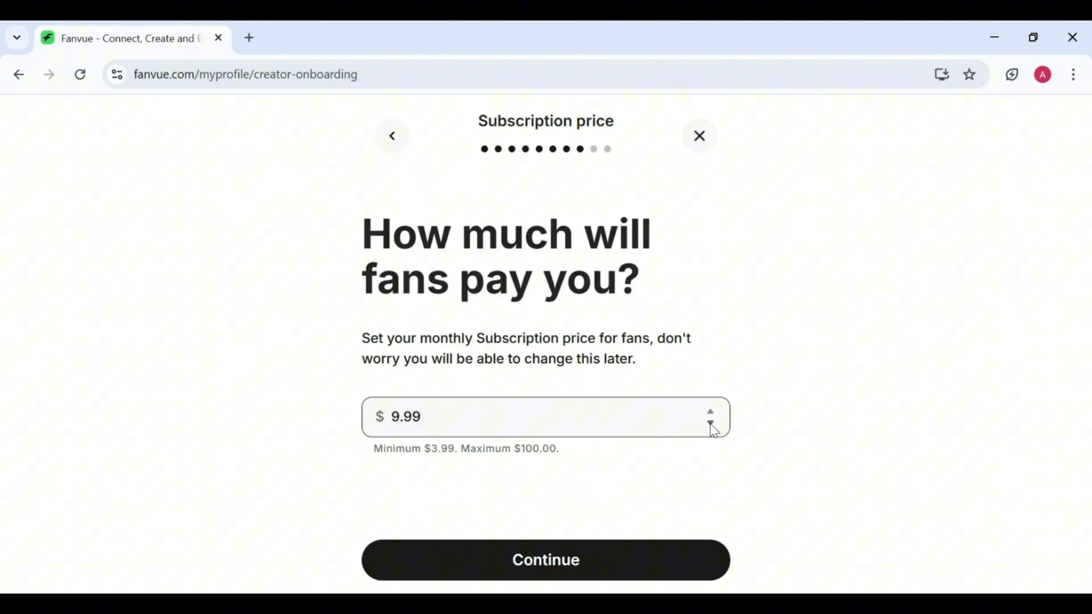
Set the monthly subscription price to $4.99 and continue.
{"action": "left_click", "coordinate": [710, 426]}
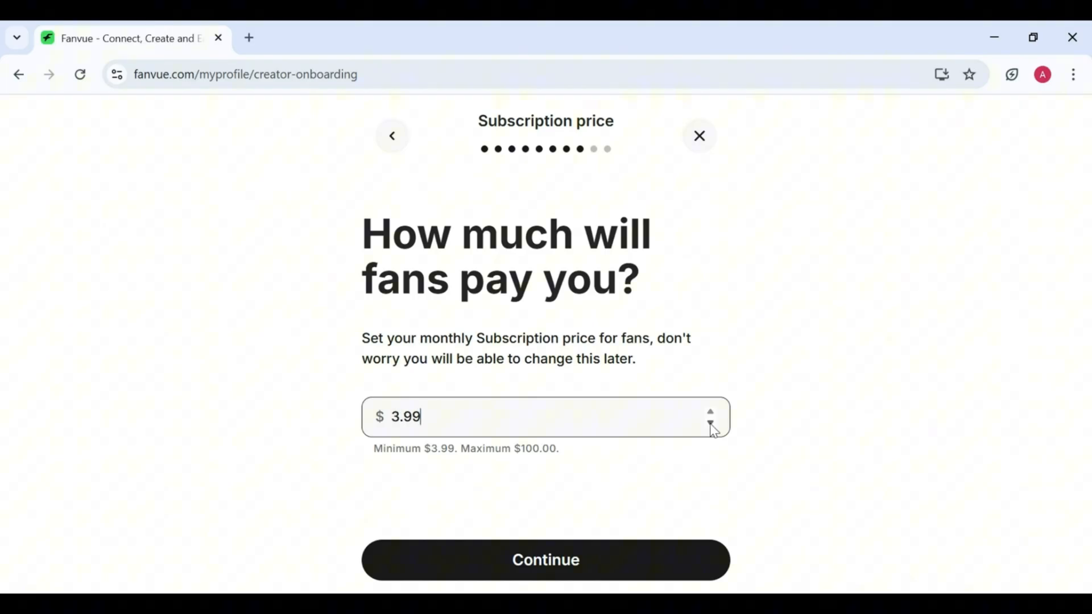
{"action": "left_click", "coordinate": [710, 412]}
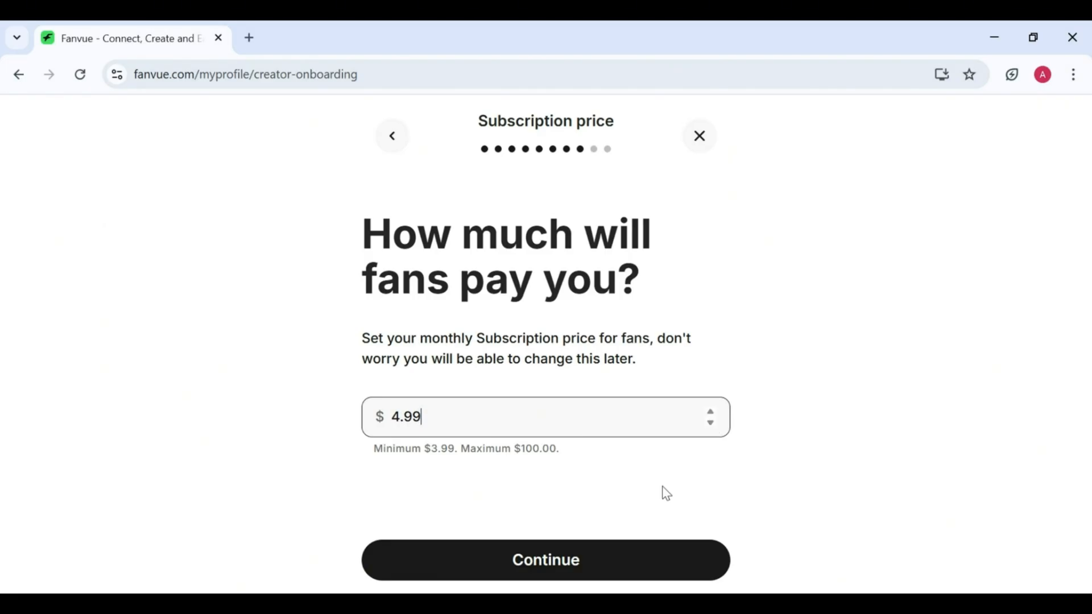
{"action": "left_click", "coordinate": [545, 560]}
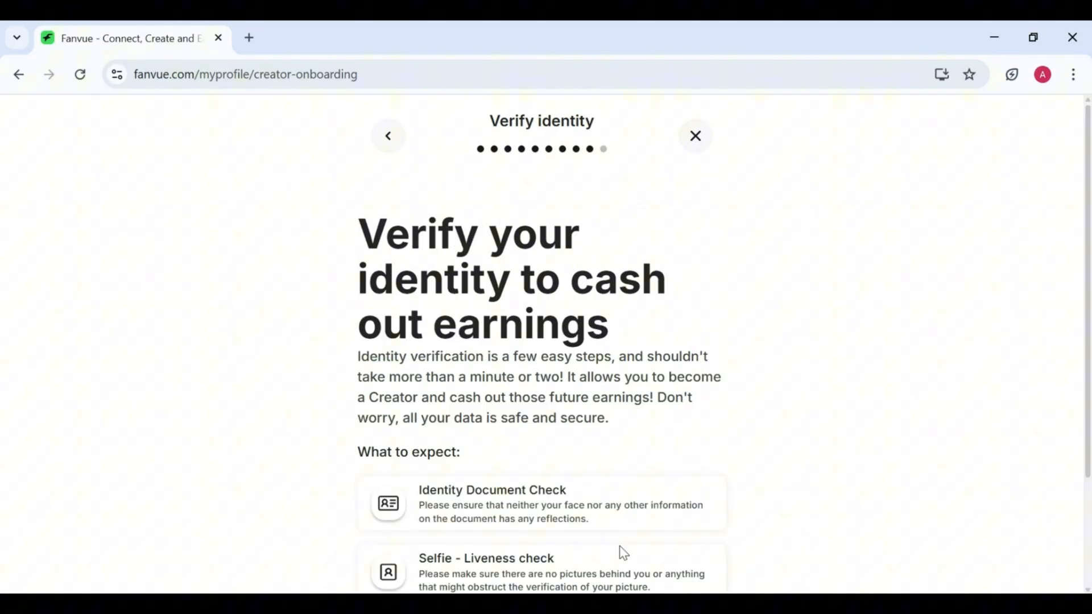
Continue past the Verify identity overview to land on the cassie creator profile page.
{"action": "scroll", "scroll_direction": "down", "scroll_amount": 3}
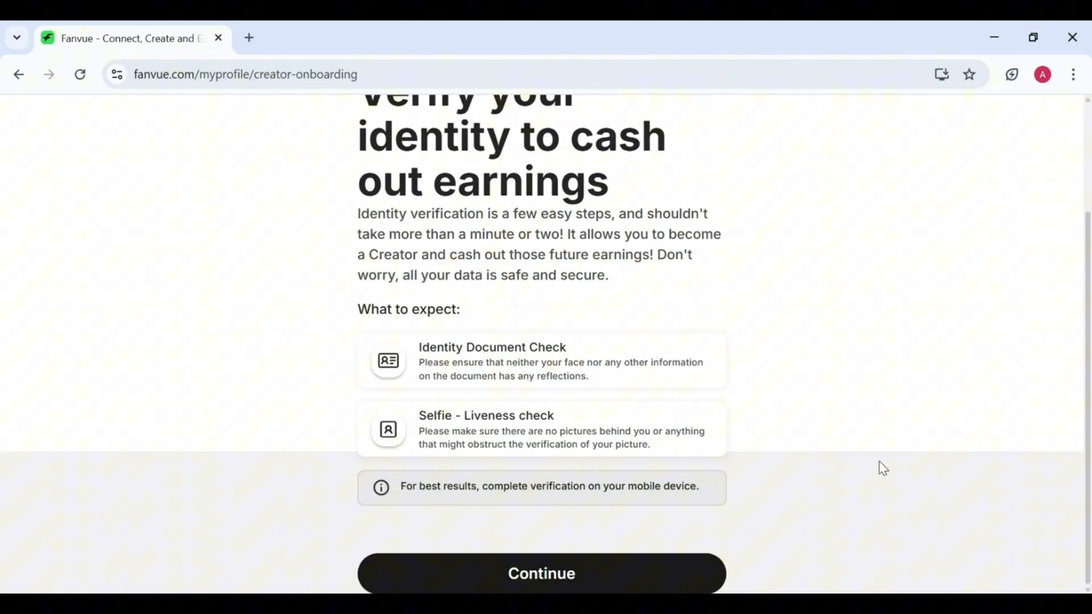
{"action": "left_click", "coordinate": [541, 574]}
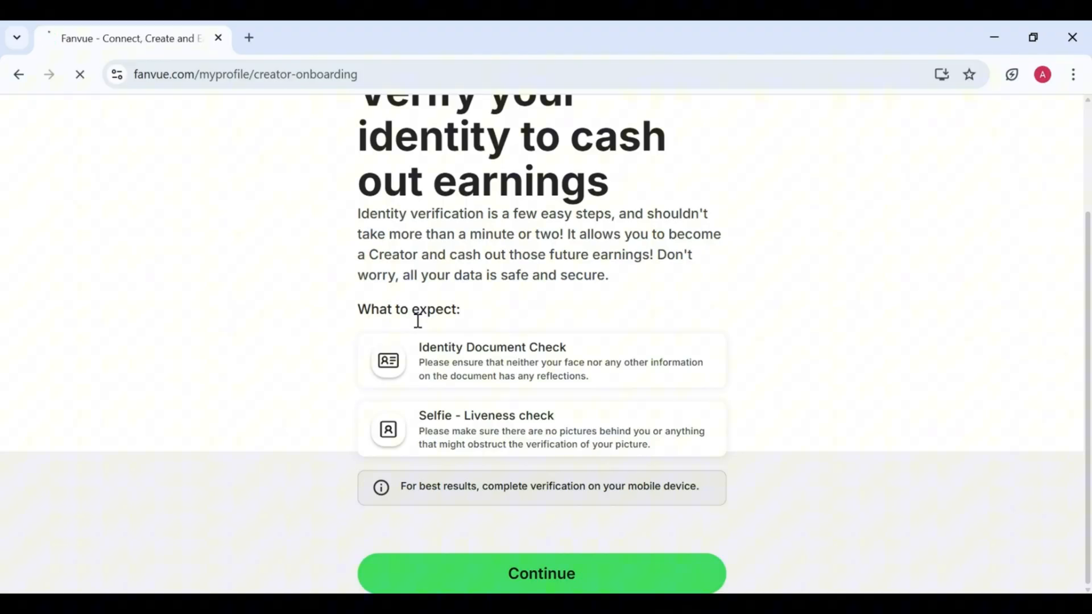
{"action": "left_click", "coordinate": [541, 573]}
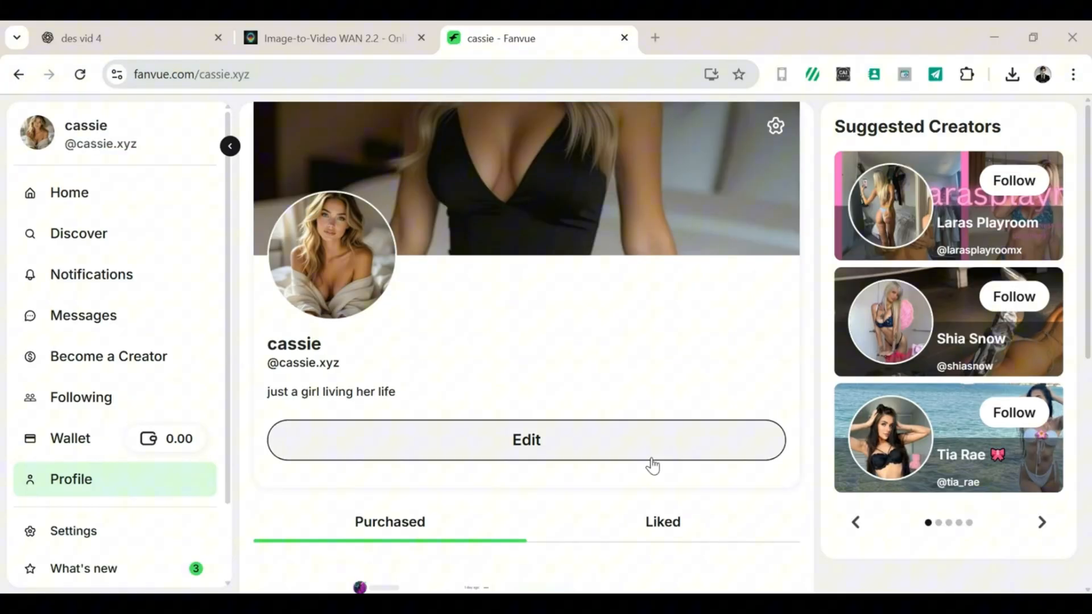
Upload a ginger-haired woman portrait as the profile picture from the editor.
{"action": "left_click", "coordinate": [526, 439]}
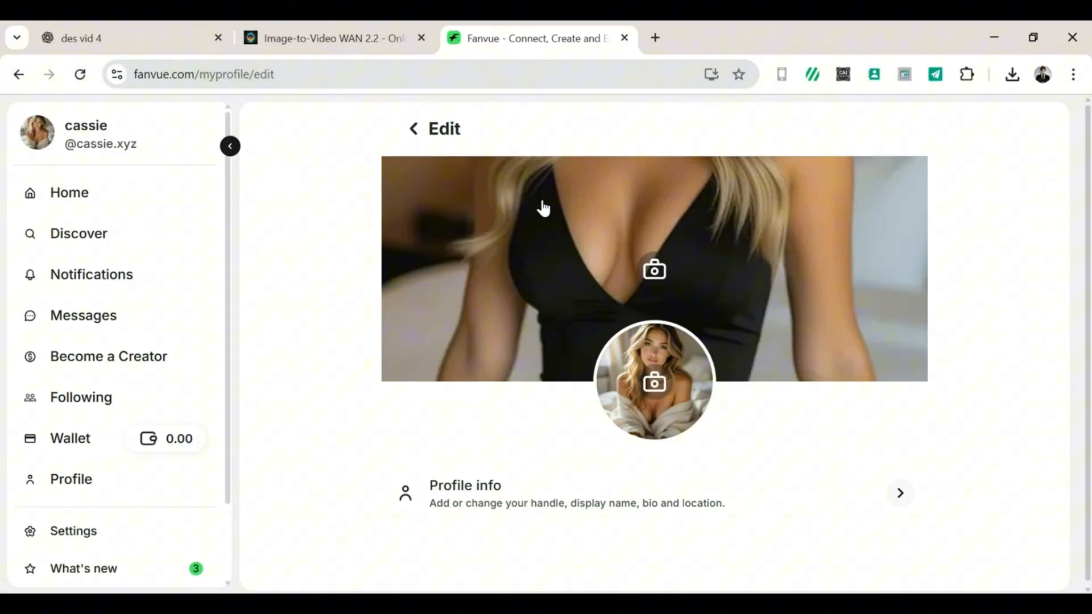
{"action": "left_click", "coordinate": [653, 270]}
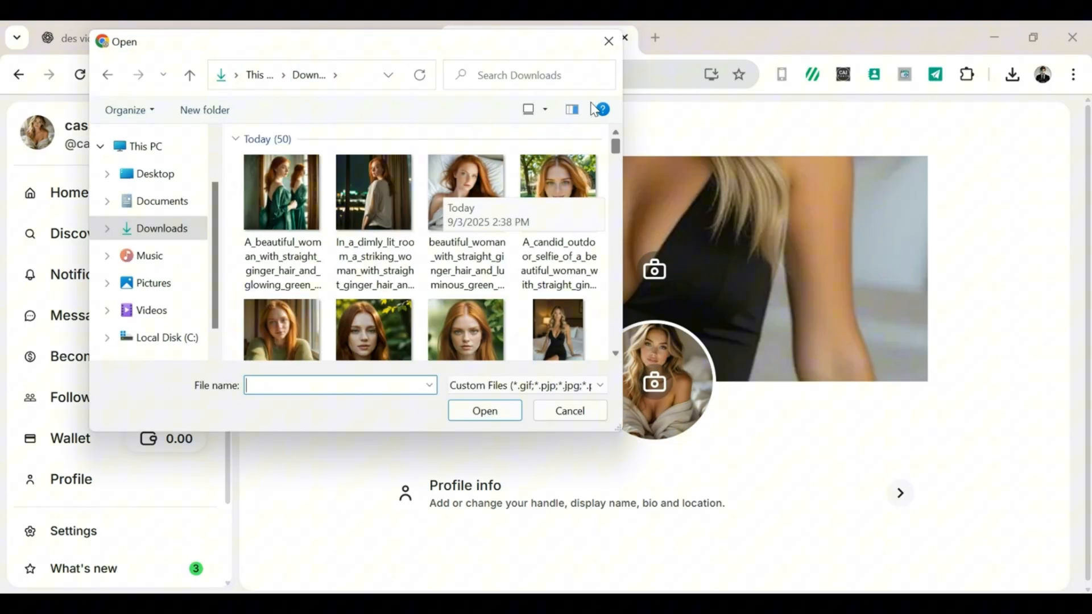
{"action": "left_click", "coordinate": [568, 411]}
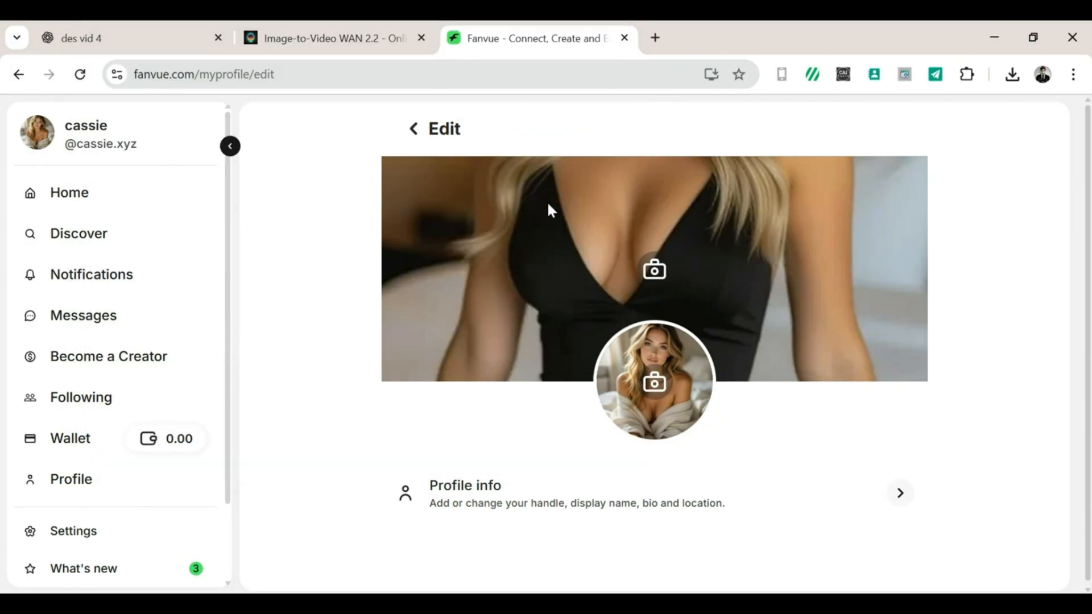
Replace the banner with a ginger-haired image and confirm its crop.
{"action": "left_click", "coordinate": [653, 380]}
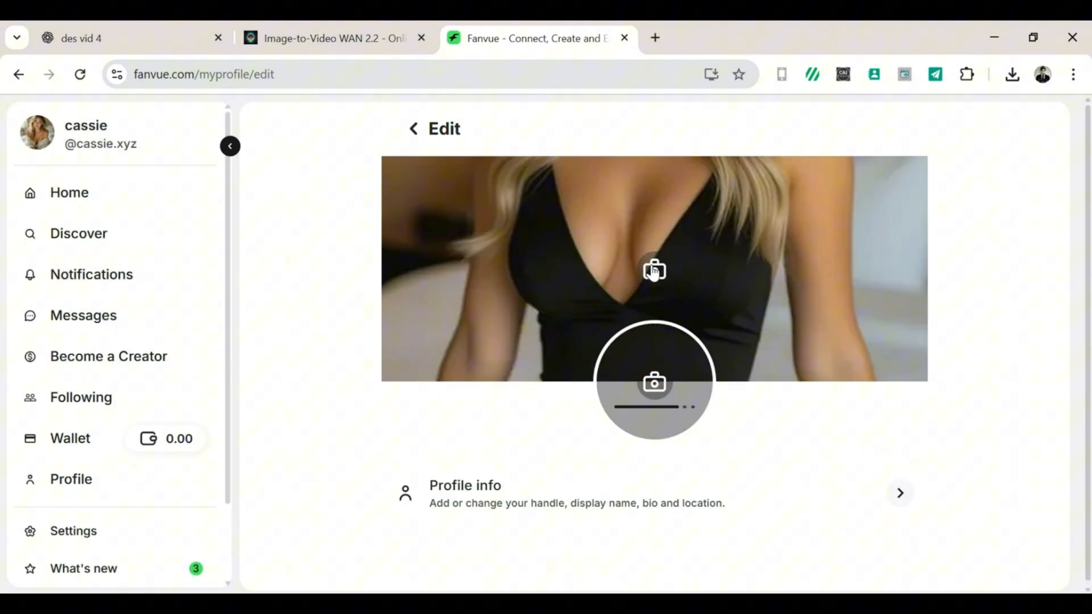
{"action": "left_click", "coordinate": [652, 381]}
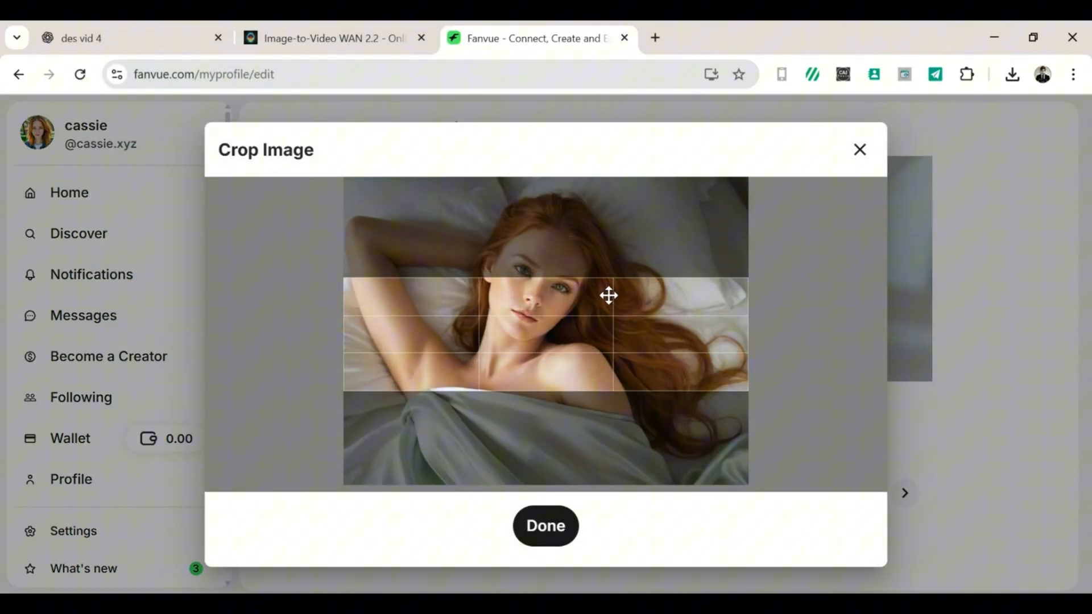
{"action": "left_click", "coordinate": [545, 525]}
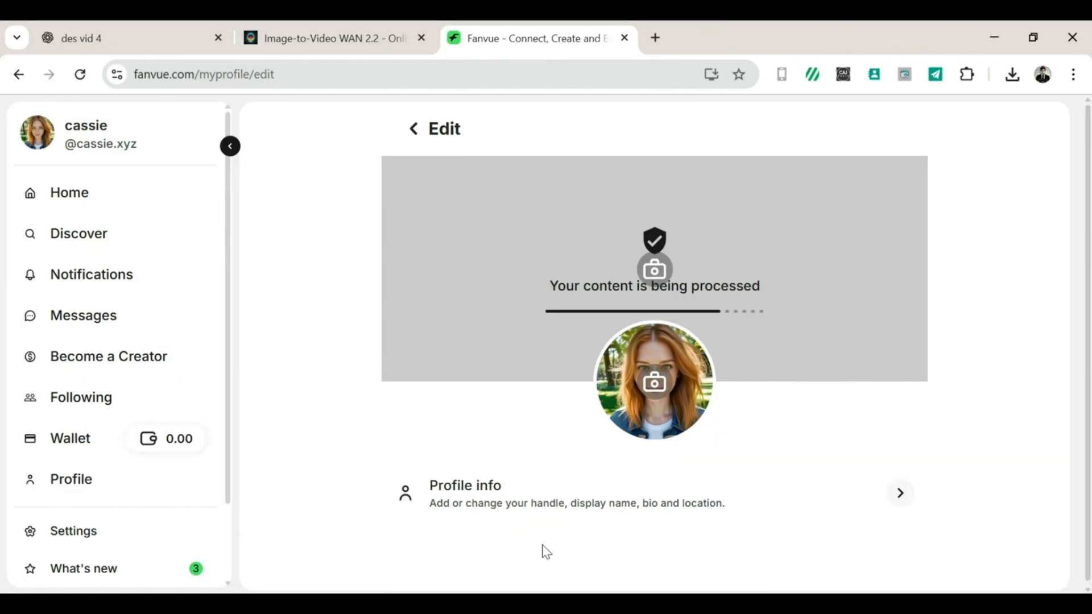